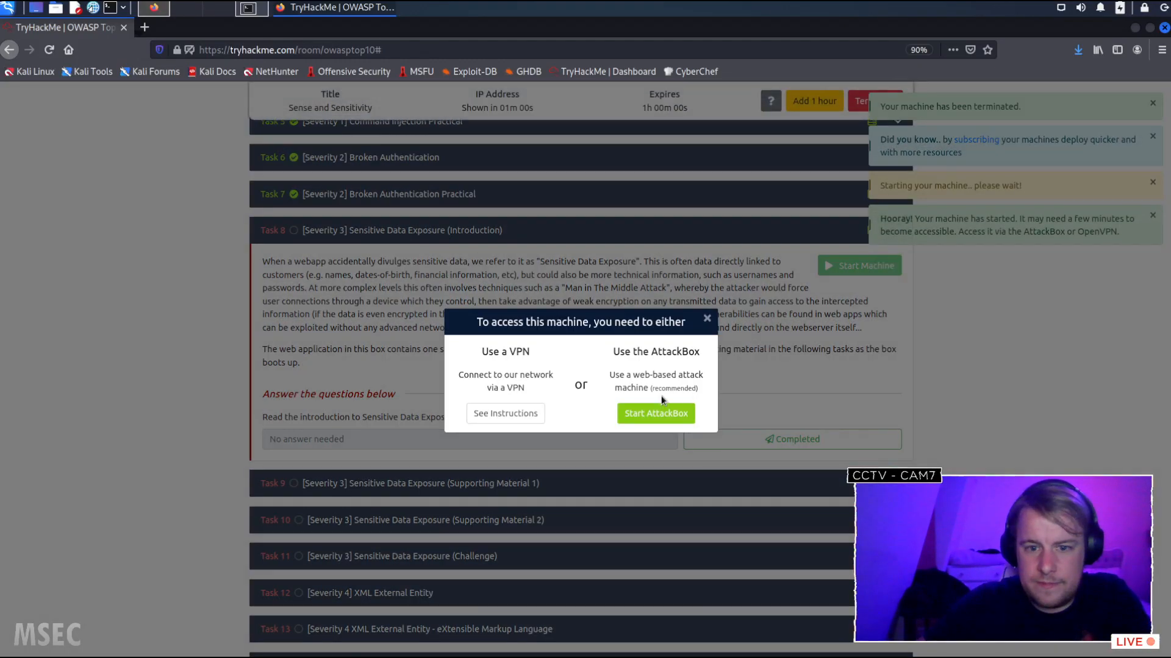
Step: Close the machine-access popup and scroll while the machine's IP address appears
left_click(705, 319)
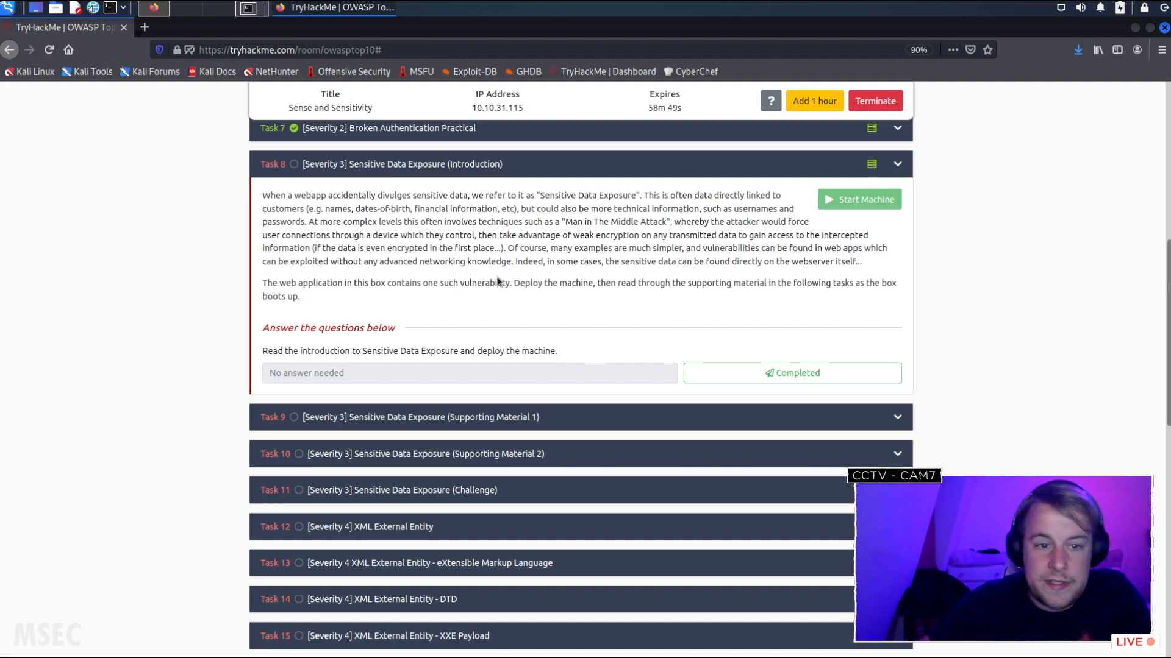
mouse_move(424, 335)
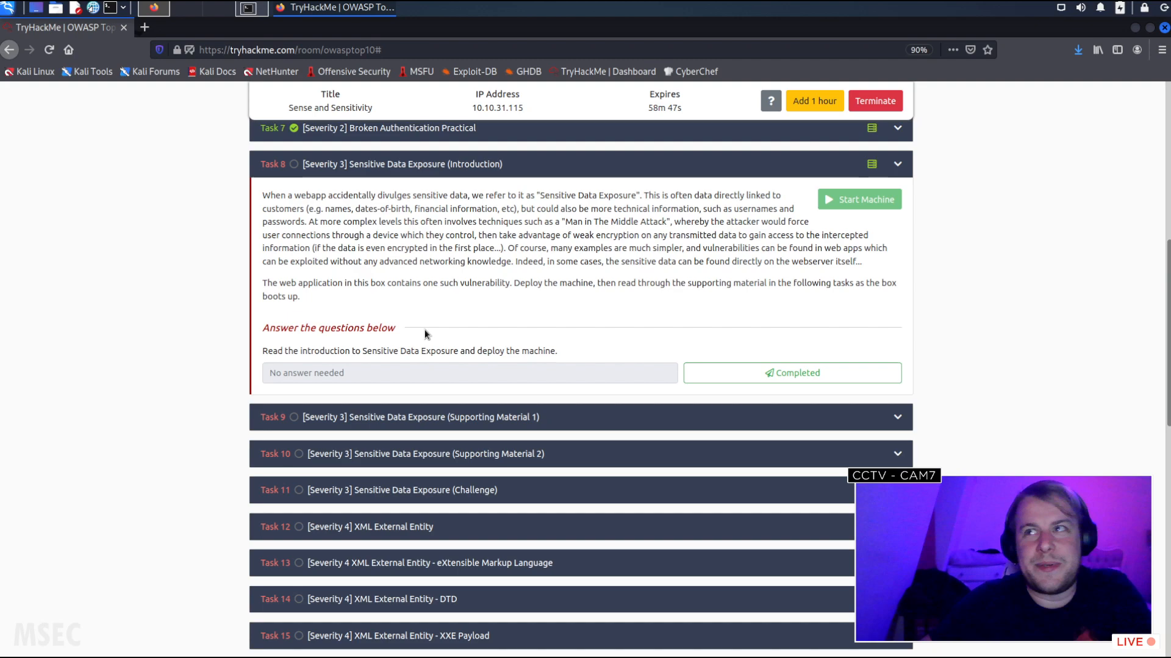
mouse_move(649, 331)
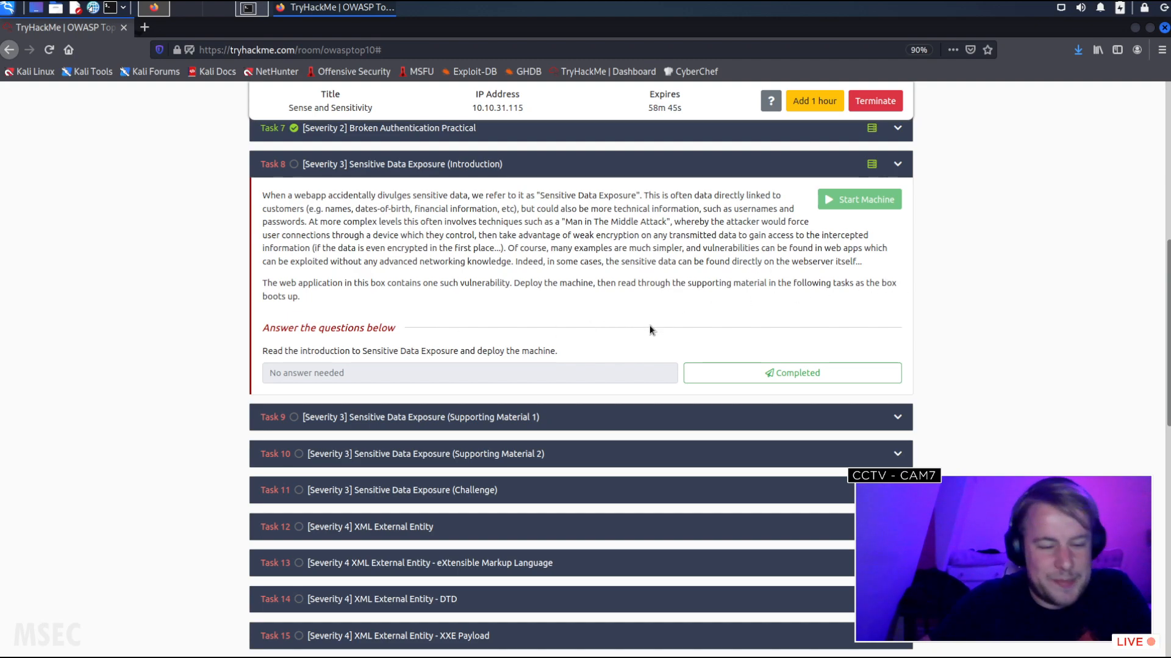
scroll("down", 3)
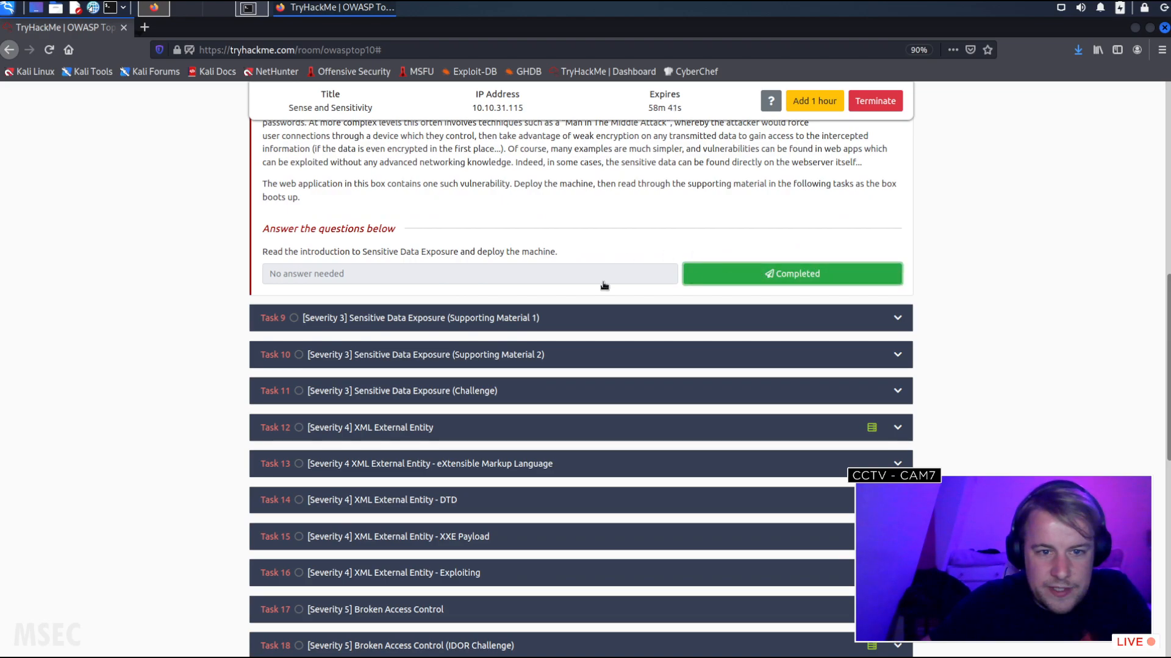
Step: Mark the Task 8 Sensitive Data Exposure introduction as completed
left_click(791, 273)
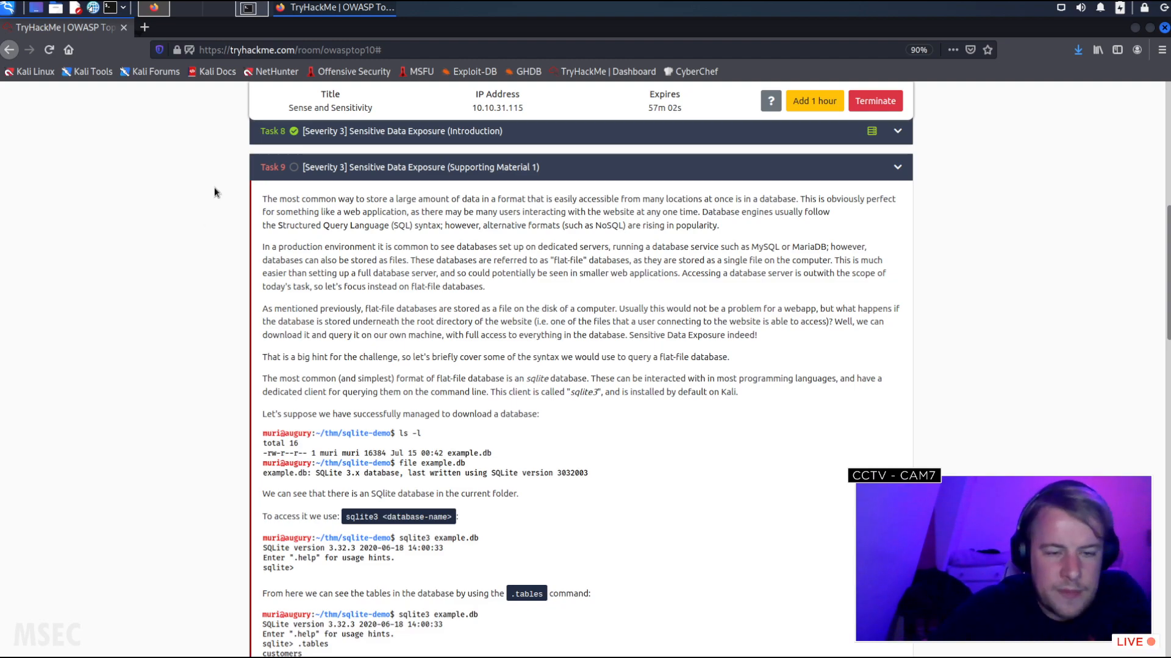
mouse_move(418, 362)
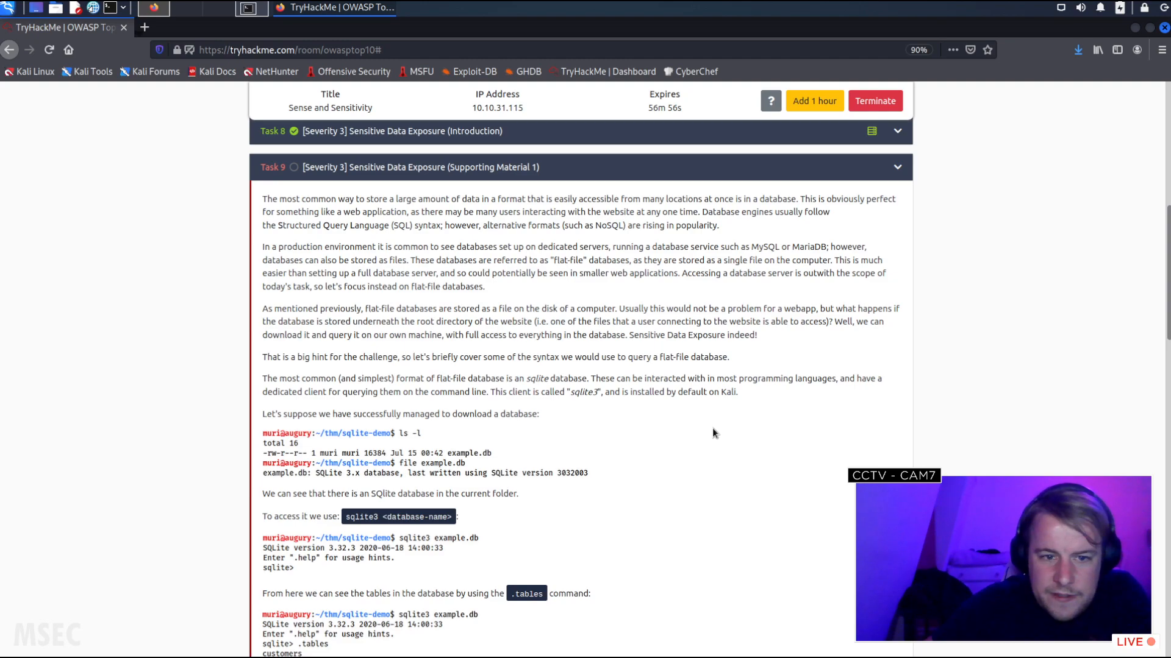
scroll("down", 3)
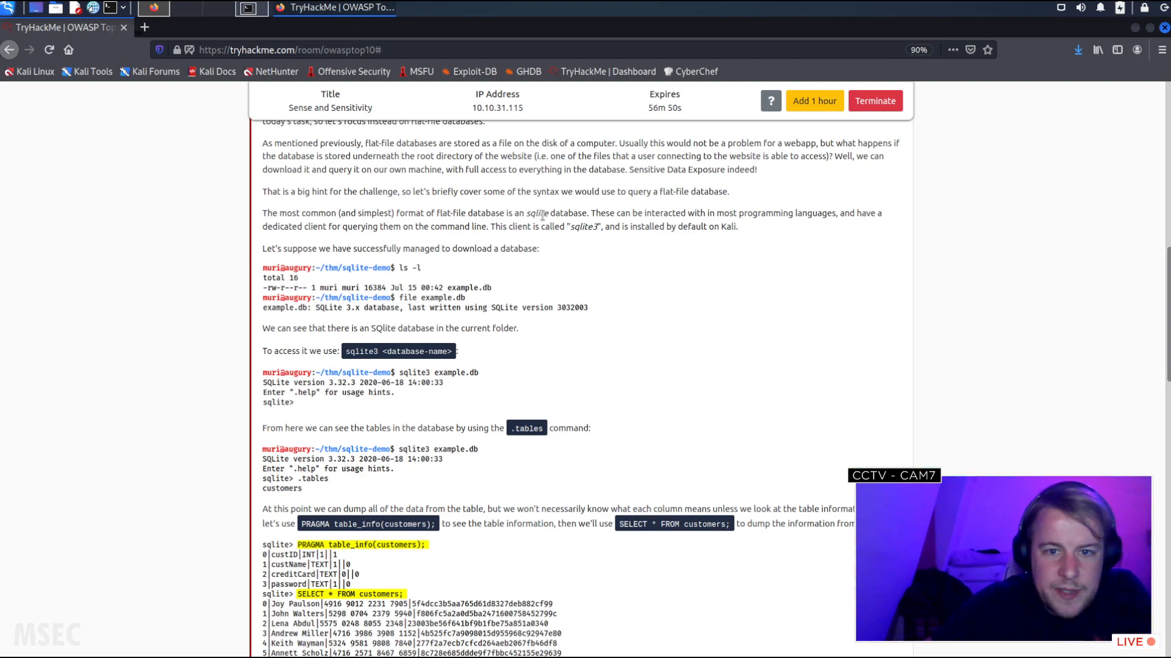
mouse_move(780, 257)
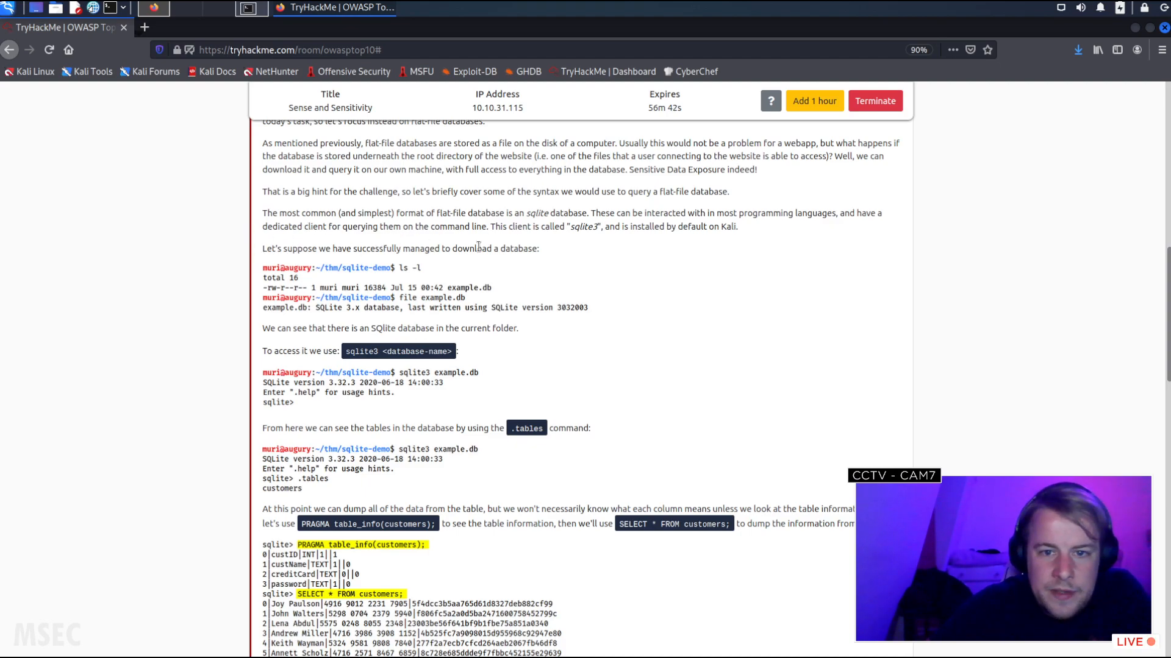
mouse_move(599, 275)
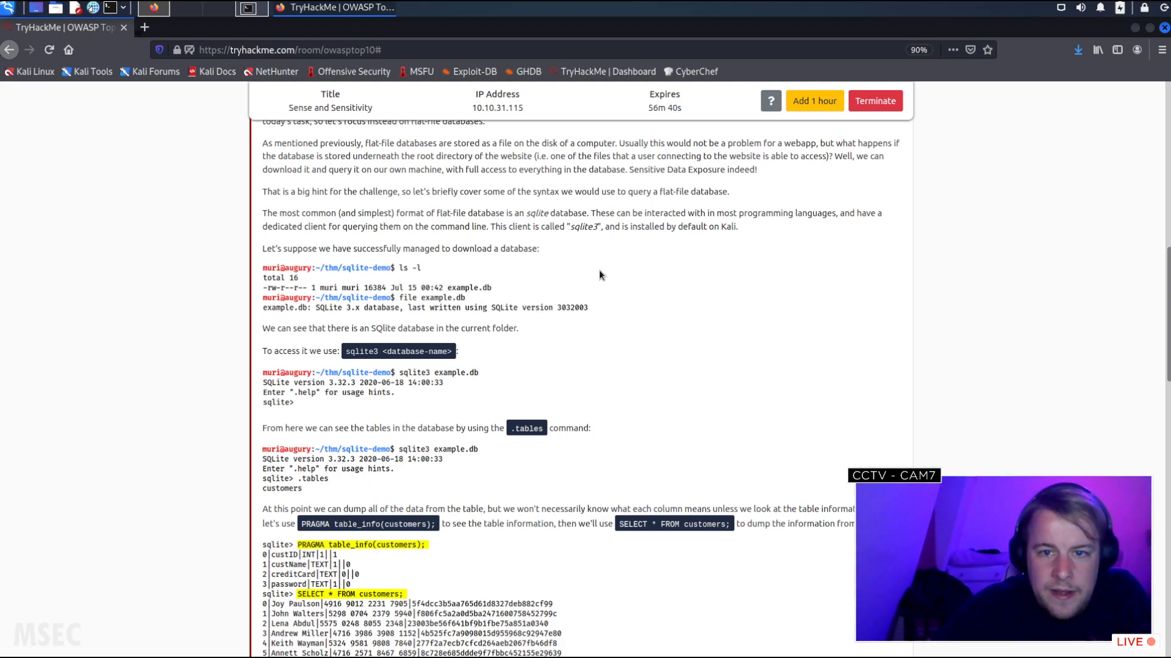
mouse_move(294, 320)
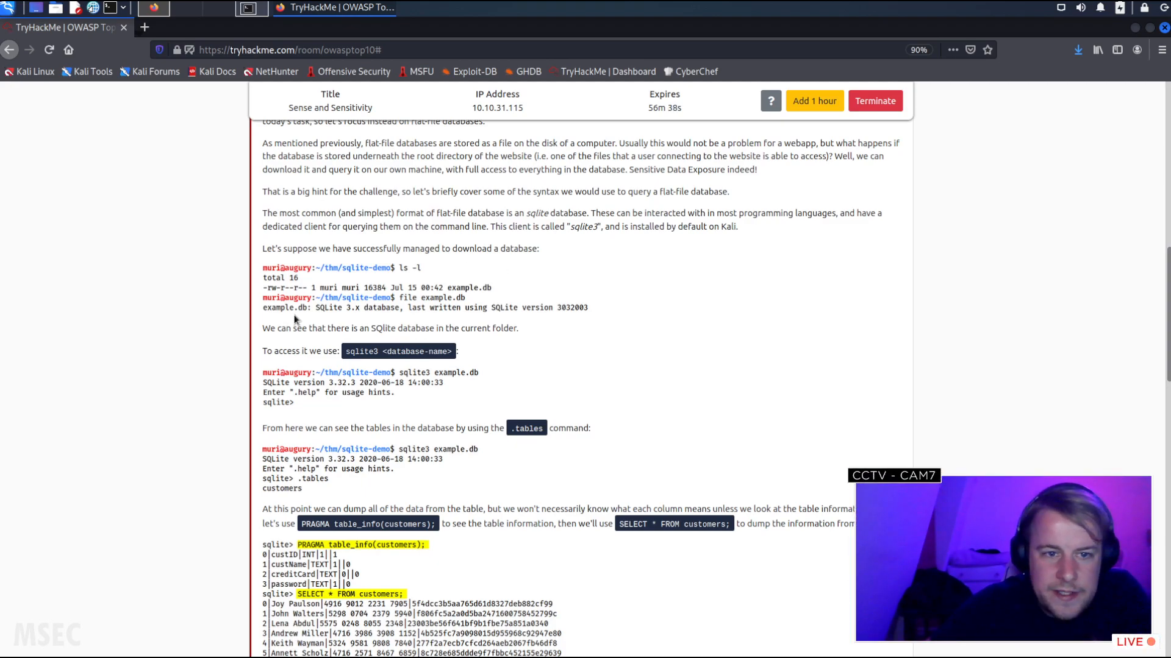
scroll("down", 3)
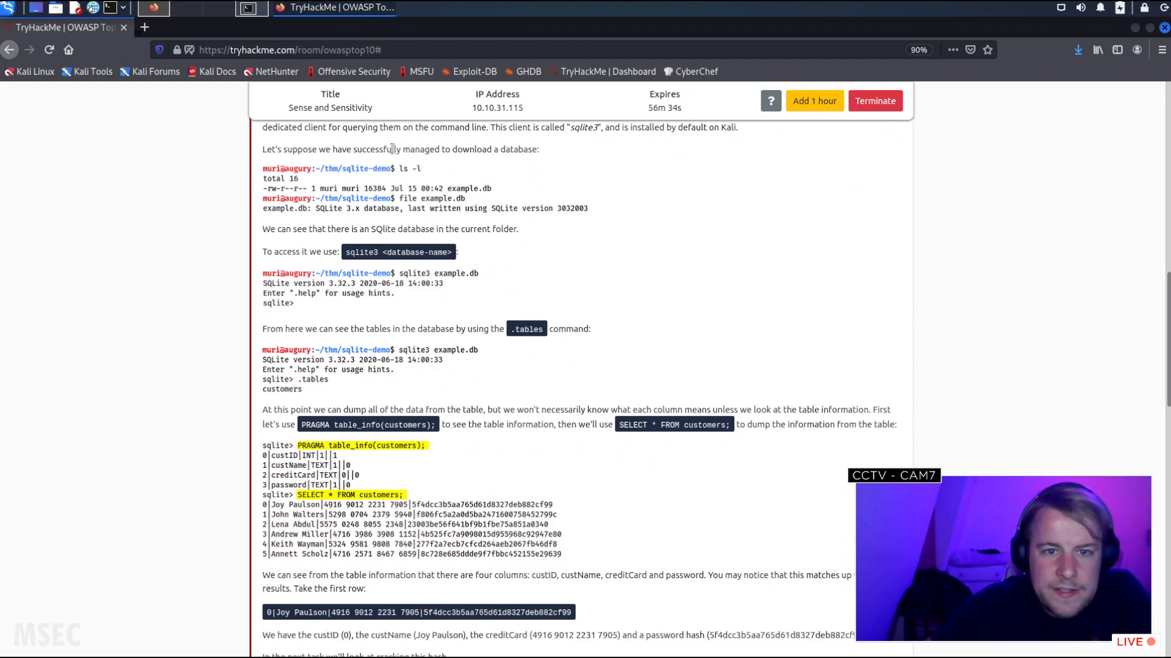
mouse_move(320, 173)
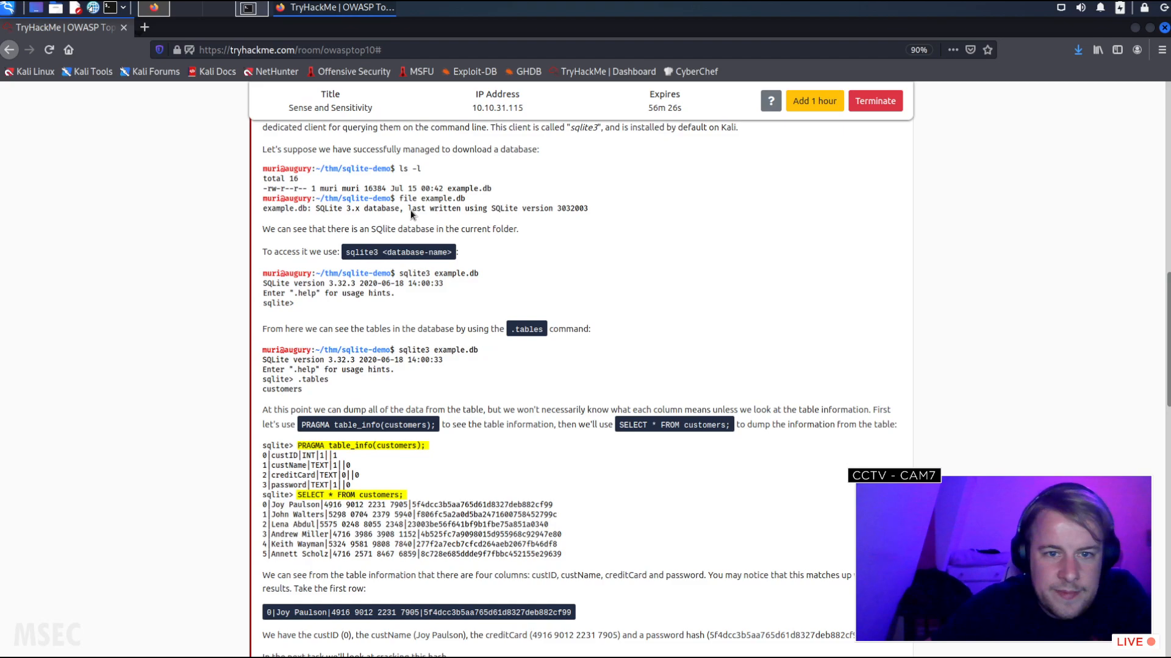
mouse_move(360, 222)
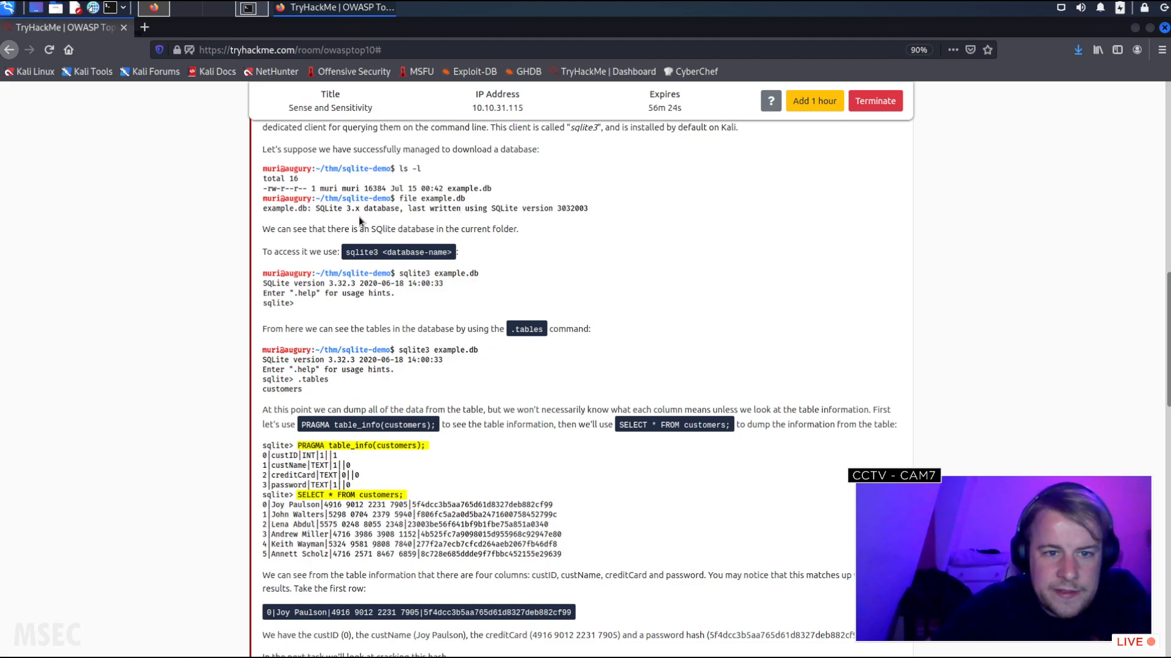
mouse_move(450, 240)
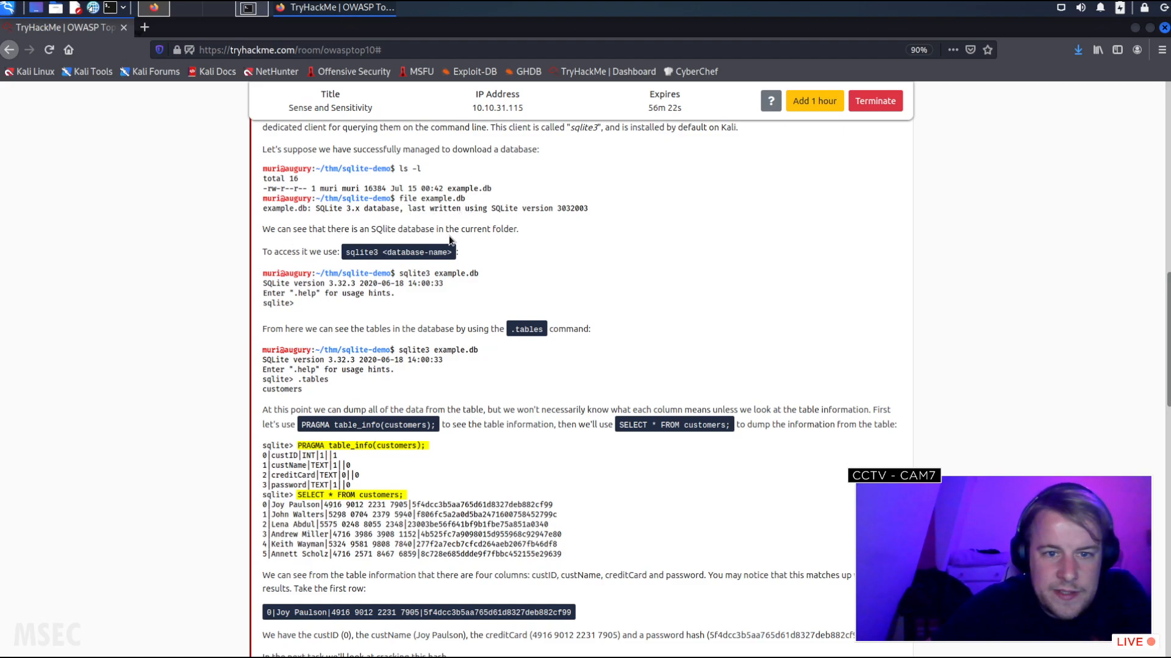
mouse_move(303, 252)
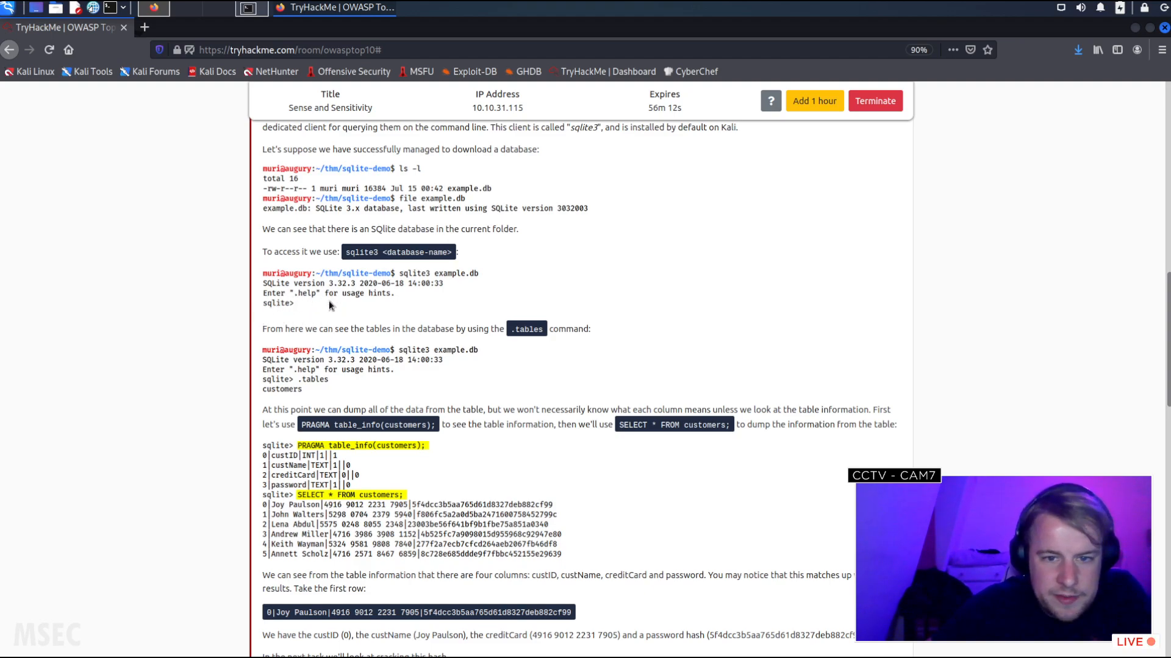
mouse_move(312, 312)
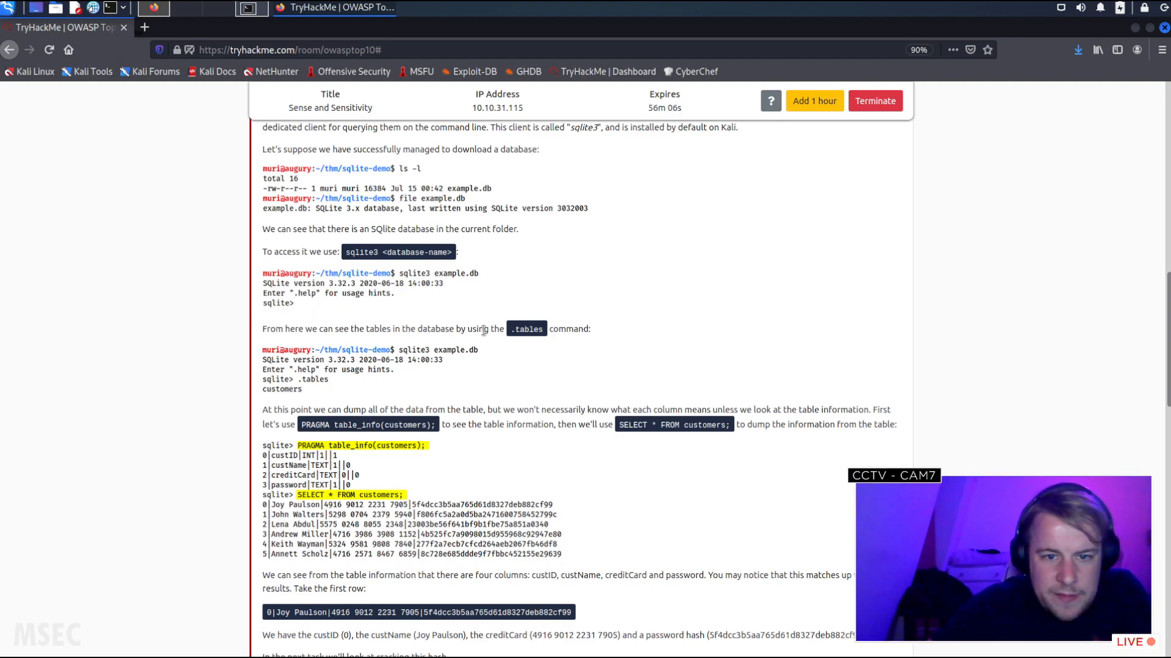
scroll("down", 3)
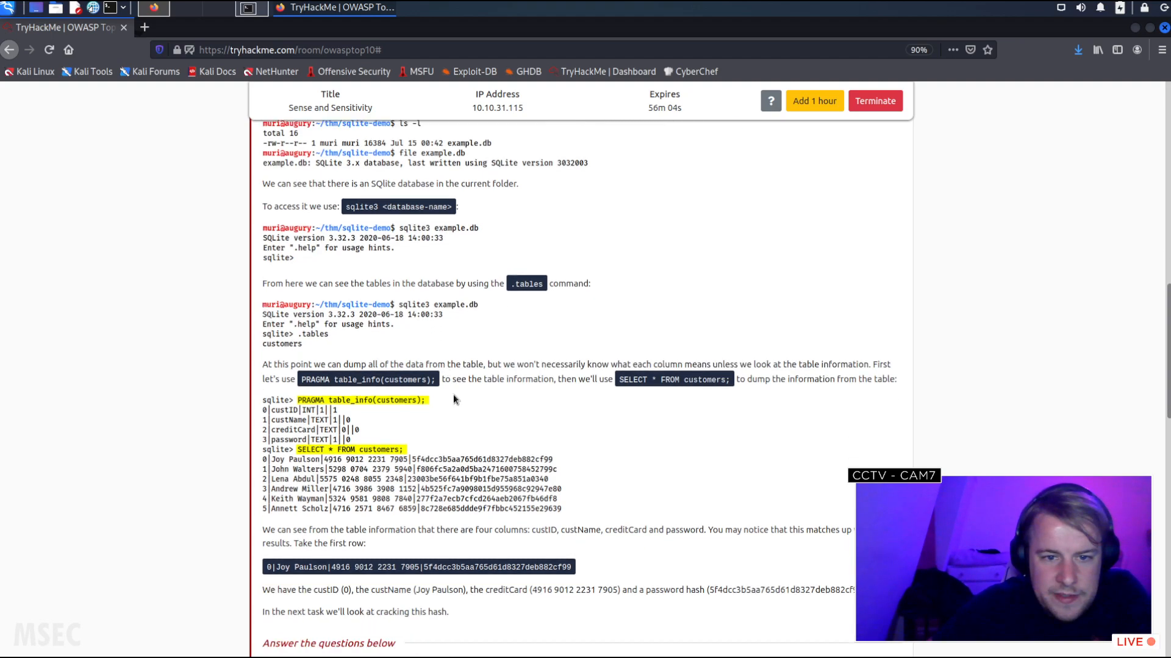
scroll("down", 3)
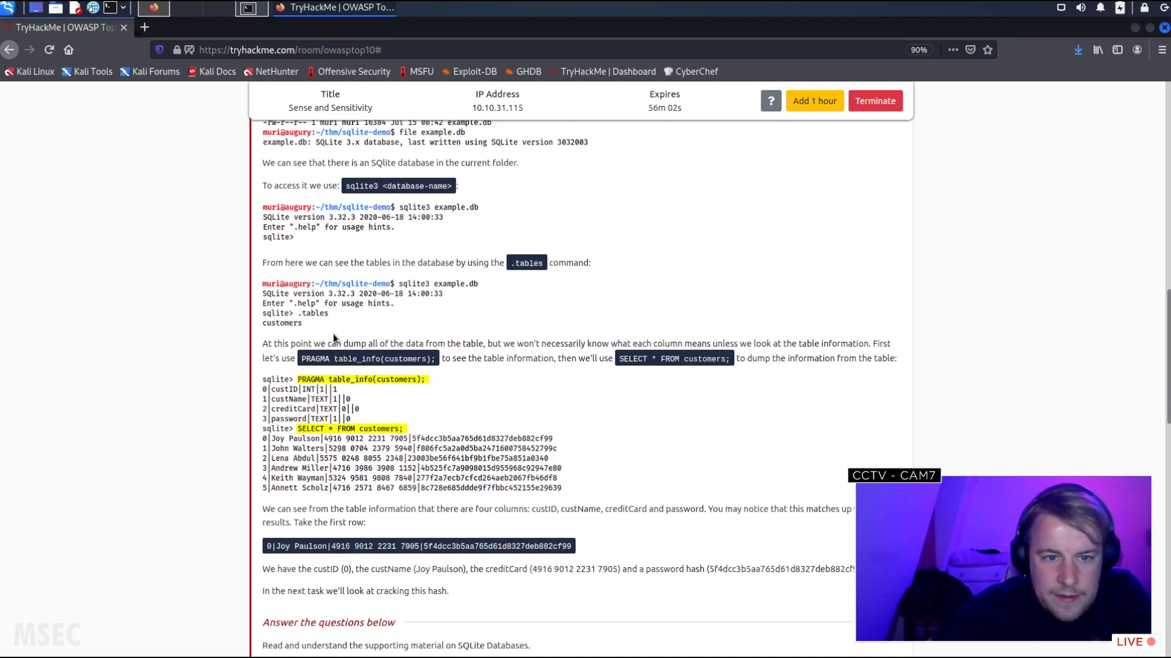
mouse_move(312, 352)
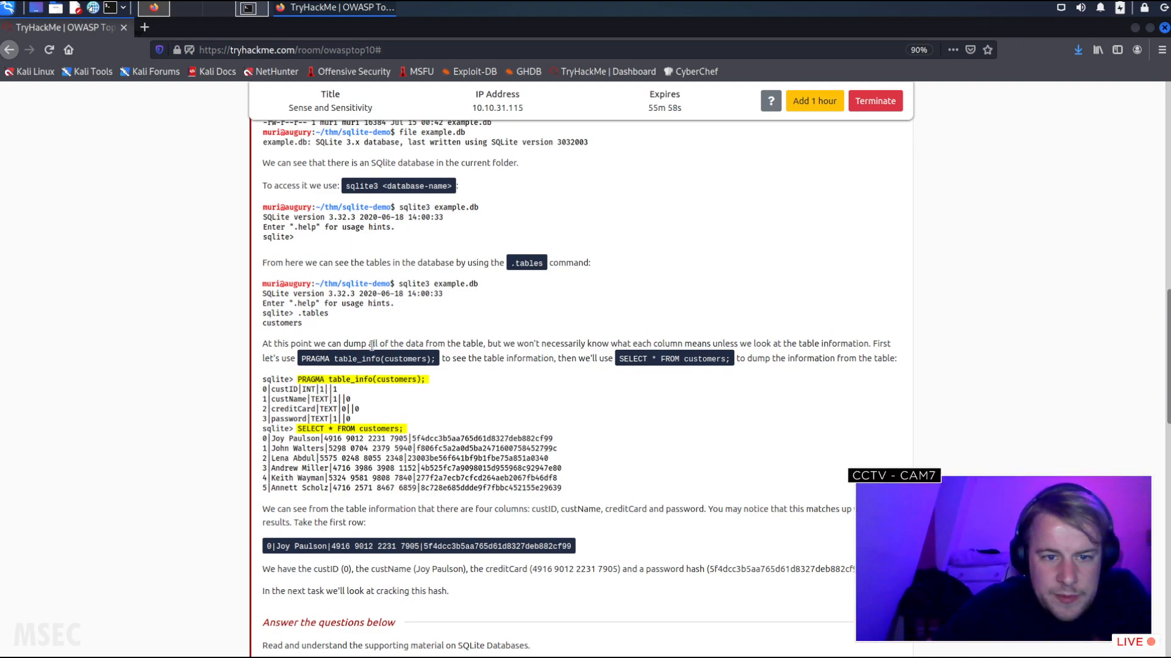
mouse_move(532, 354)
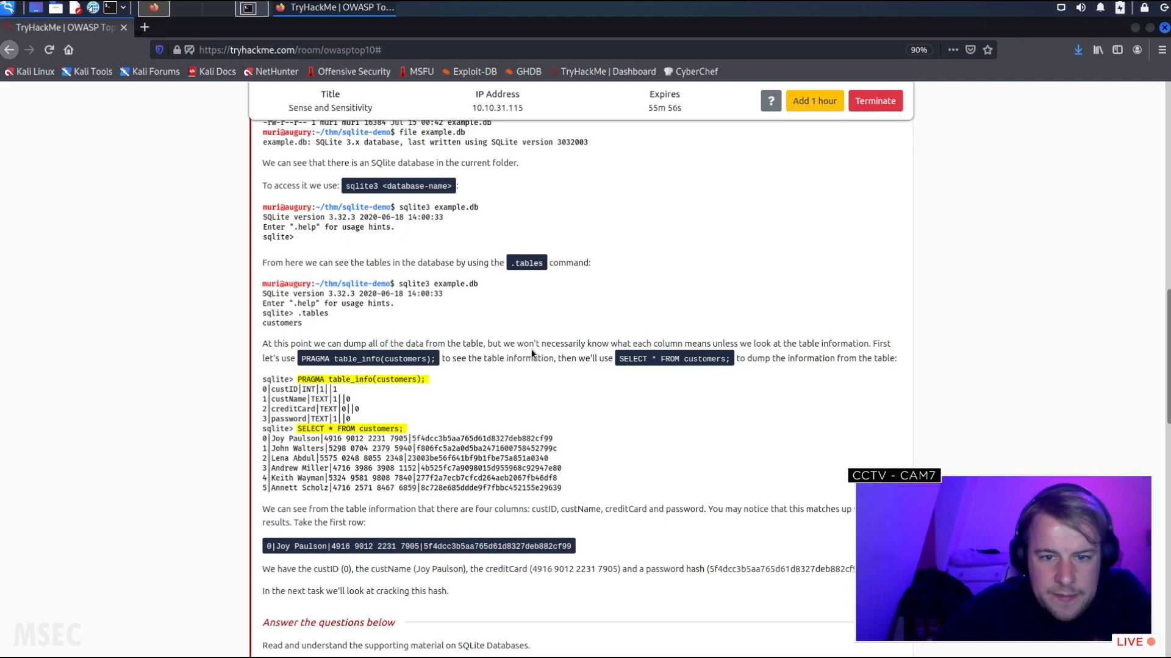
mouse_move(721, 356)
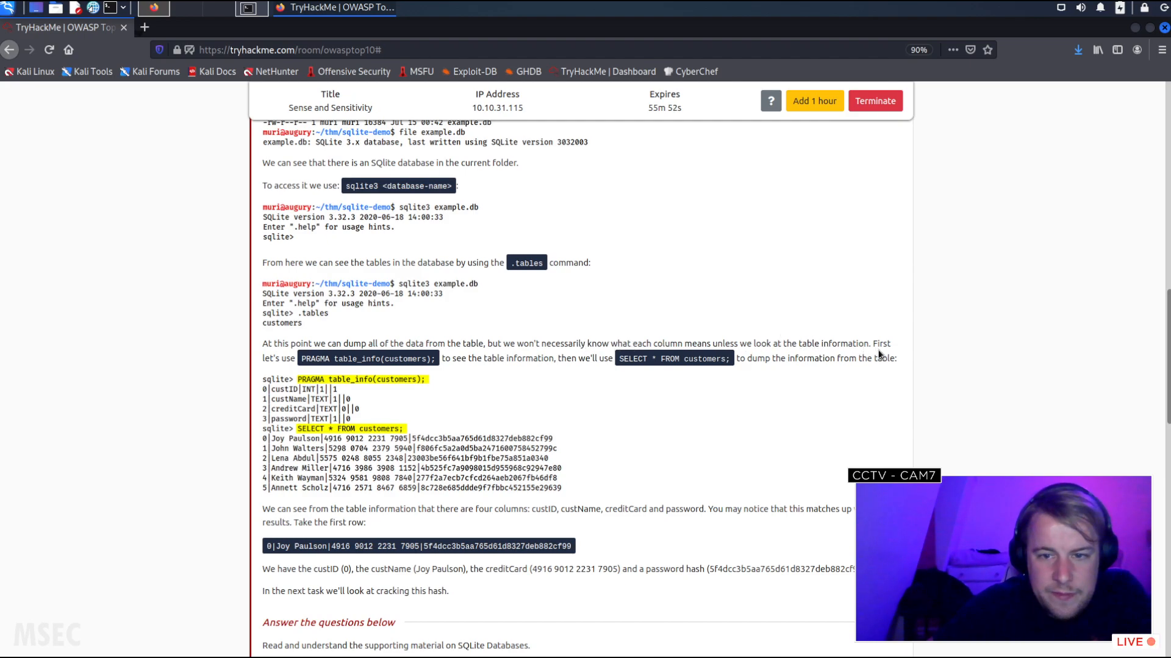
mouse_move(325, 360)
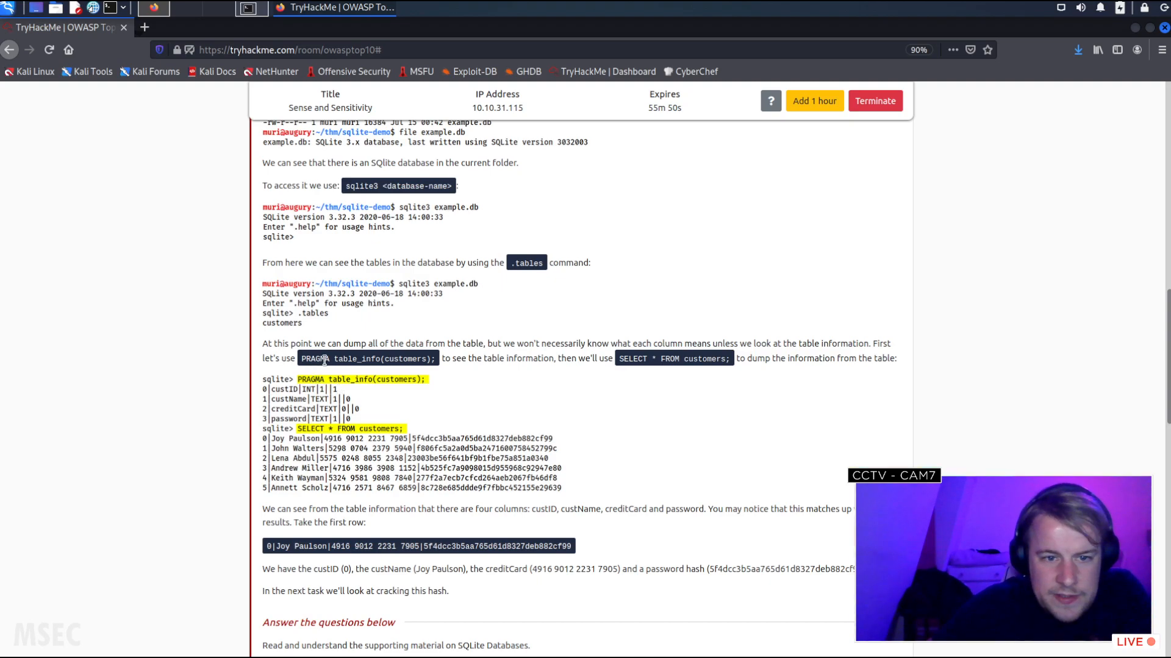
mouse_move(409, 361)
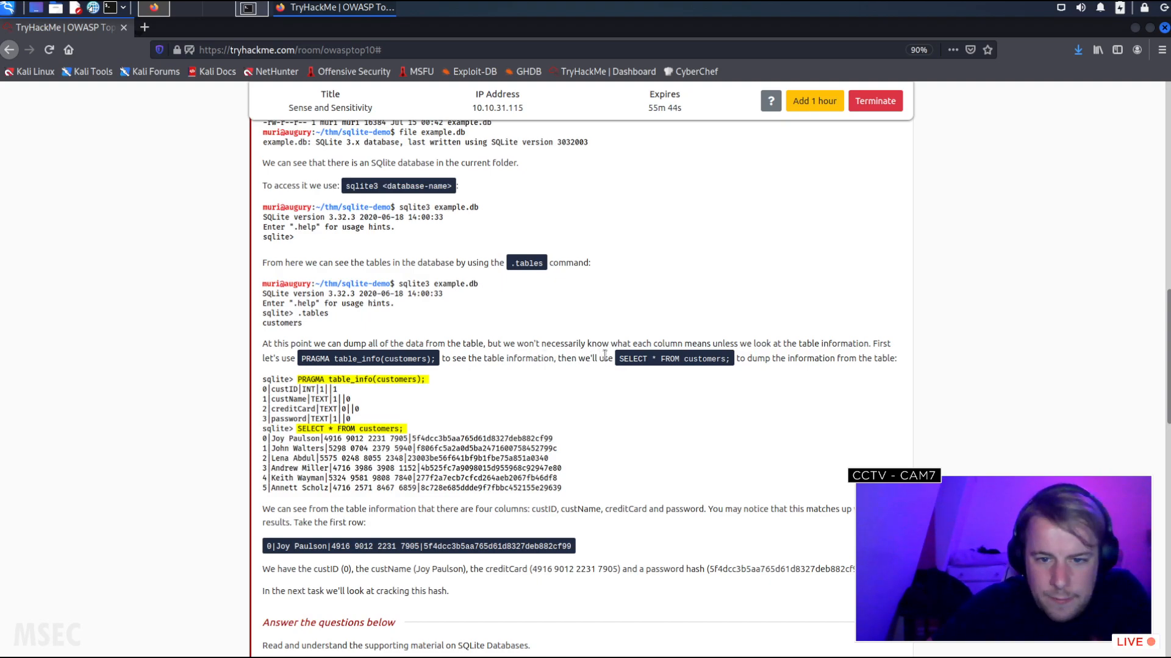
mouse_move(663, 360)
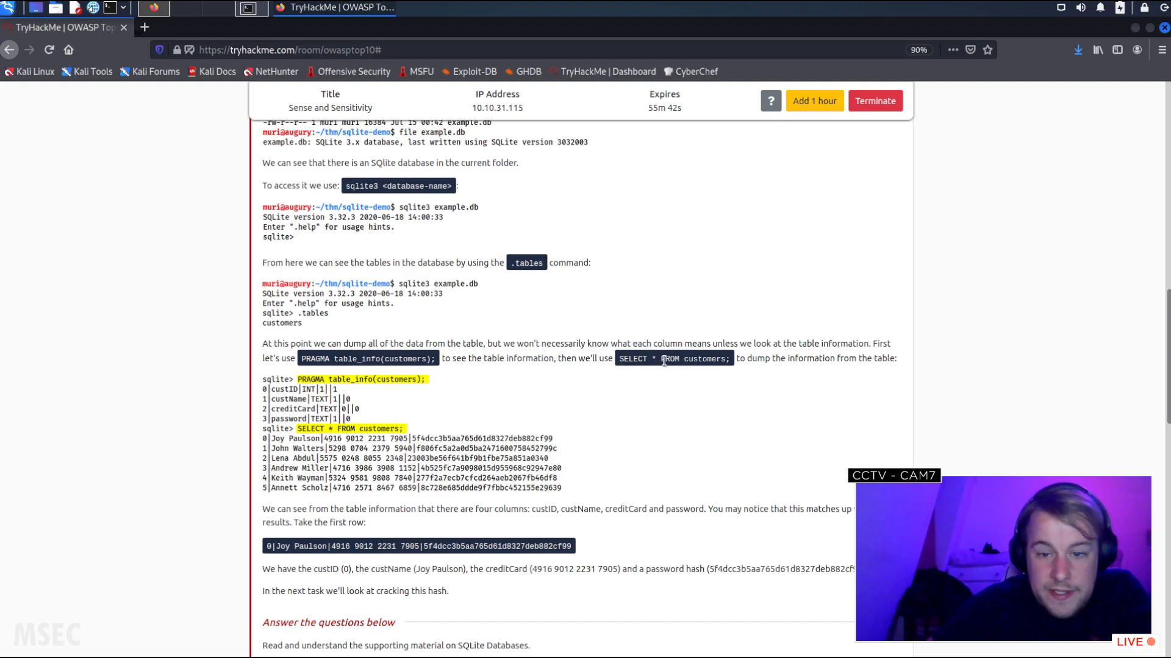
mouse_move(854, 368)
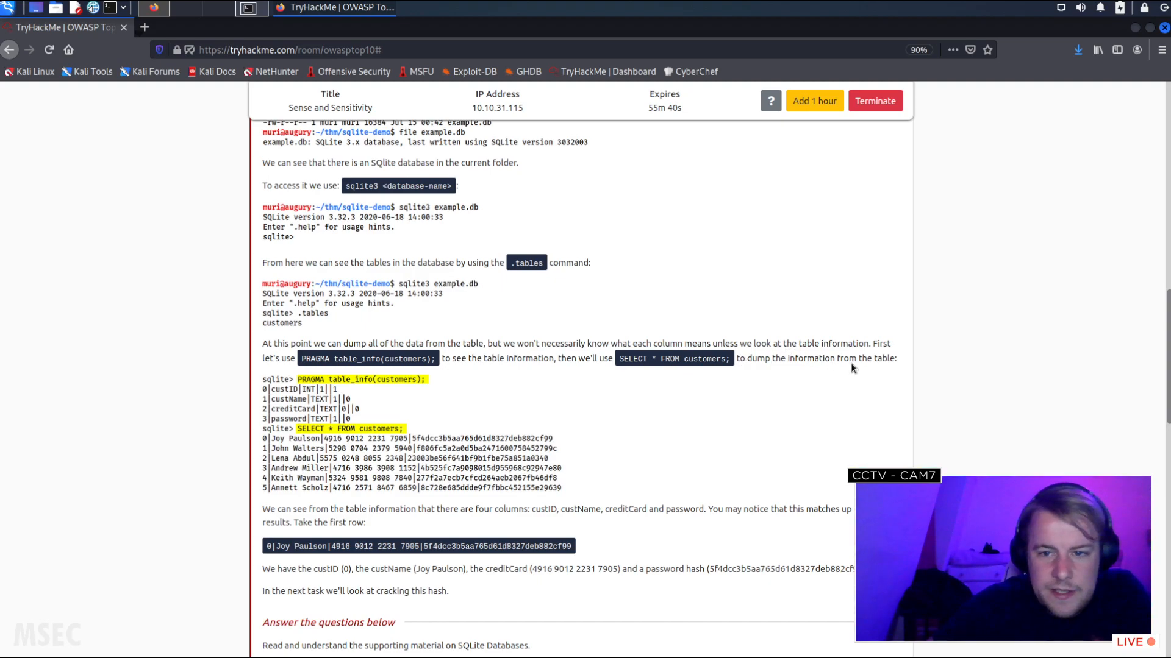
scroll("down", 3)
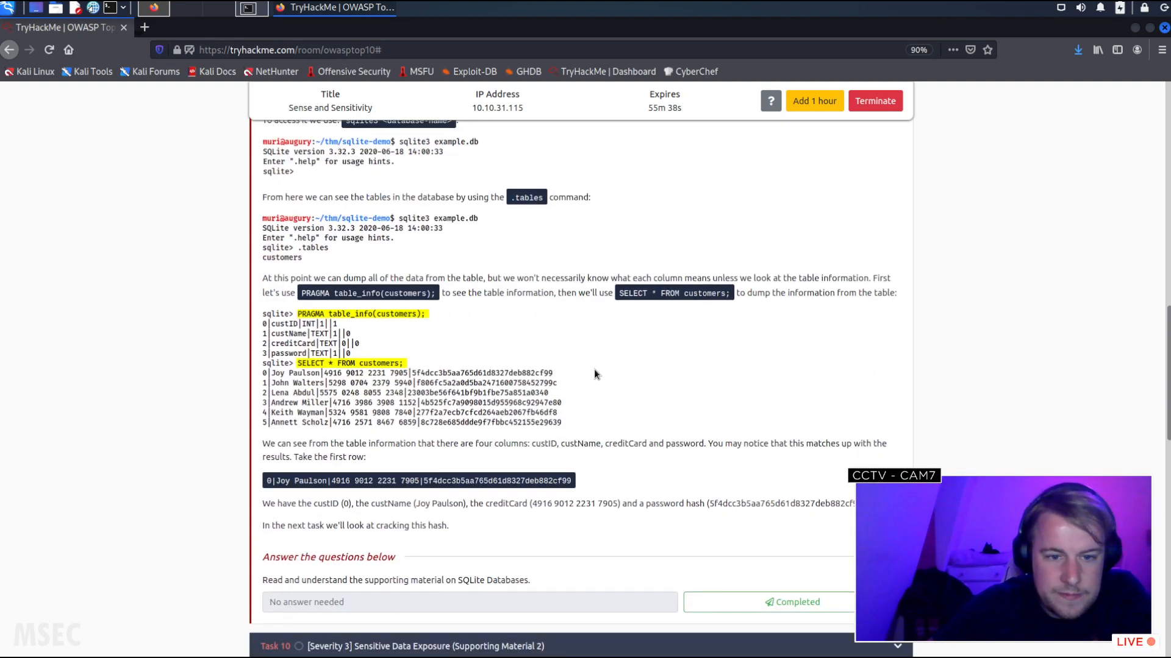
scroll("down", 3)
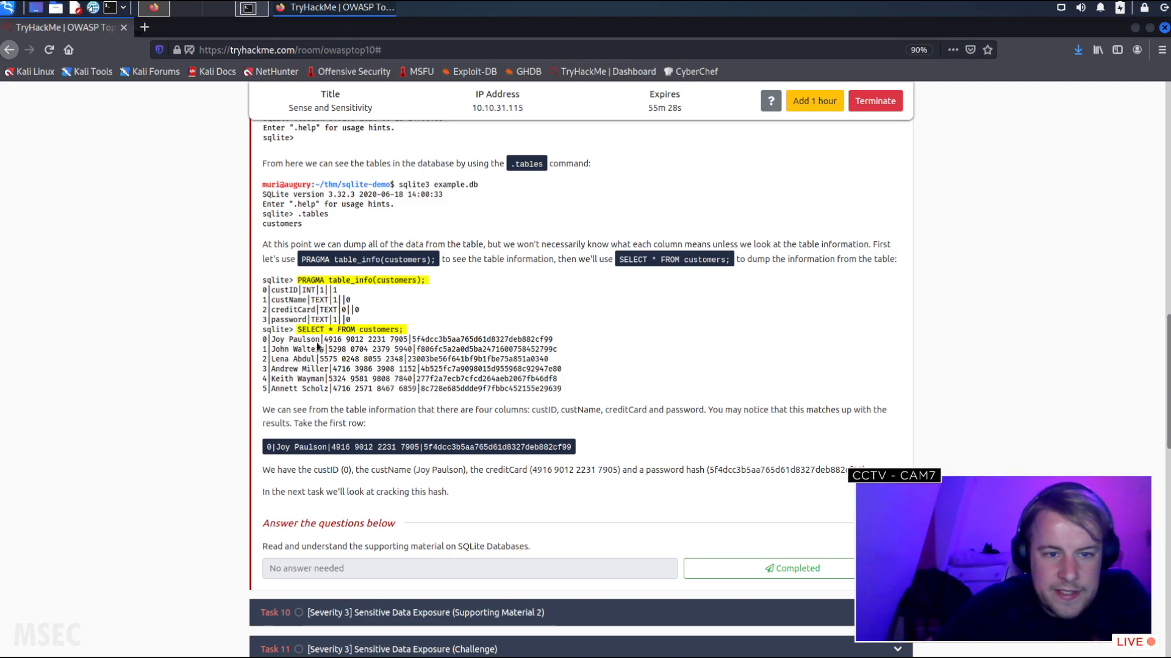
mouse_move(553, 442)
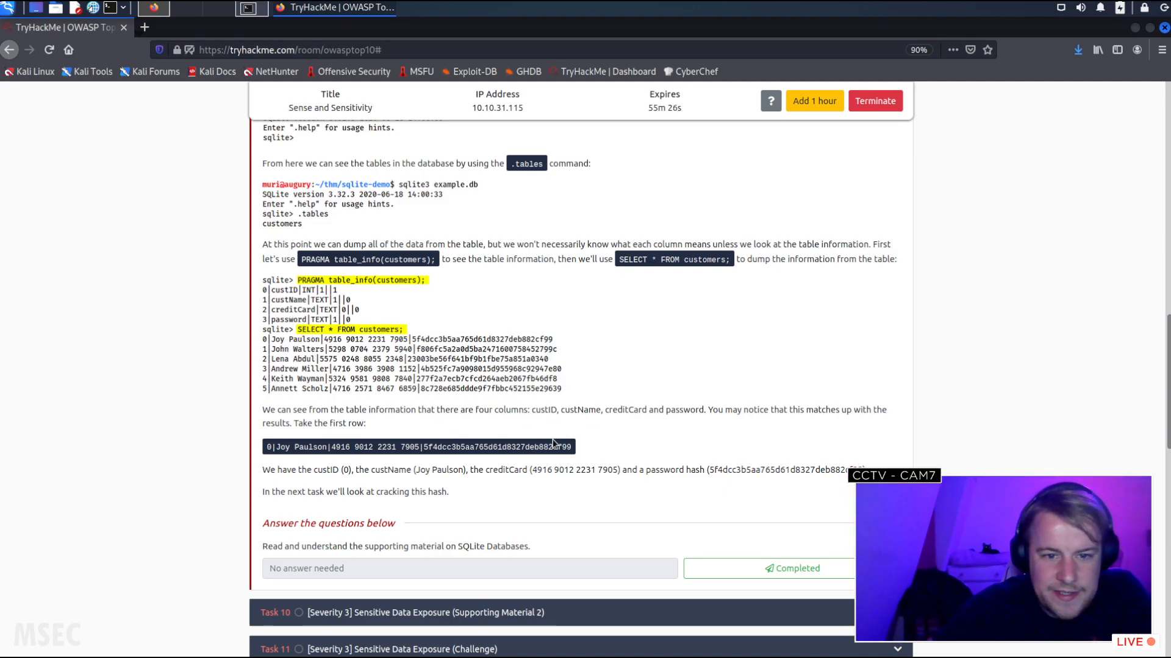
mouse_move(276, 412)
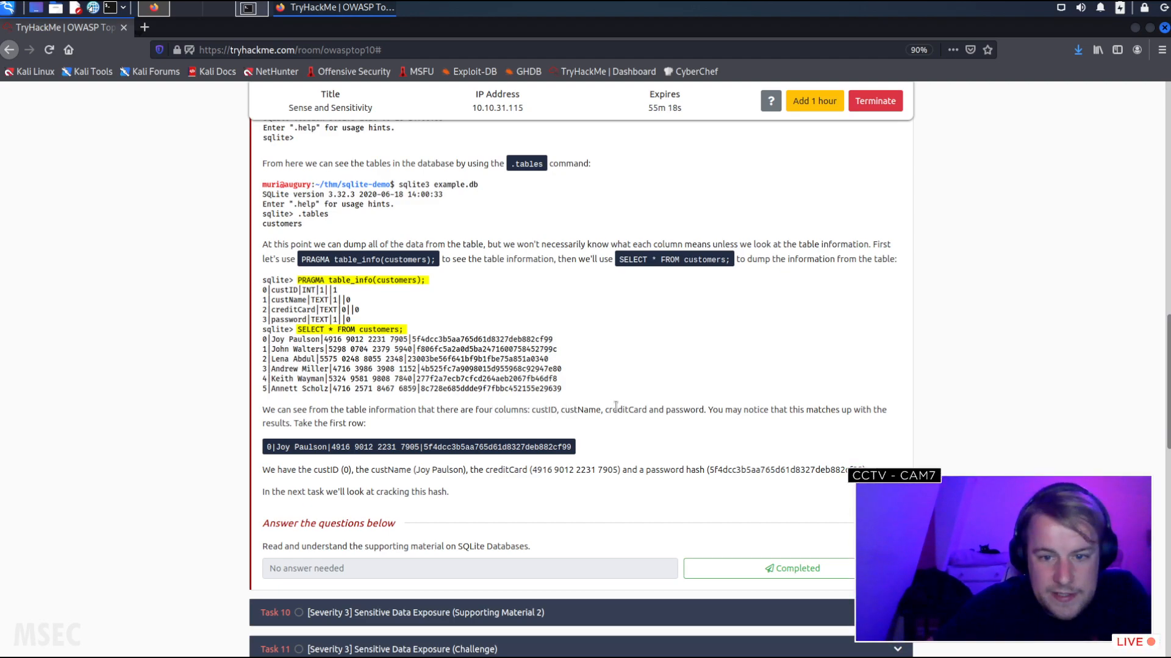
mouse_move(735, 420)
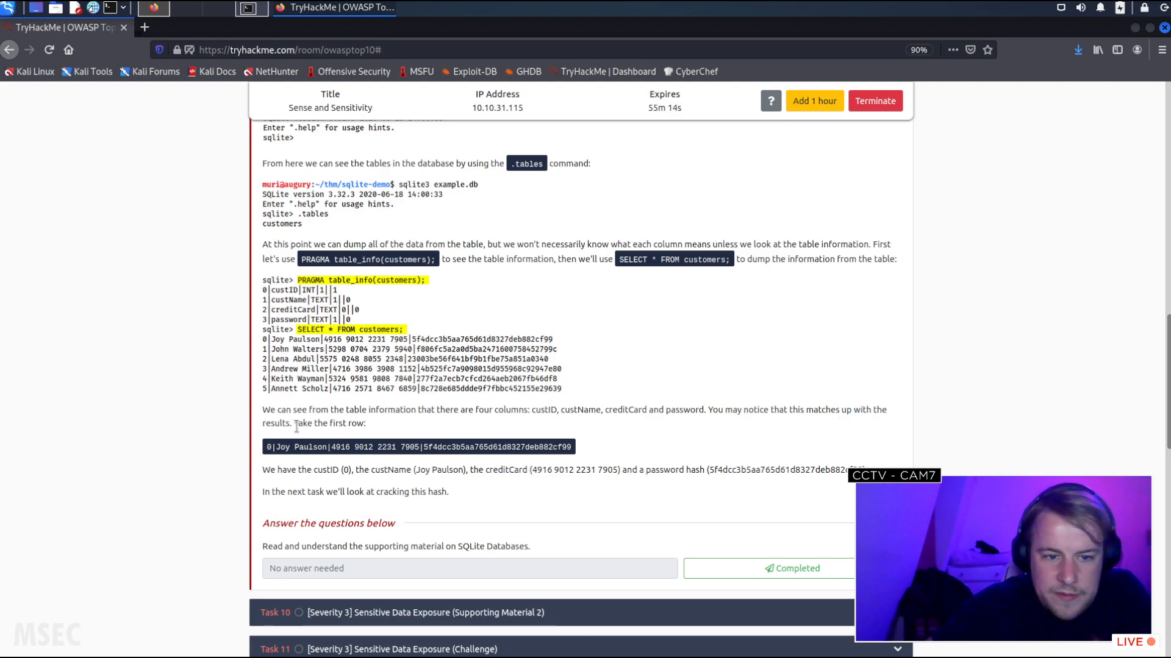
scroll("down", 3)
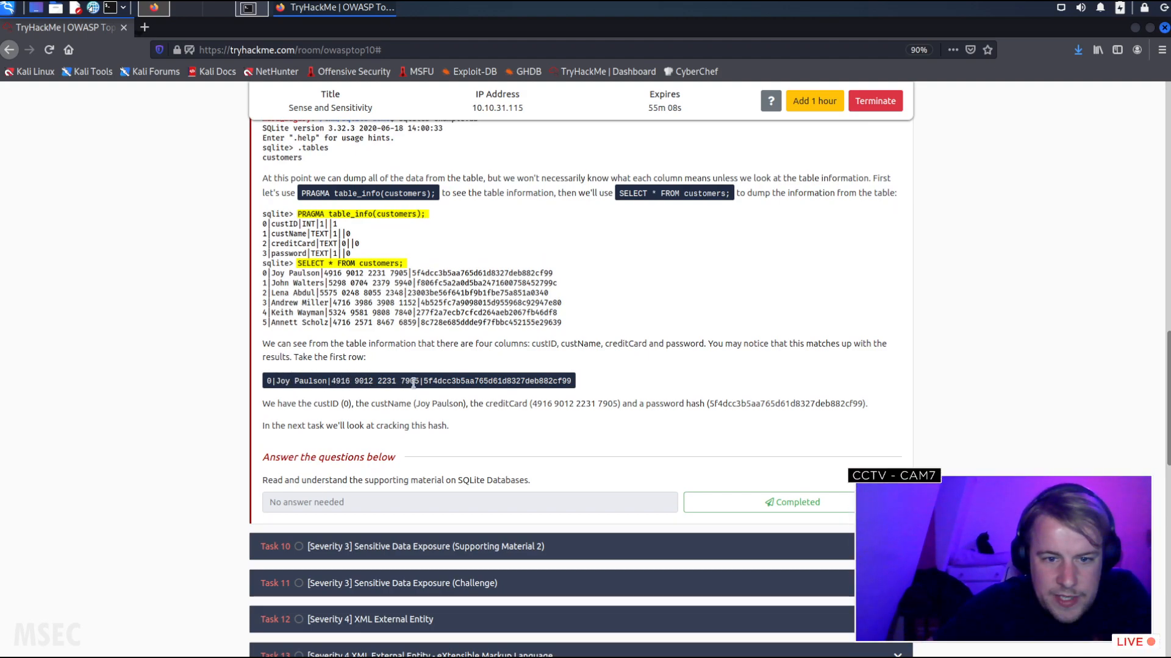
mouse_move(492, 445)
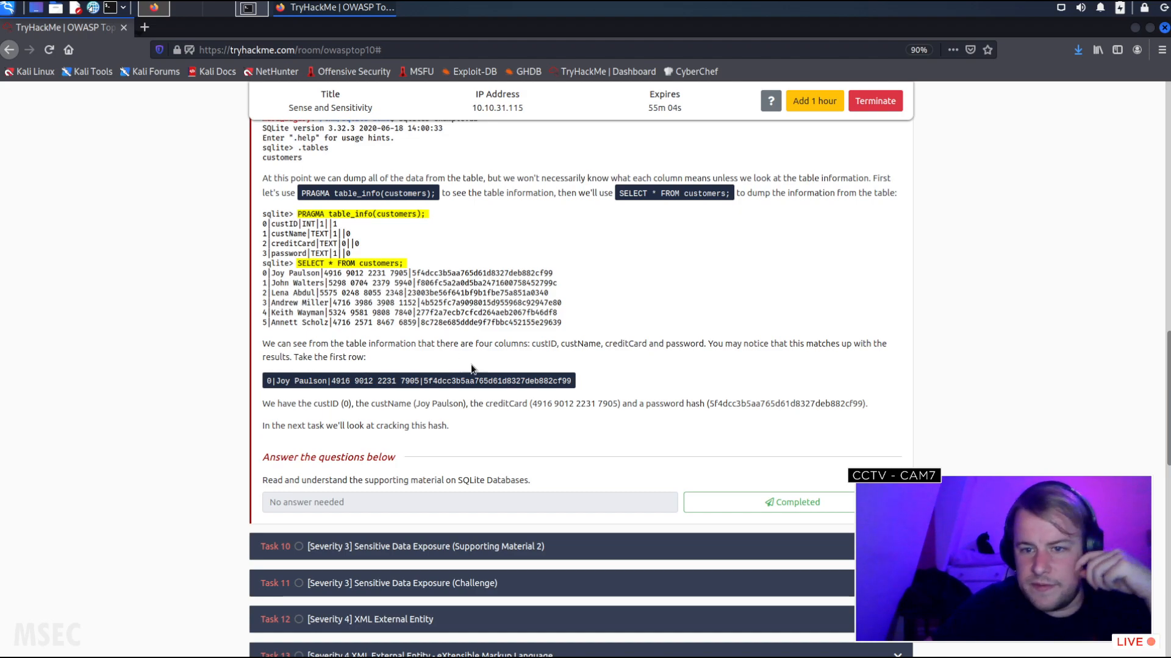
mouse_move(500, 290)
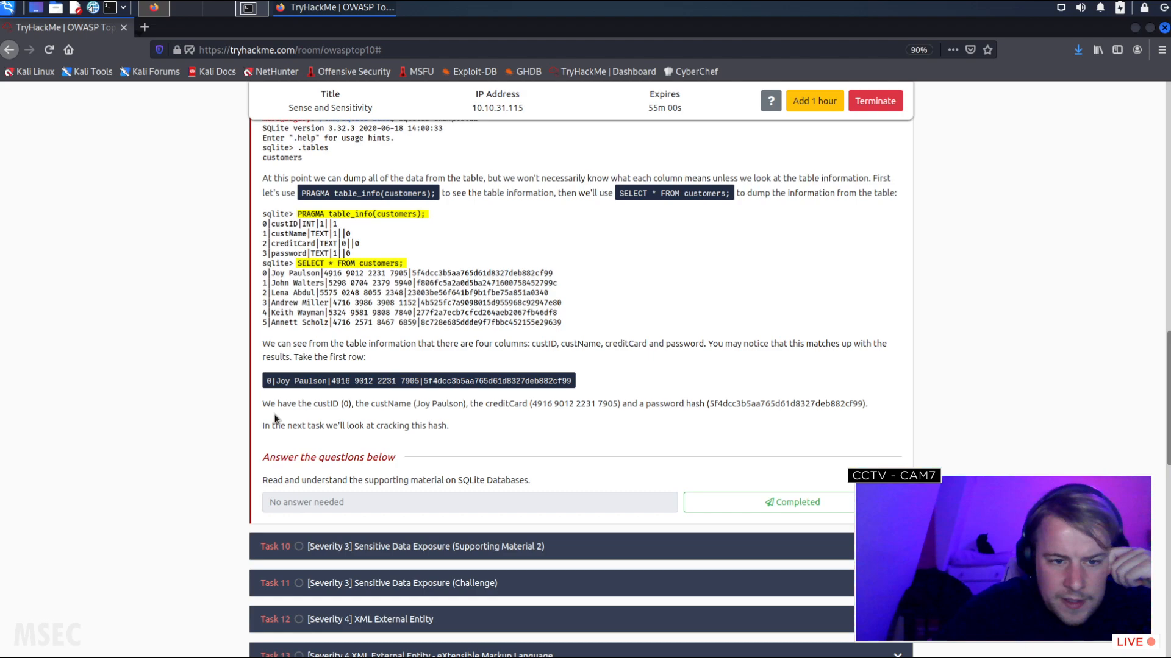
mouse_move(488, 416)
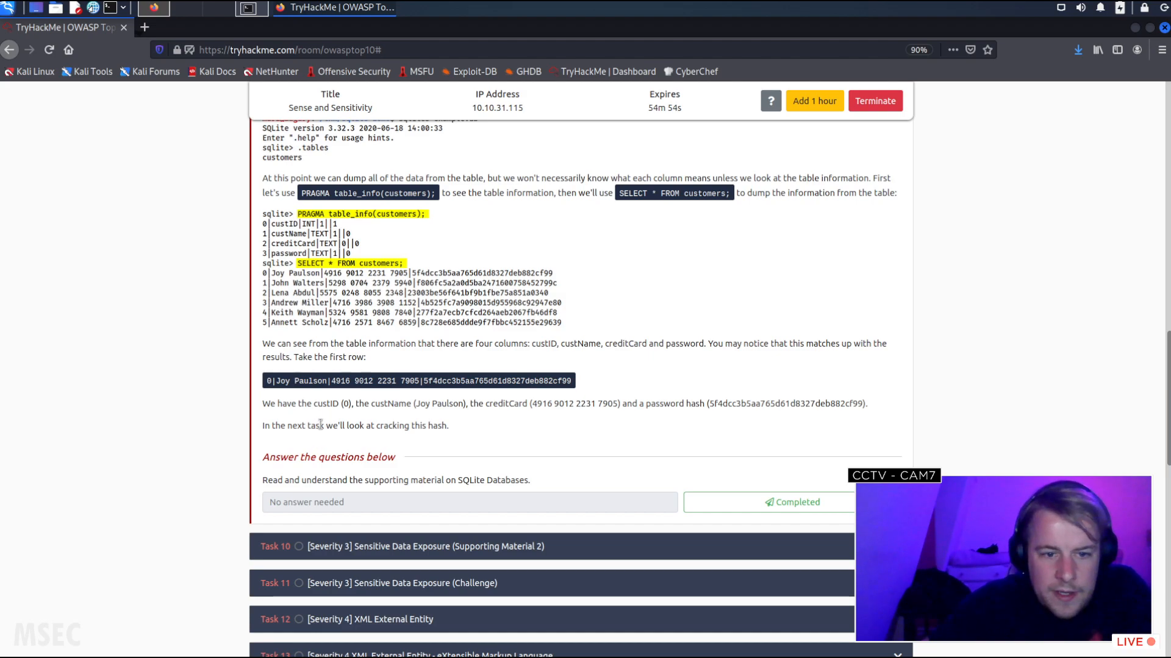
mouse_move(340, 492)
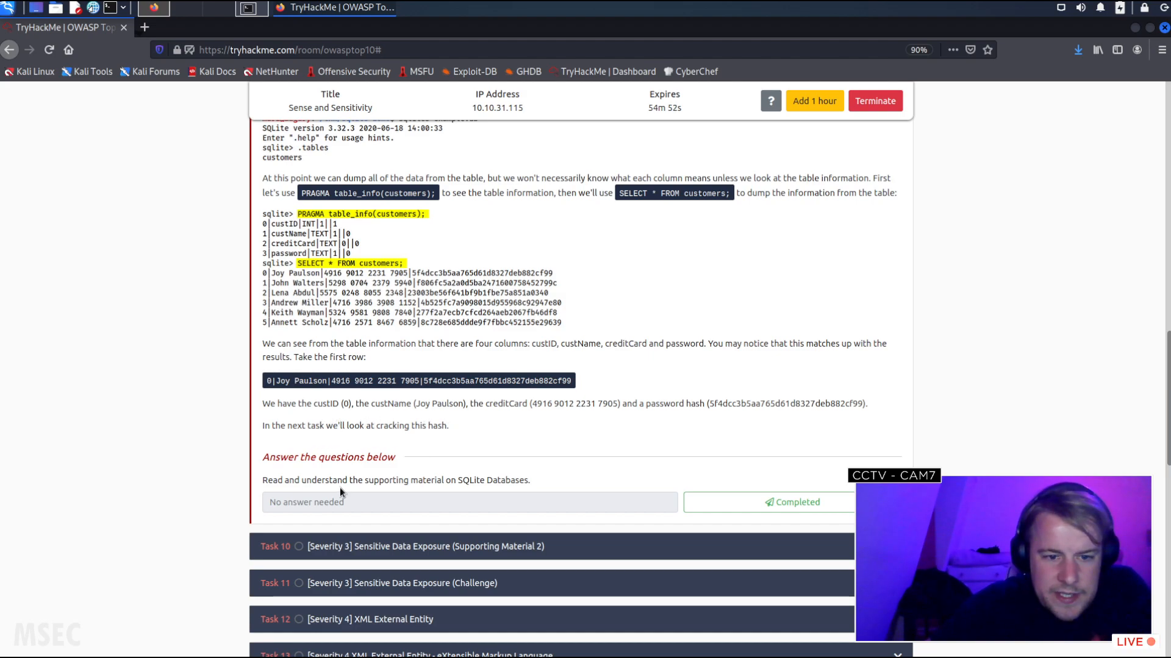
Step: Mark Task 9 SQLite material completed and scroll into Task 10
left_click(768, 502)
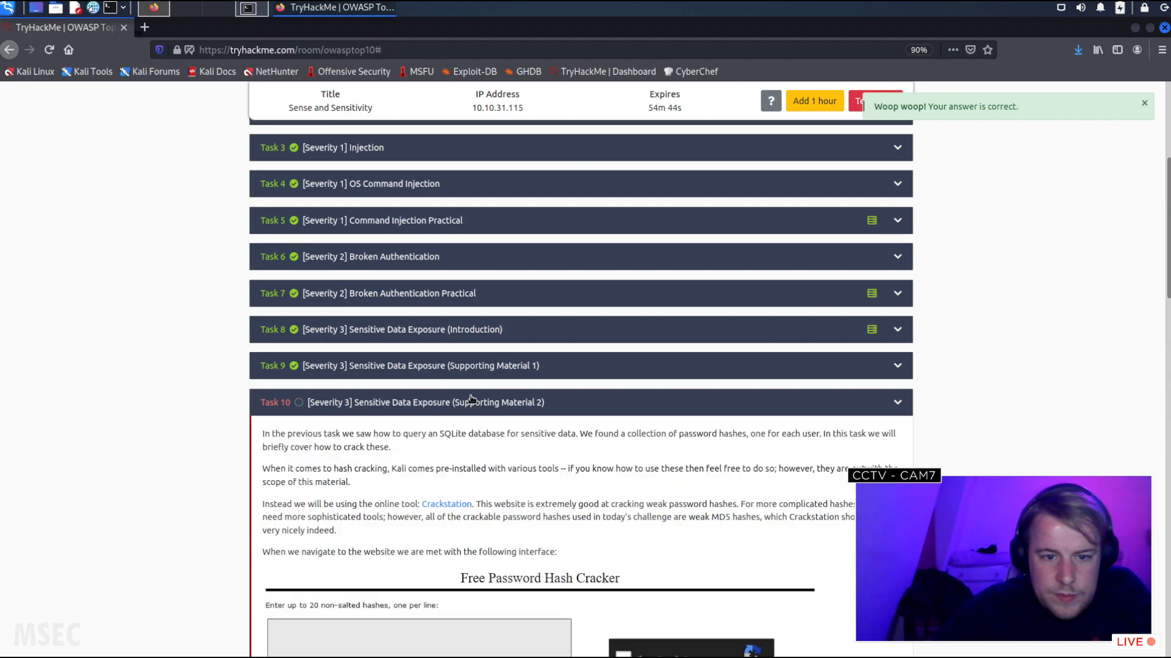
scroll("down", 3)
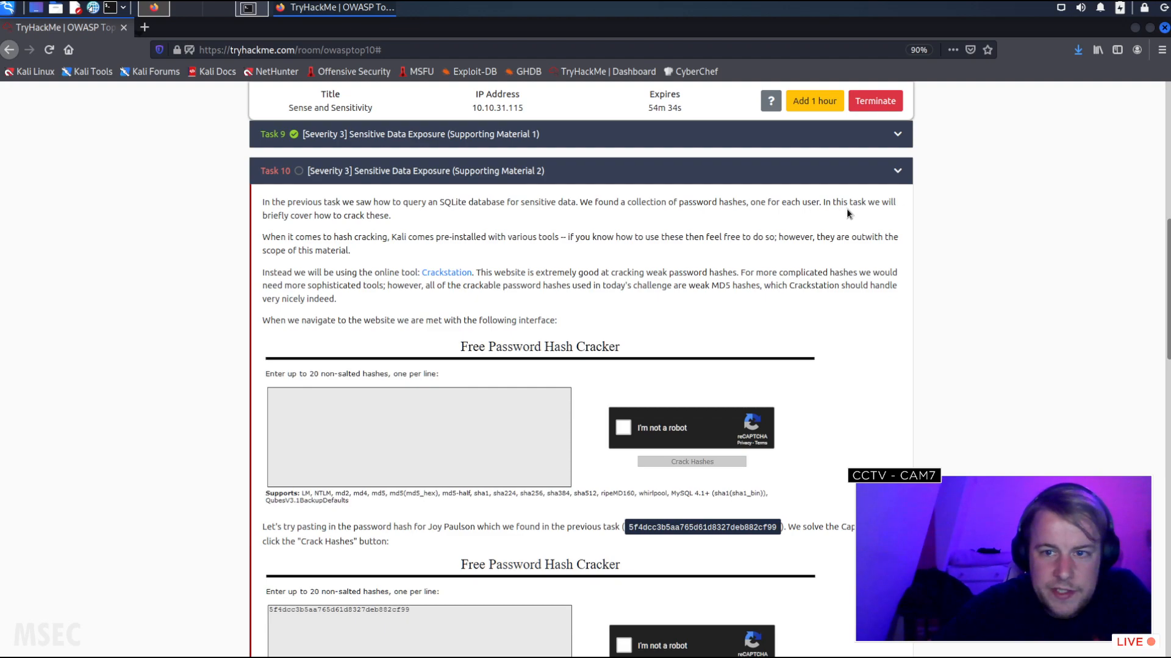
mouse_move(317, 217)
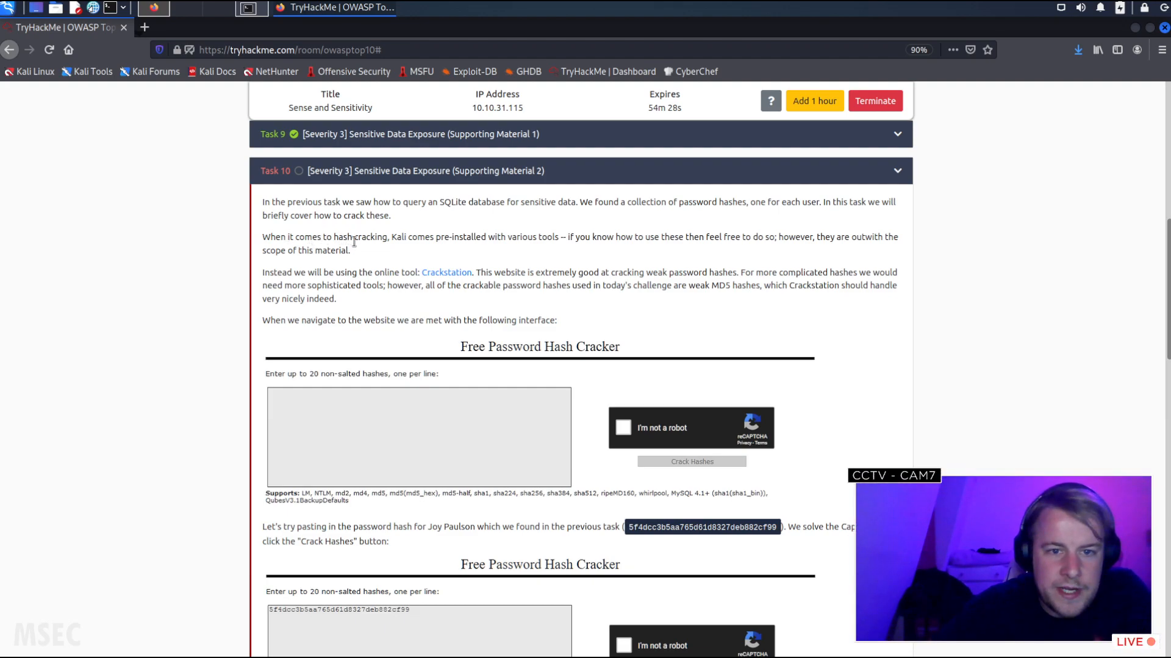
mouse_move(489, 241)
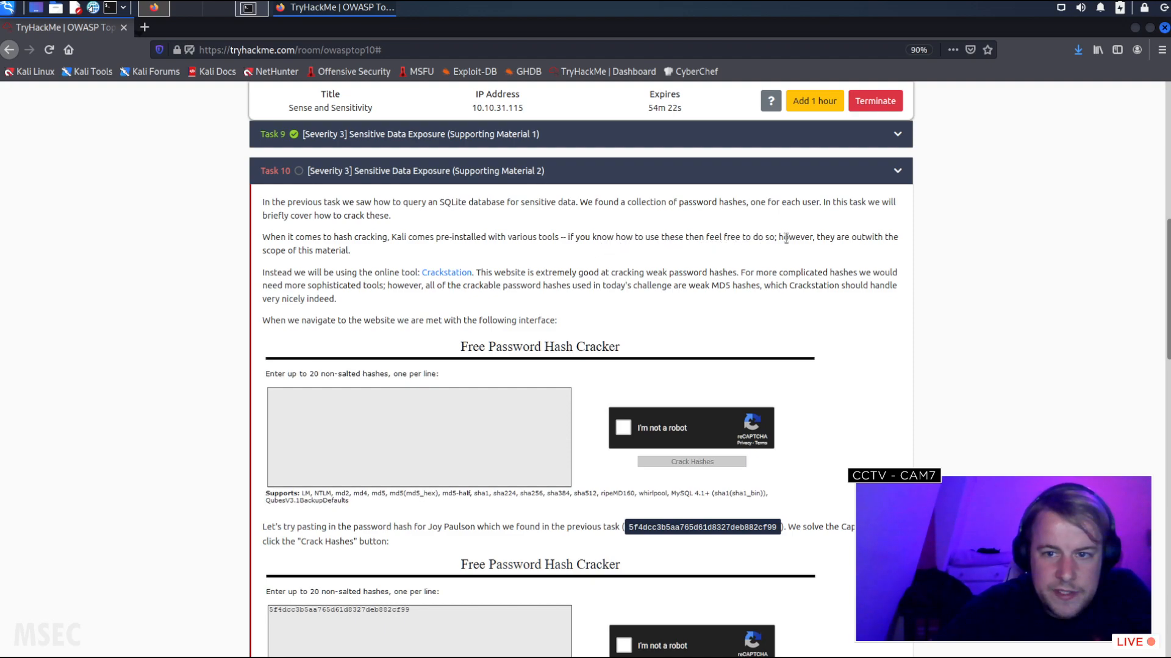
mouse_move(888, 251)
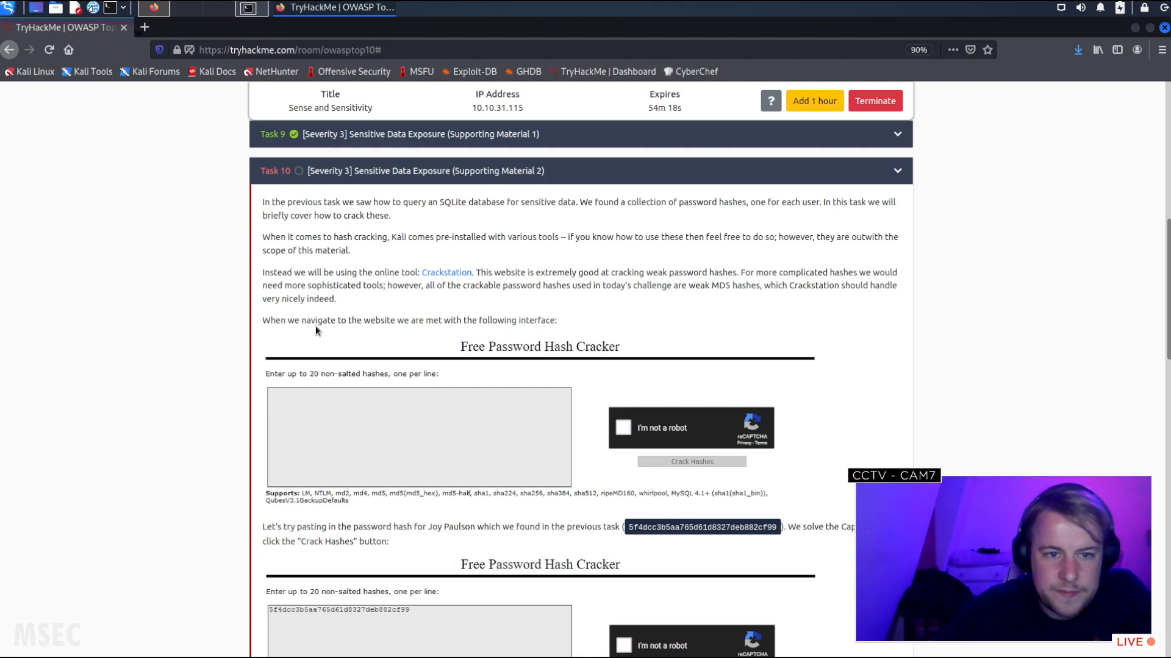
scroll("down", 3)
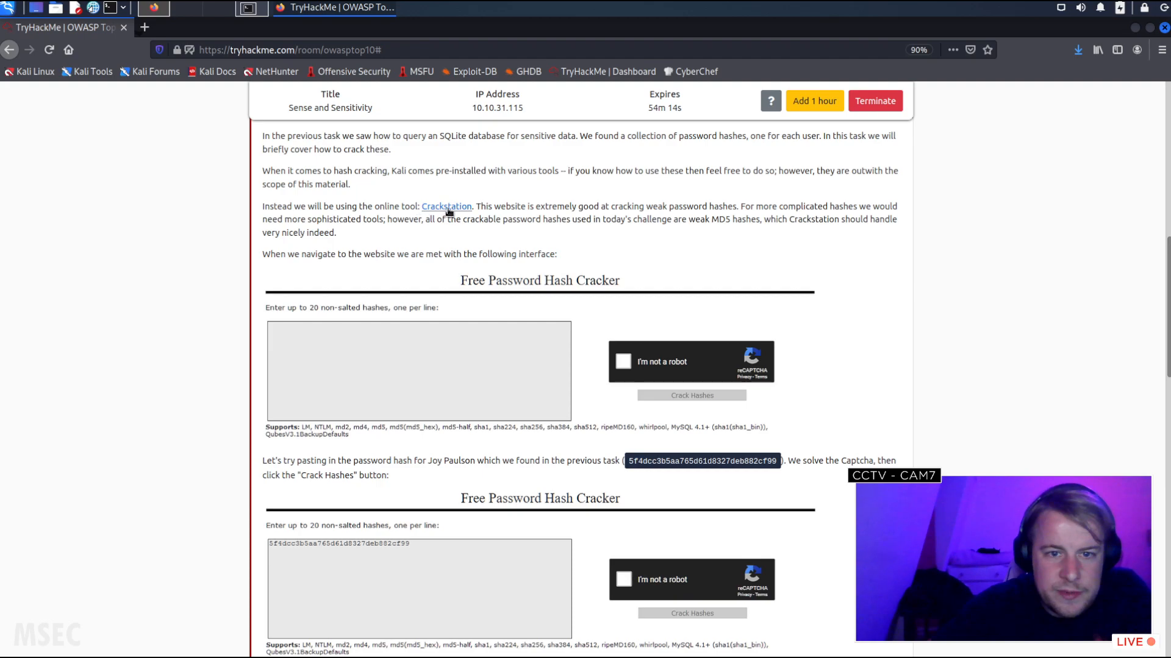
Step: Open the CrackStation link and read down to the cracked-hash example
left_click(446, 206)
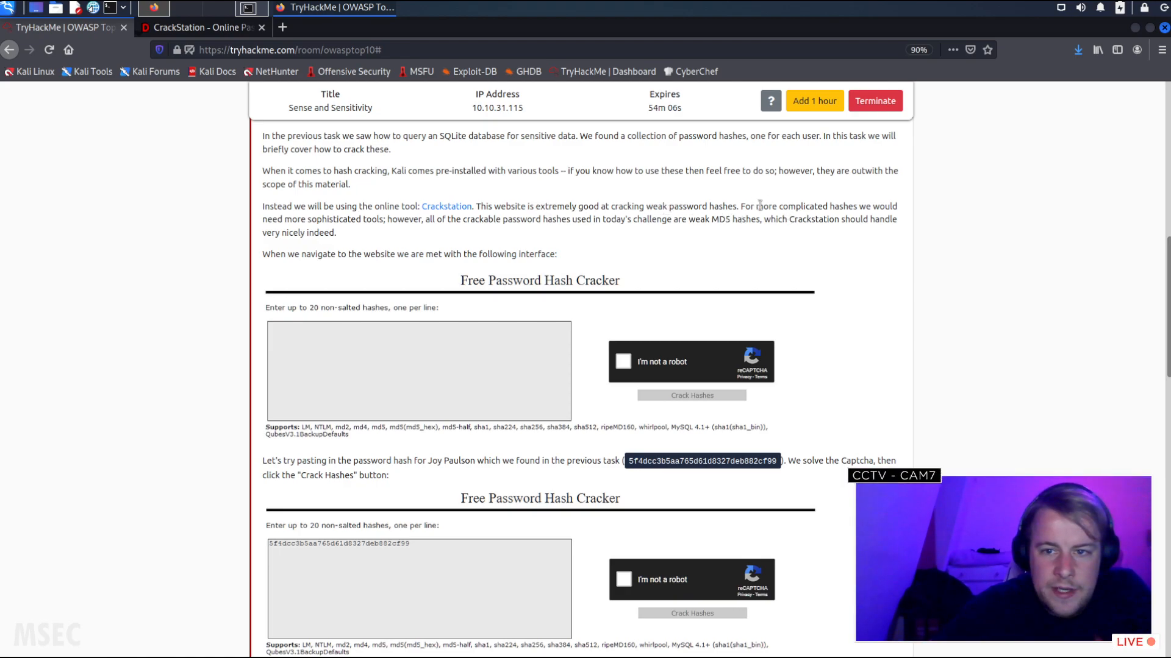
mouse_move(320, 230)
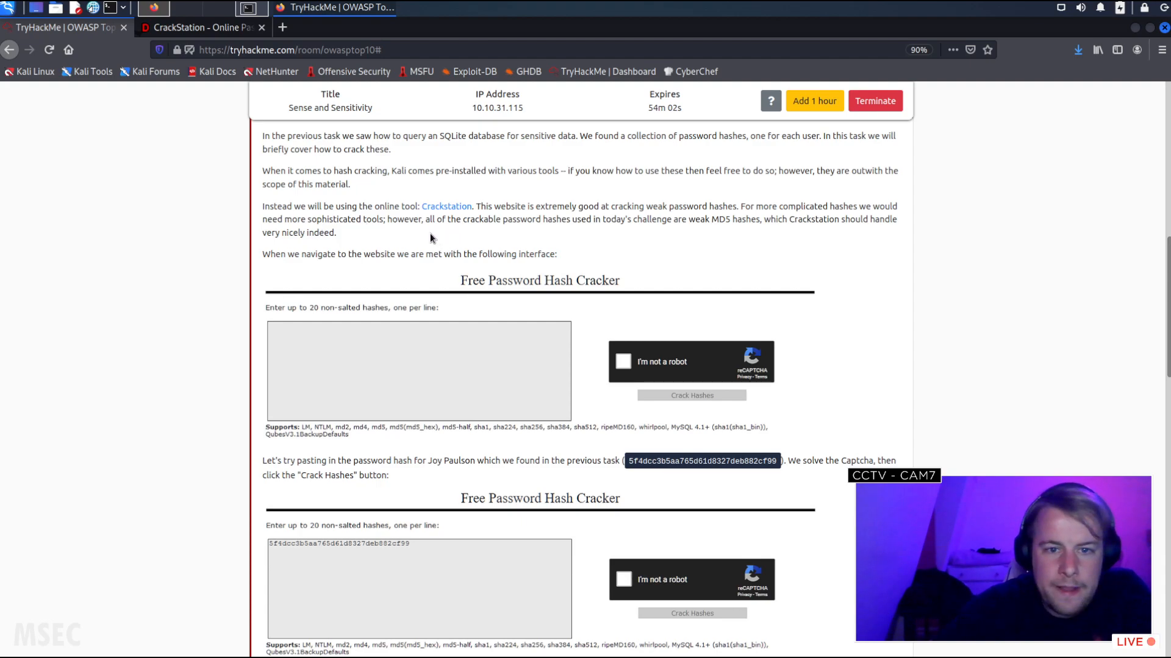
mouse_move(605, 222)
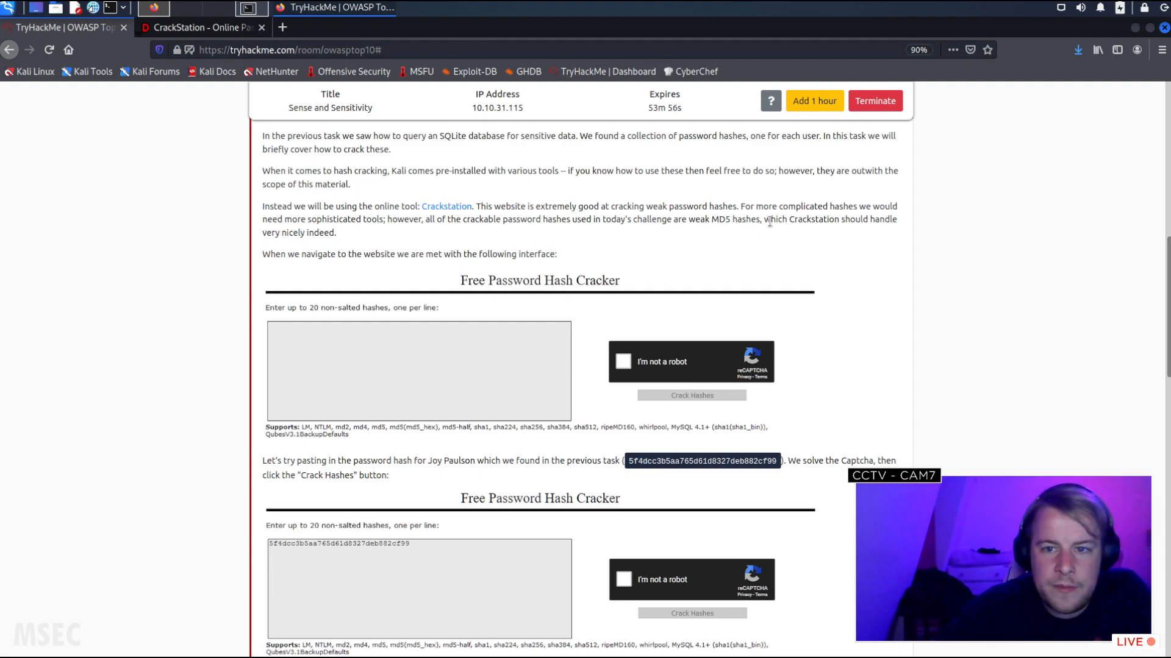
scroll("down", 3)
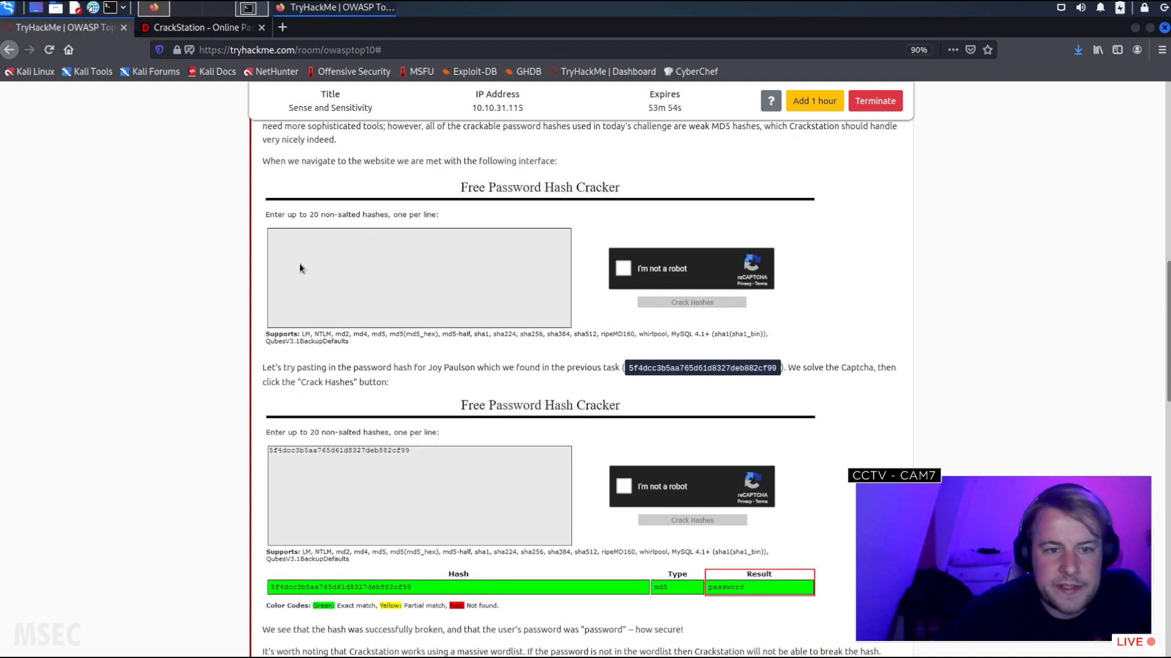
scroll("down", 3)
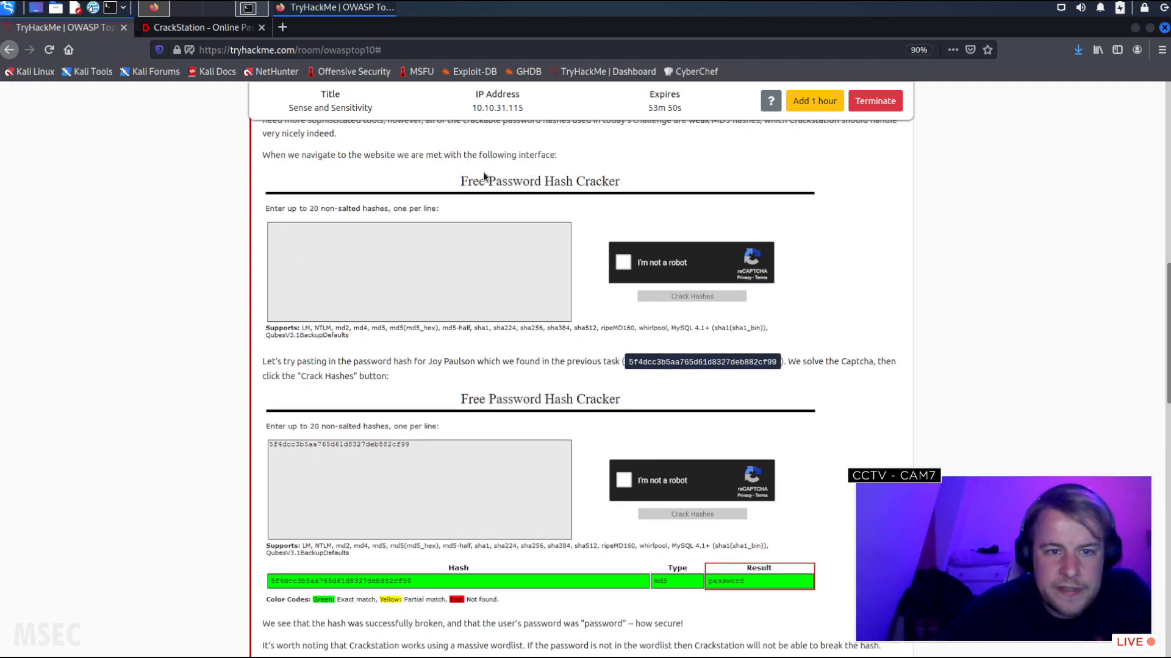
scroll("down", 3)
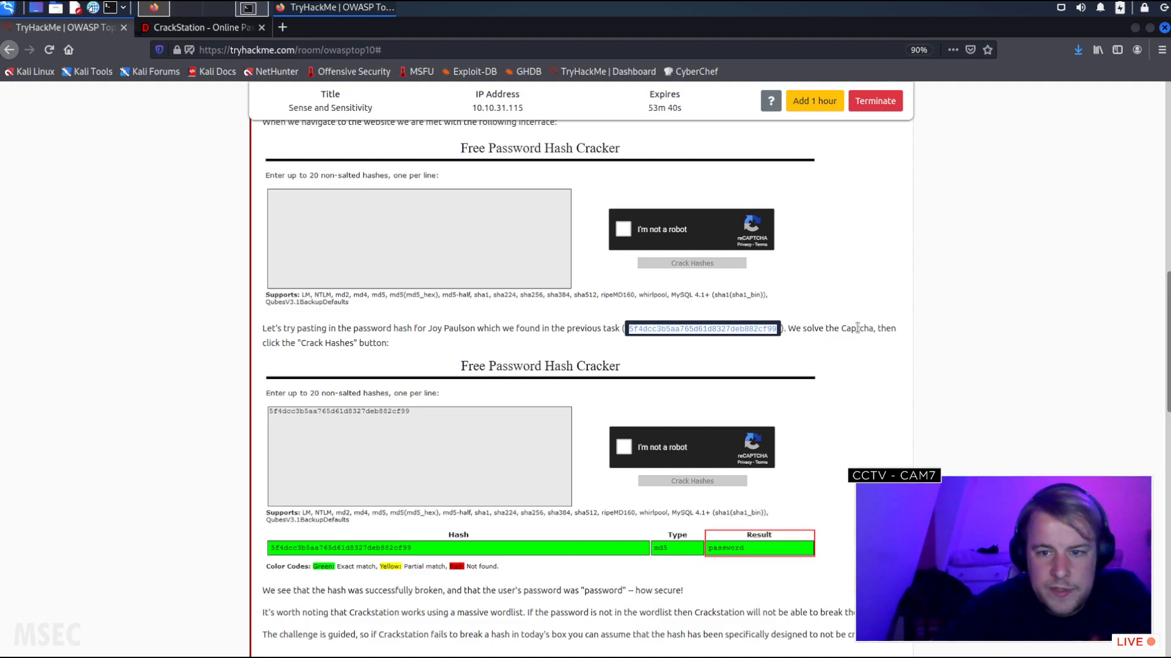
mouse_move(387, 358)
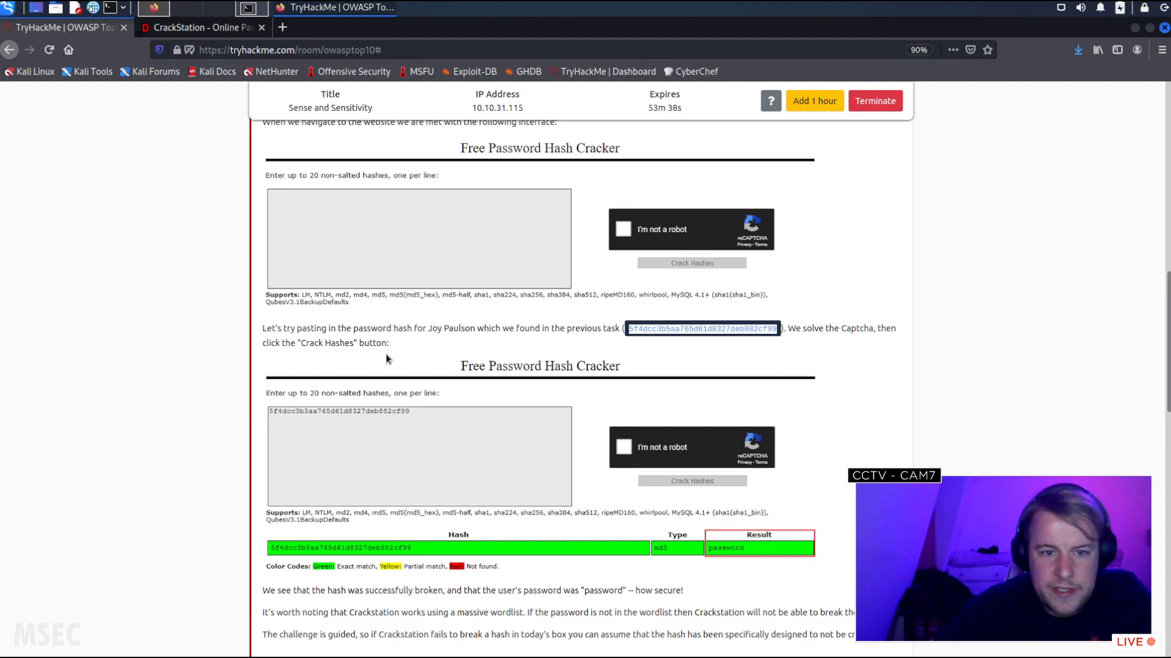
left_click(202, 27)
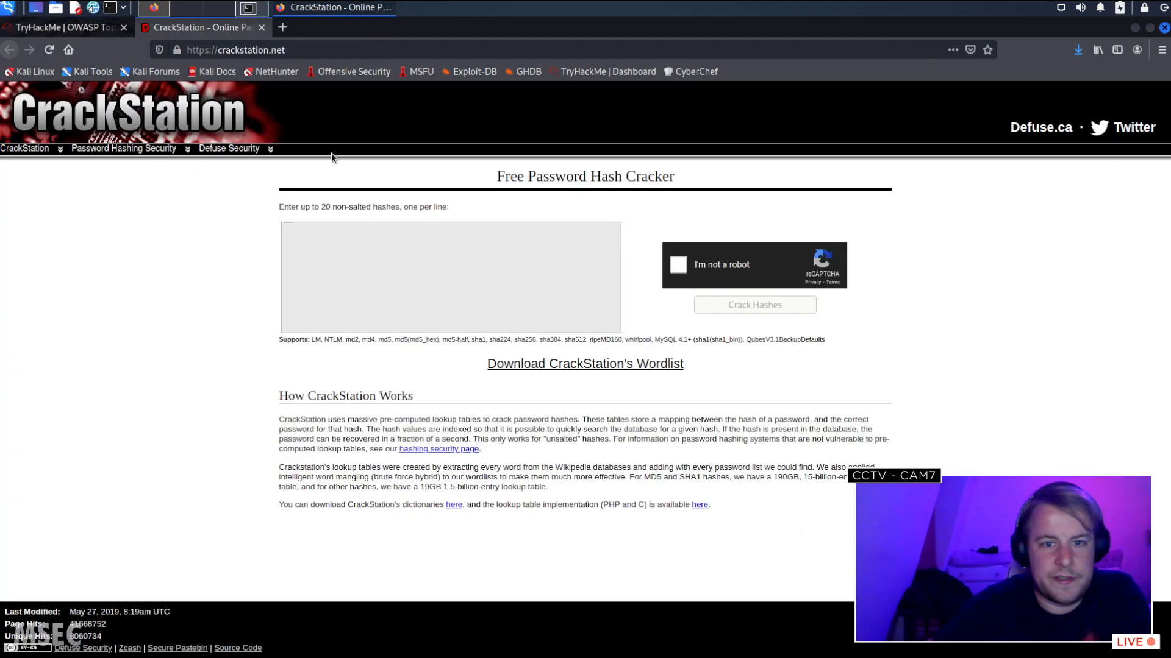
type("5f4dcc3b5aa765d61d8327deb882cf99")
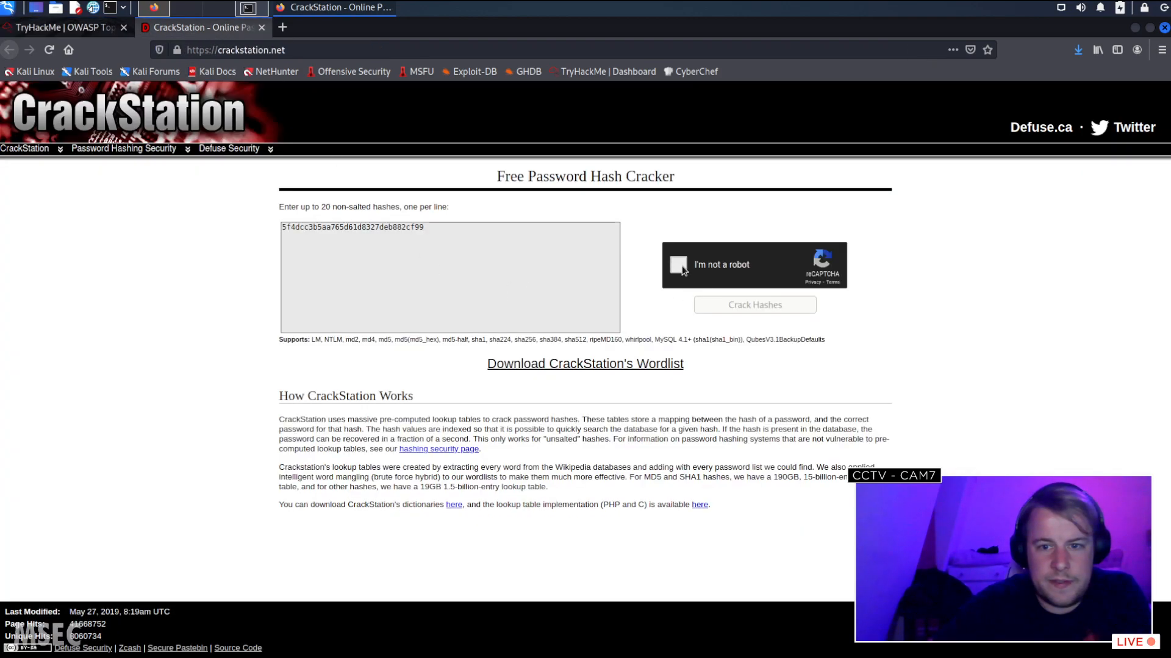
left_click(678, 264)
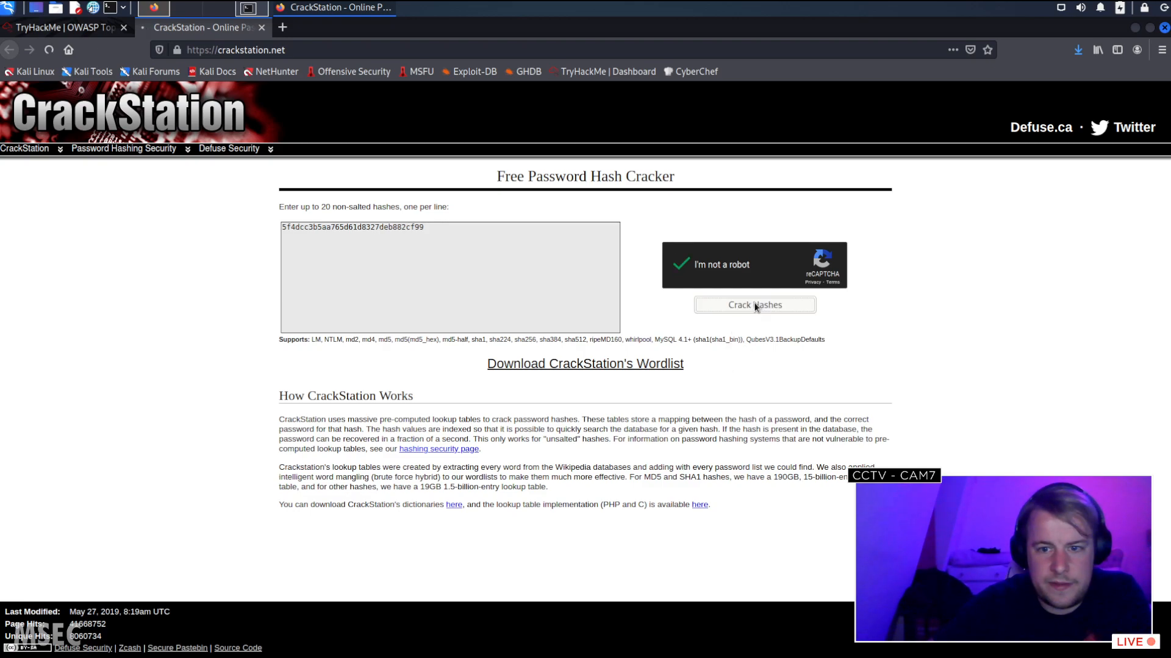
left_click(753, 305)
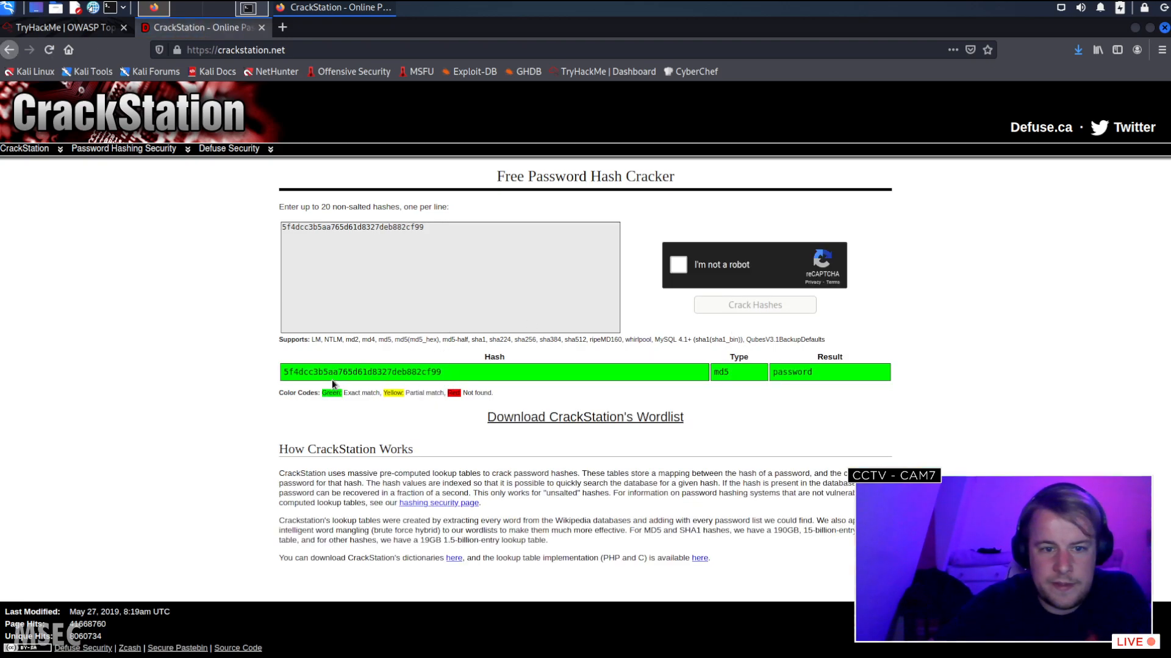
double_click(360, 372)
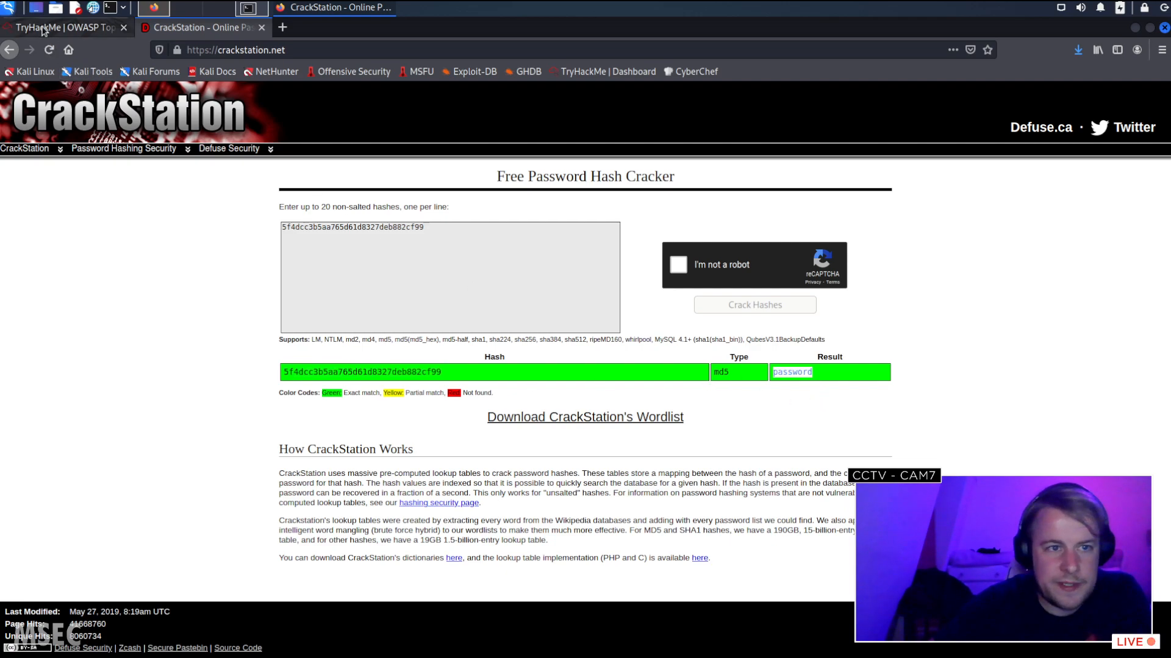
Step: Return to the TryHackMe room and dismiss the Expiring Soon machine warning
left_click(64, 27)
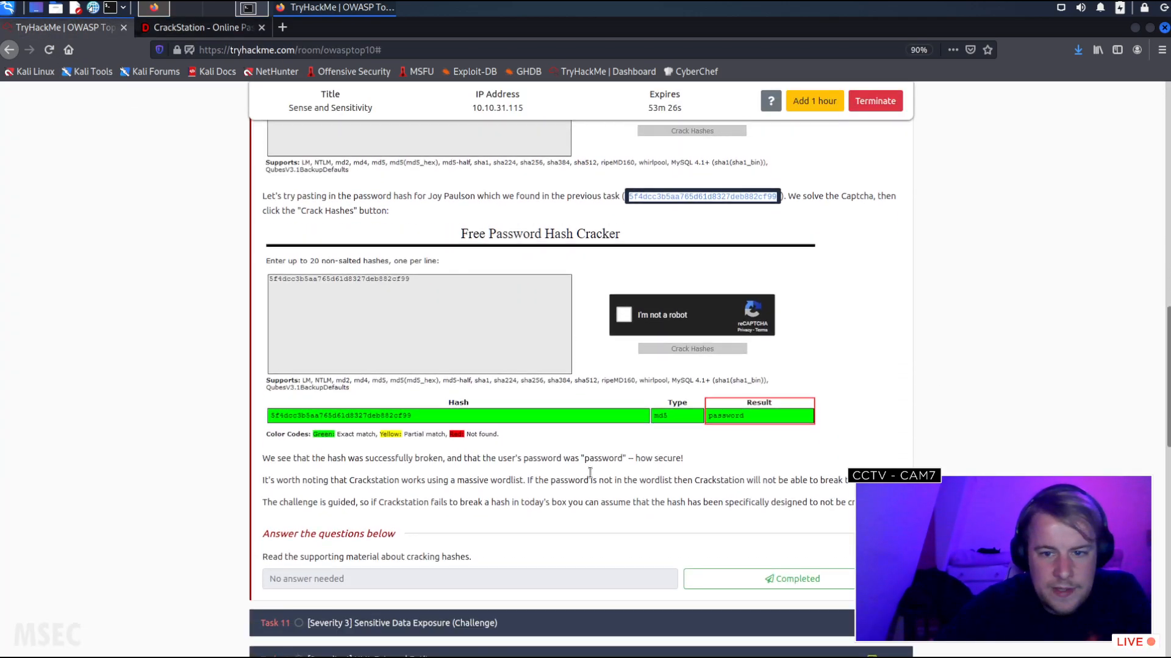
scroll("down", 3)
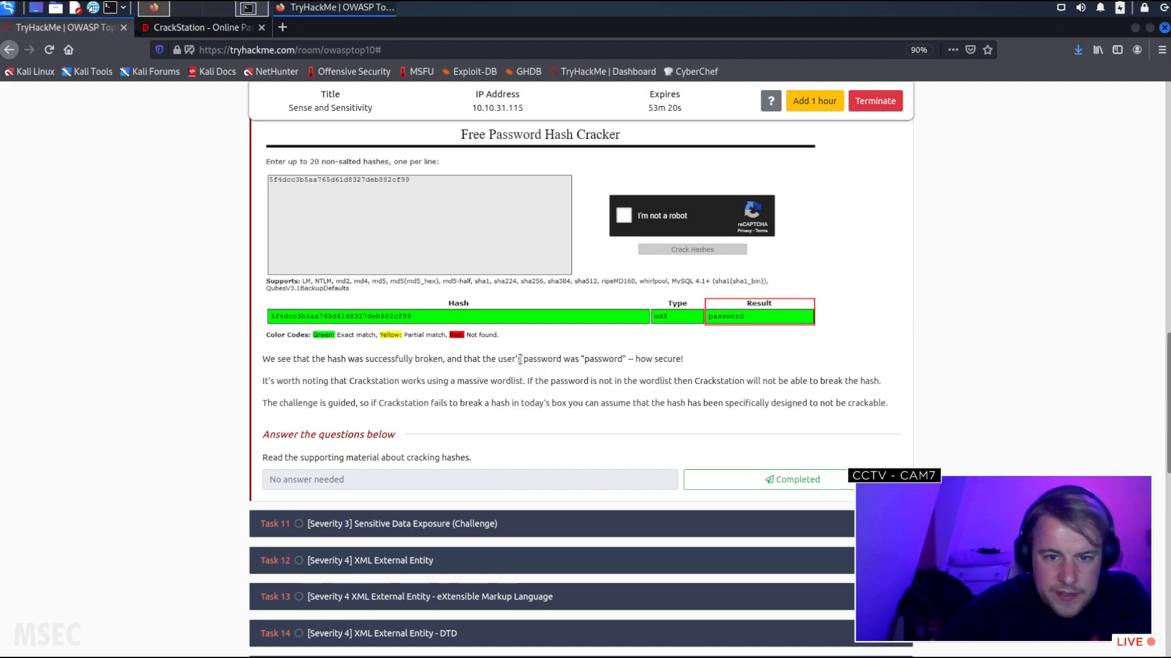
mouse_move(623, 374)
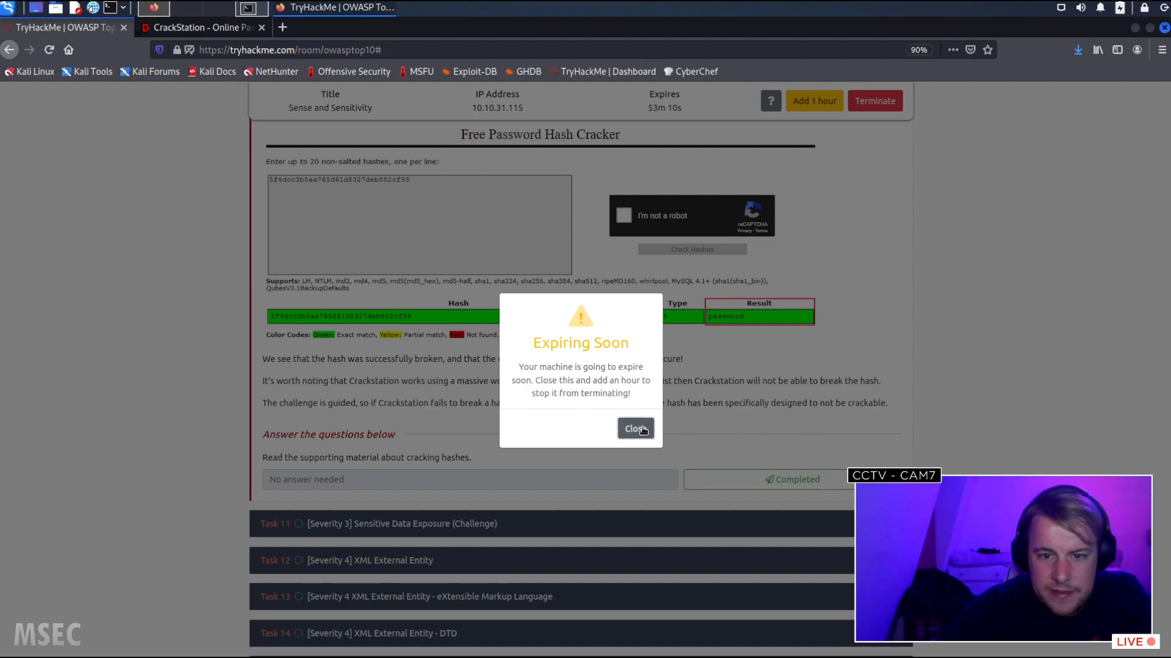
left_click(634, 428)
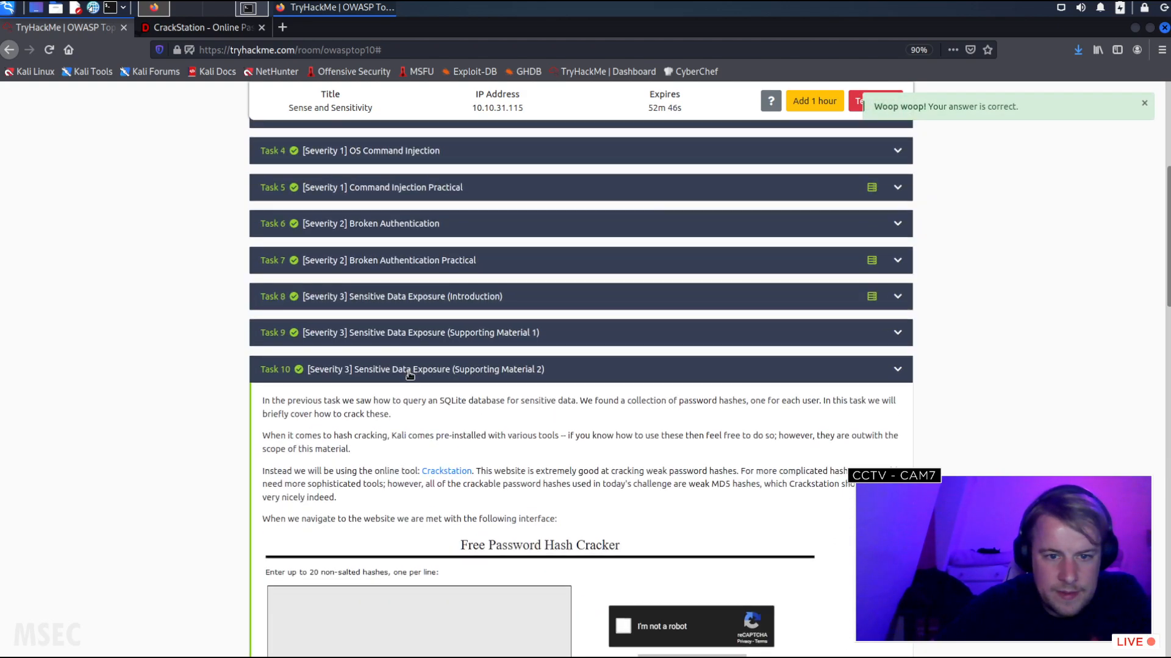
scroll("down", 3)
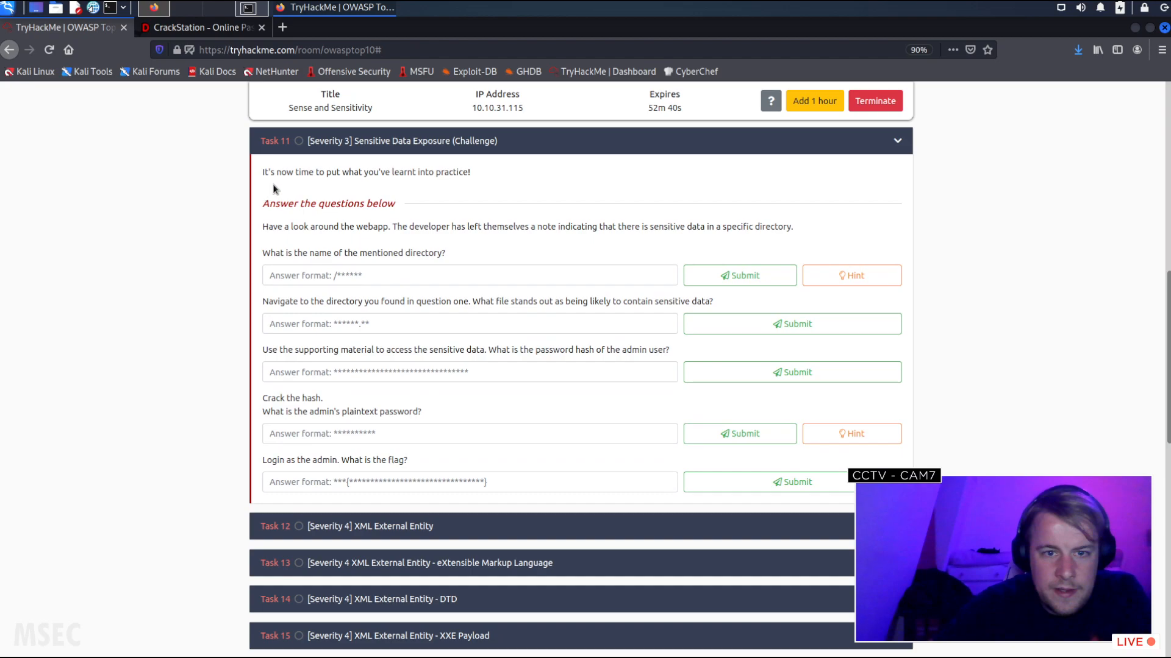
mouse_move(292, 241)
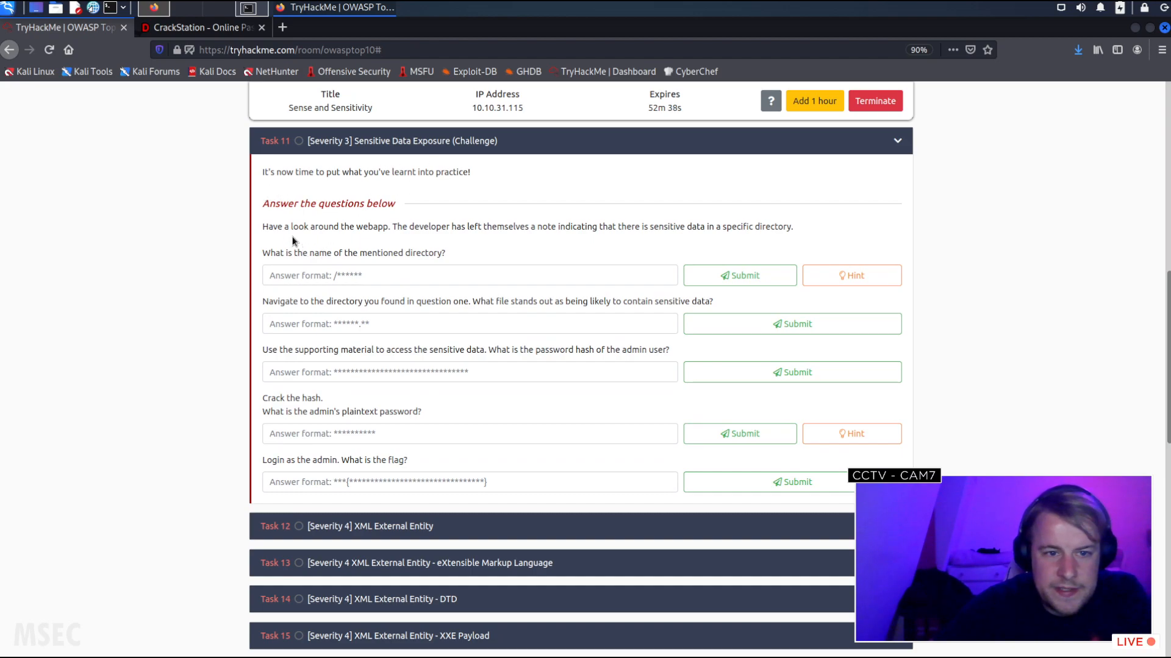
mouse_move(480, 238)
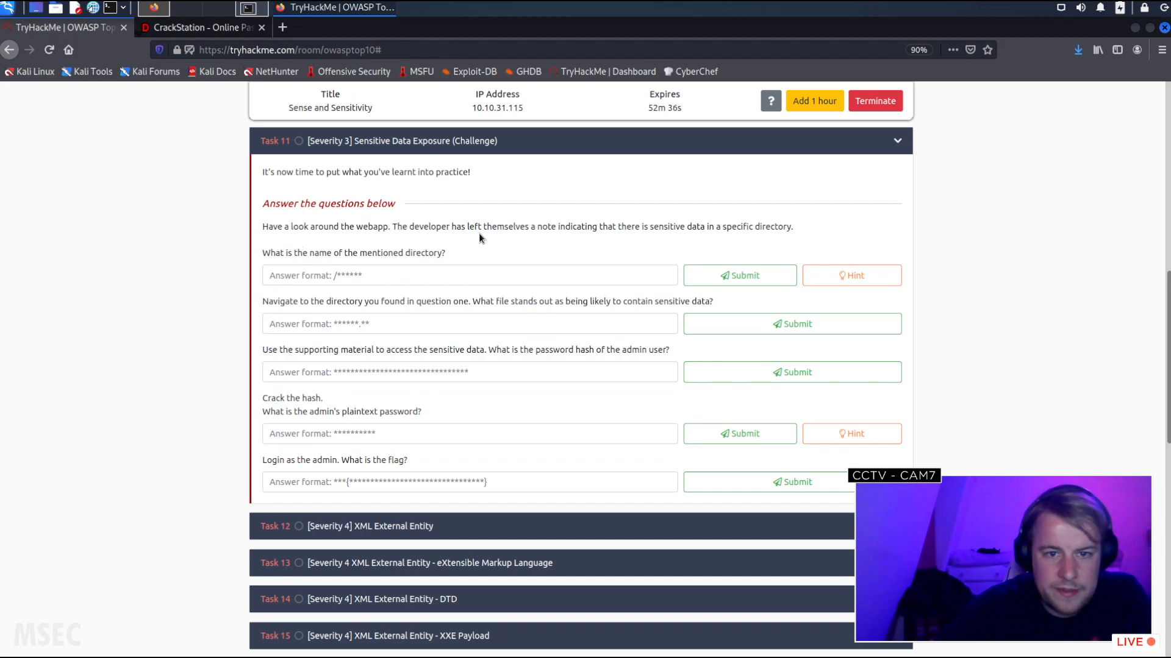
mouse_move(644, 232)
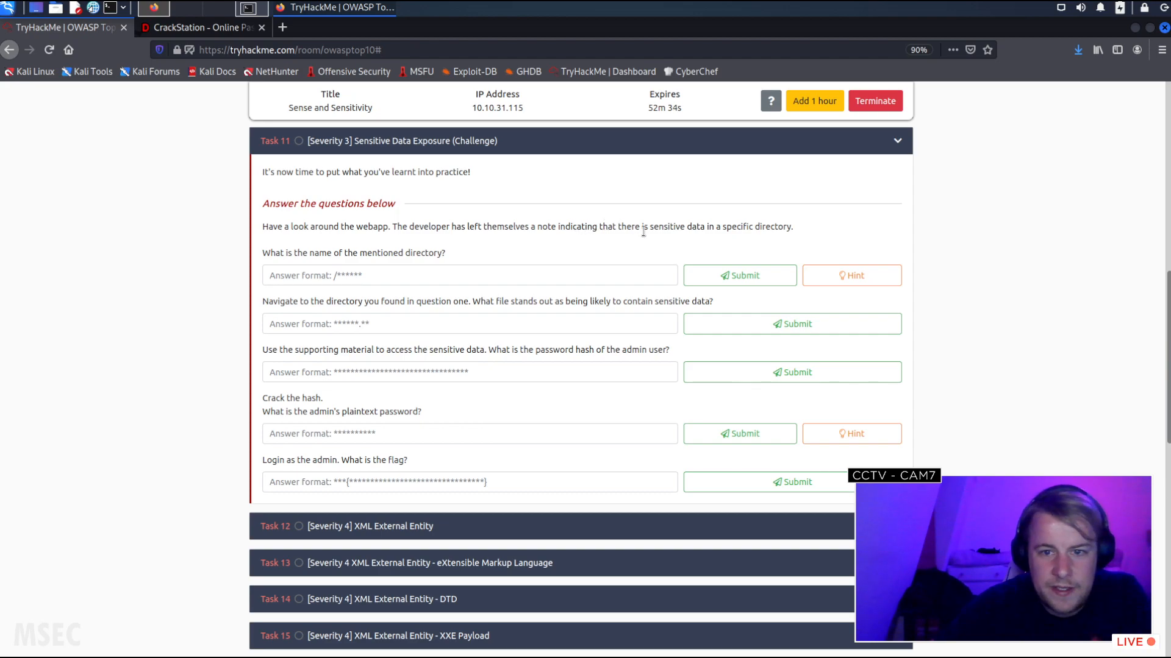
mouse_move(769, 228)
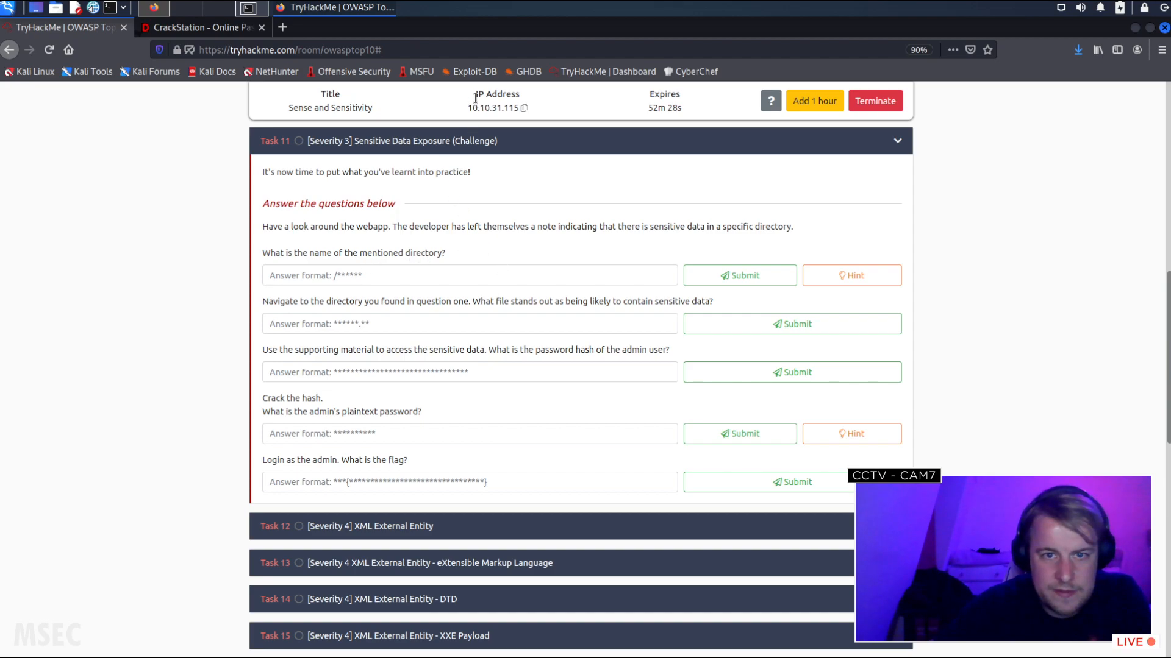
mouse_move(526, 342)
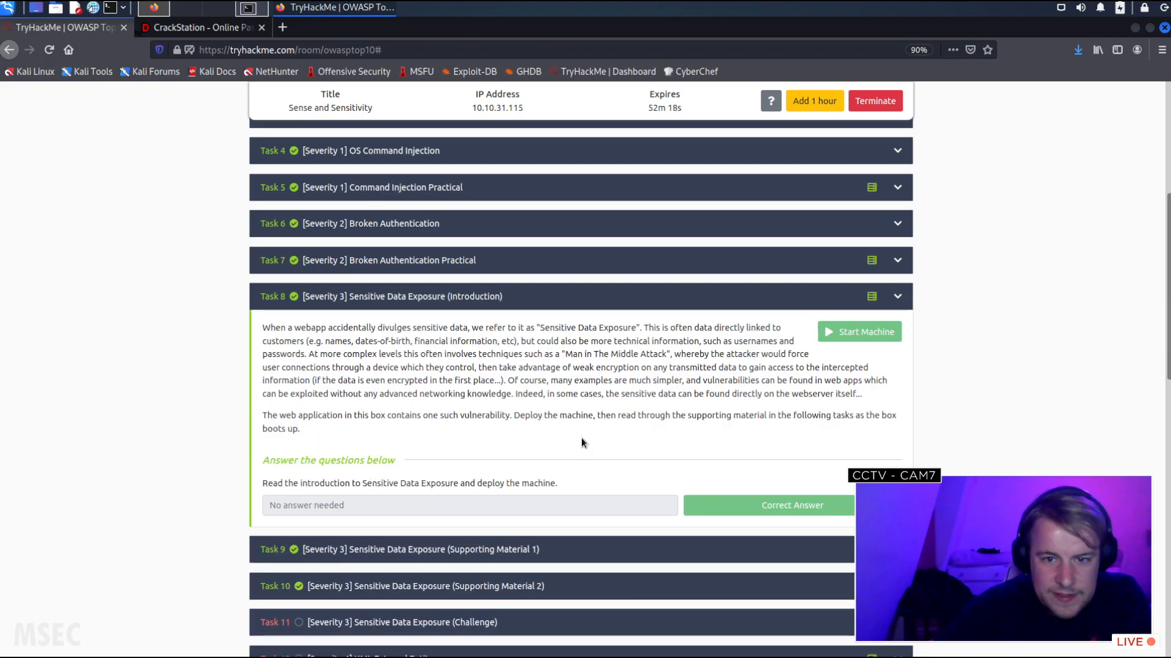
mouse_move(689, 442)
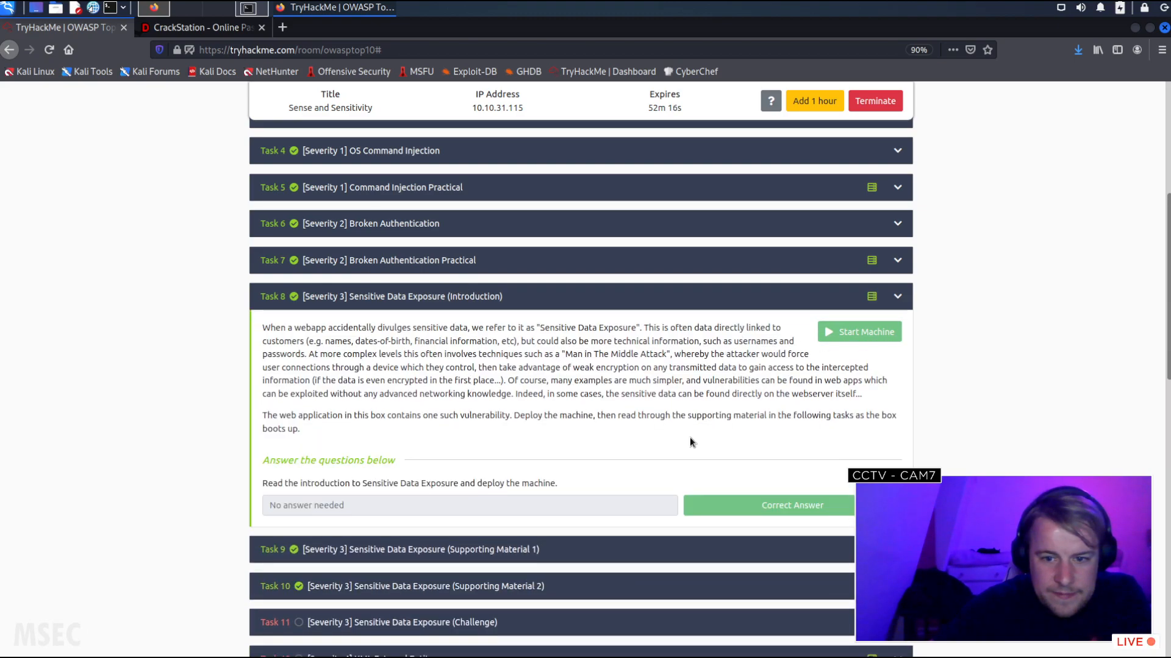
scroll("down", 3)
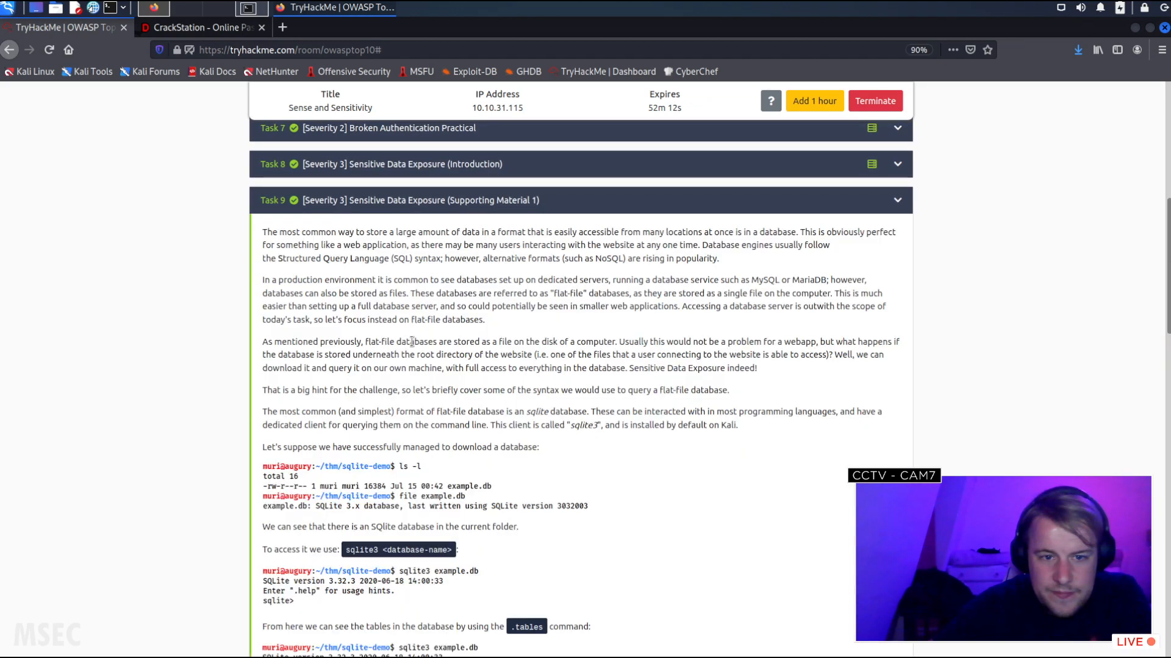
scroll("down", 3)
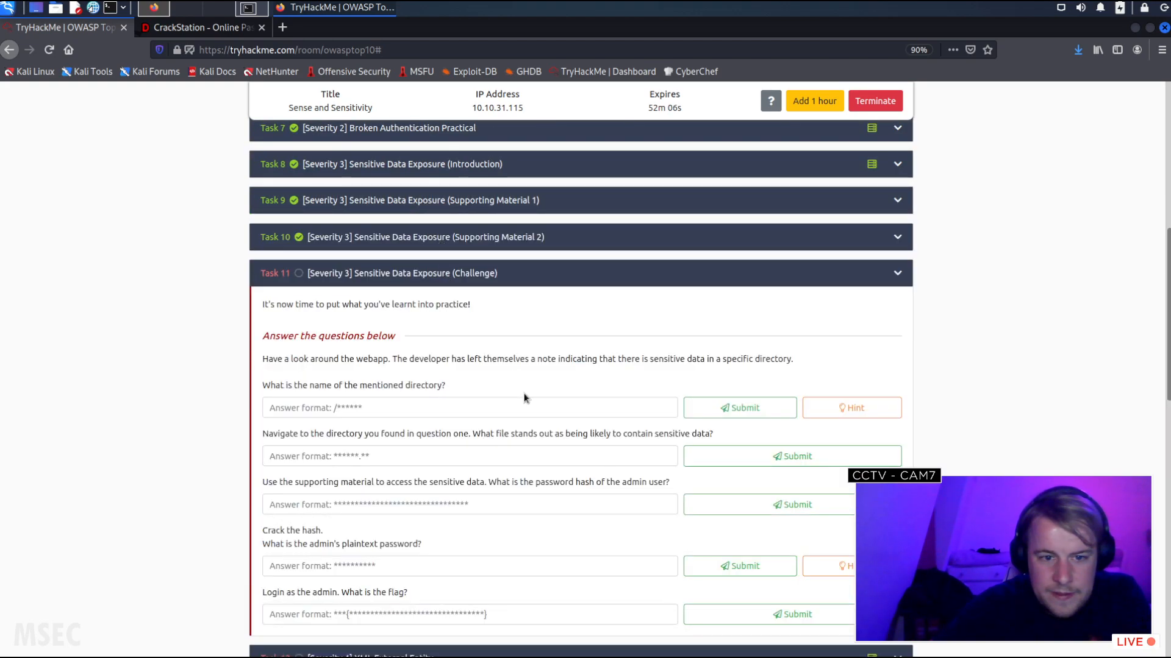
scroll("down", 3)
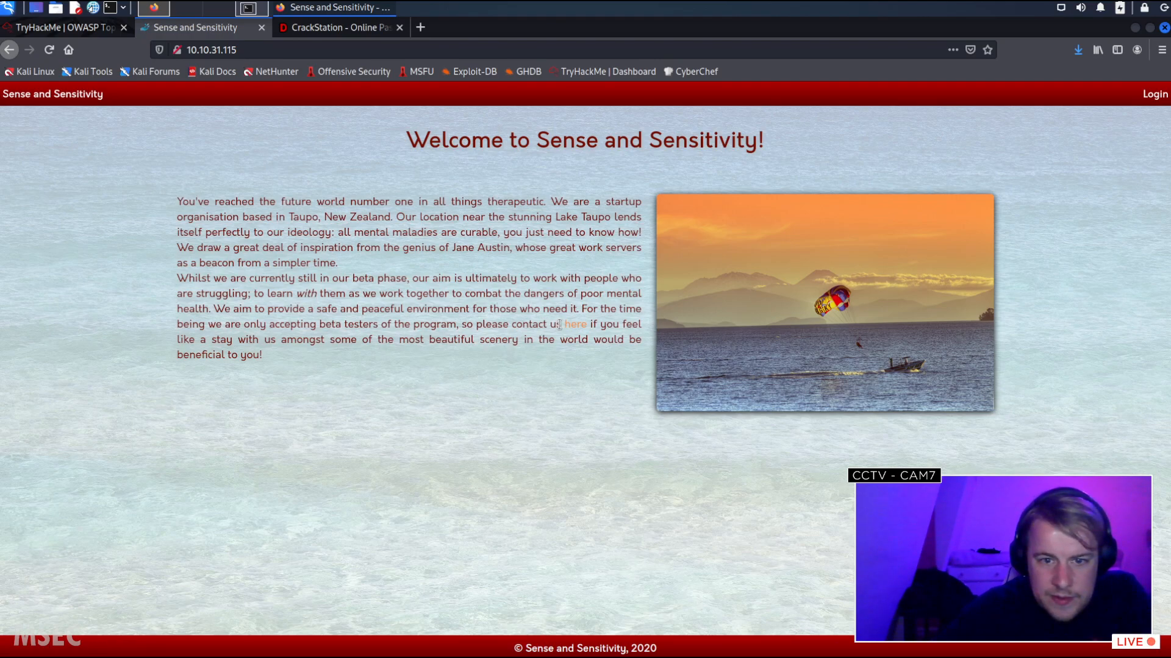
Step: Try the contact link, cancel the mail prompt, and check the login page
left_click(575, 323)
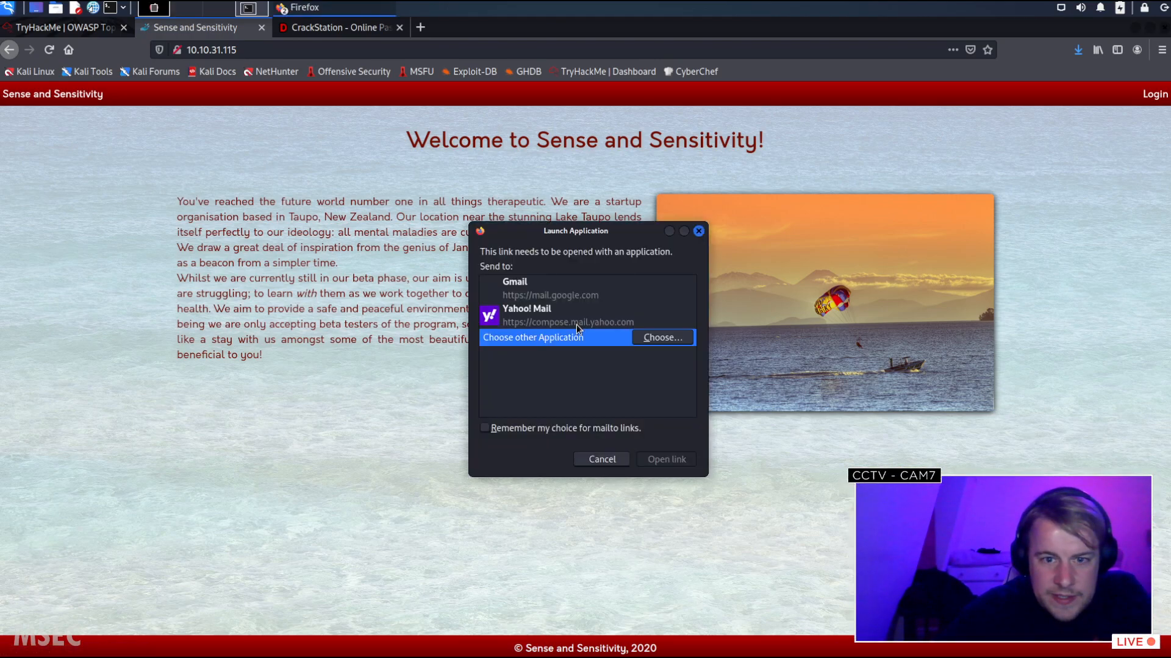
left_click(601, 460)
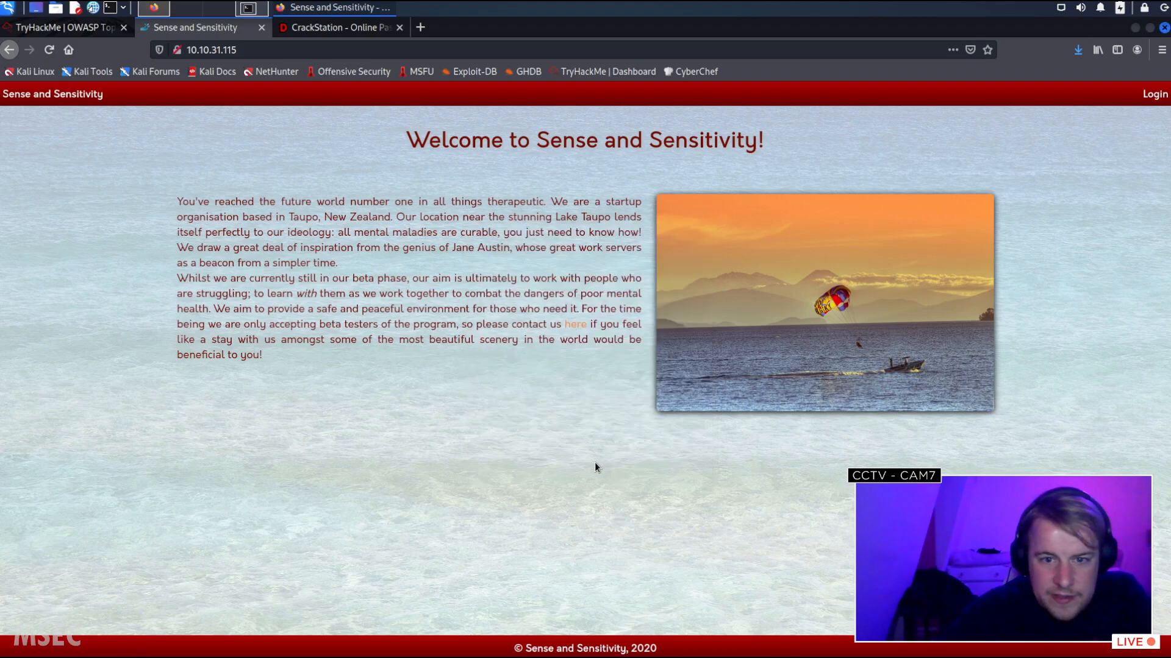
mouse_move(575, 324)
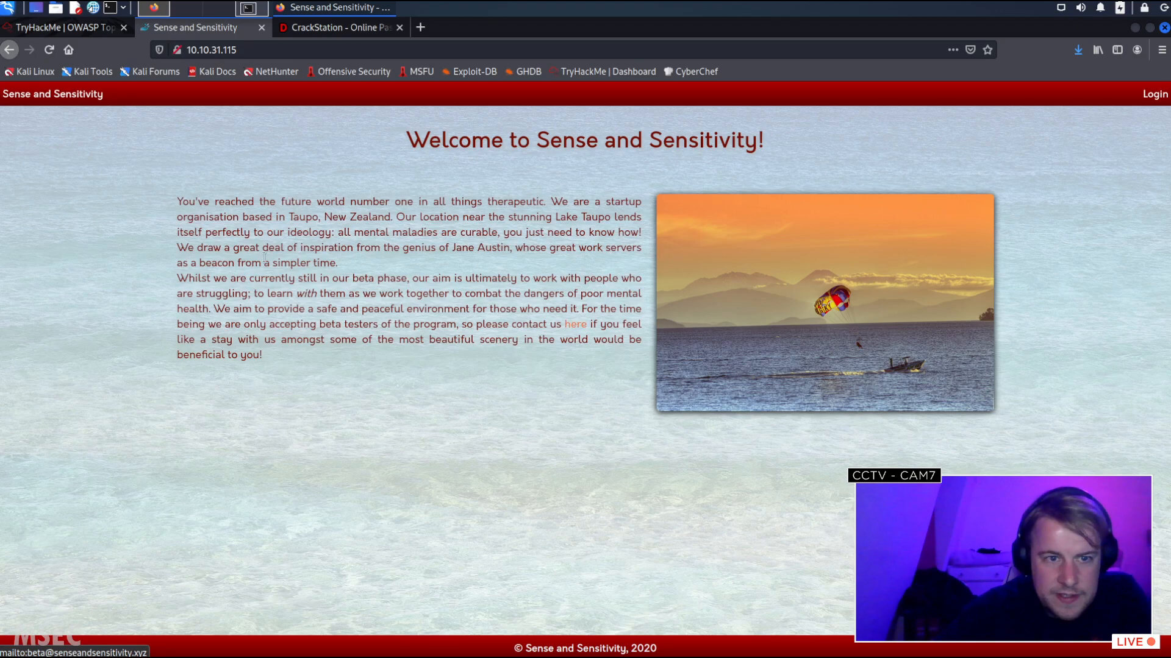
left_click(1154, 94)
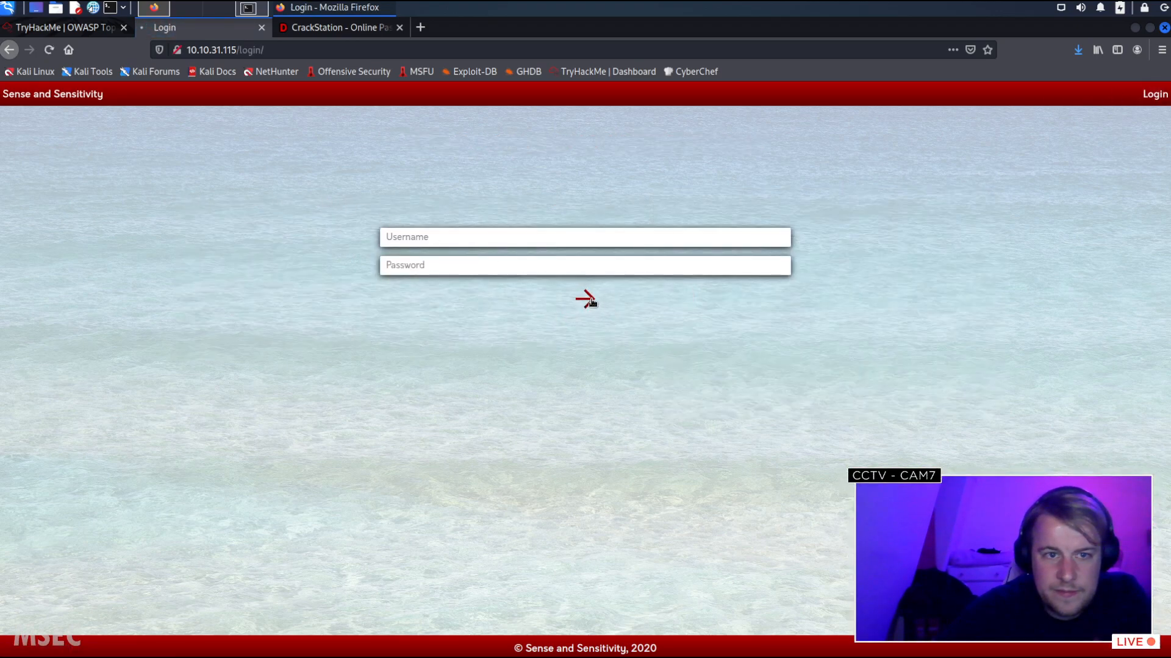
left_click(585, 299)
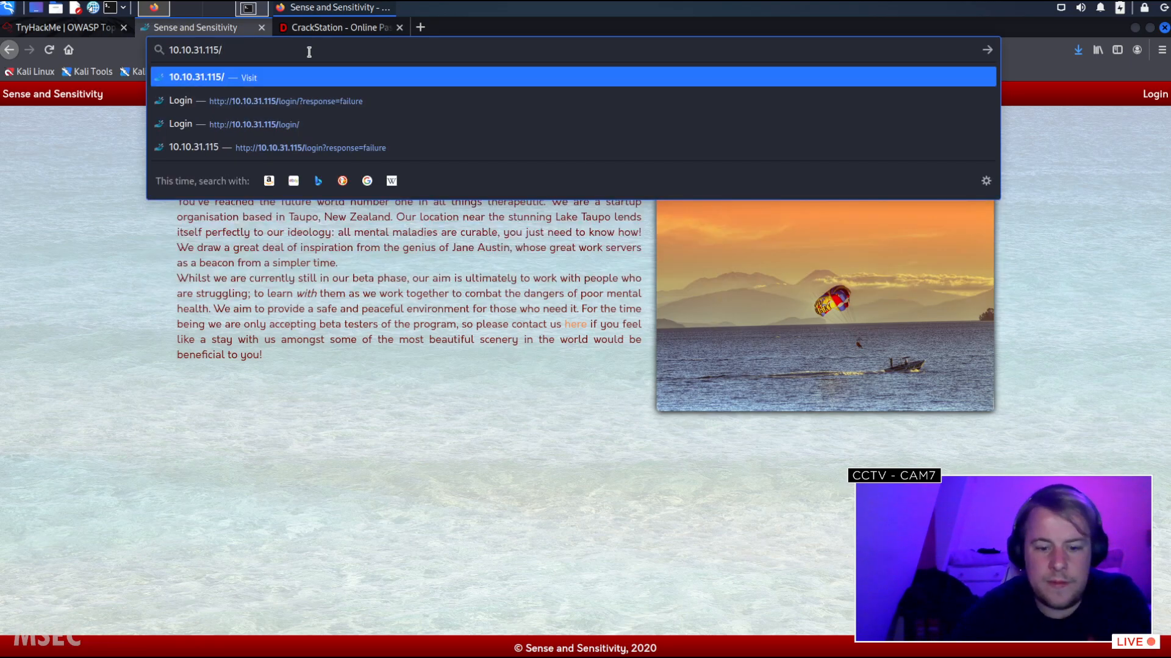
Step: Try /sitemap.xml and /index.html, then go back to the welcome page
type("sitemap.xml")
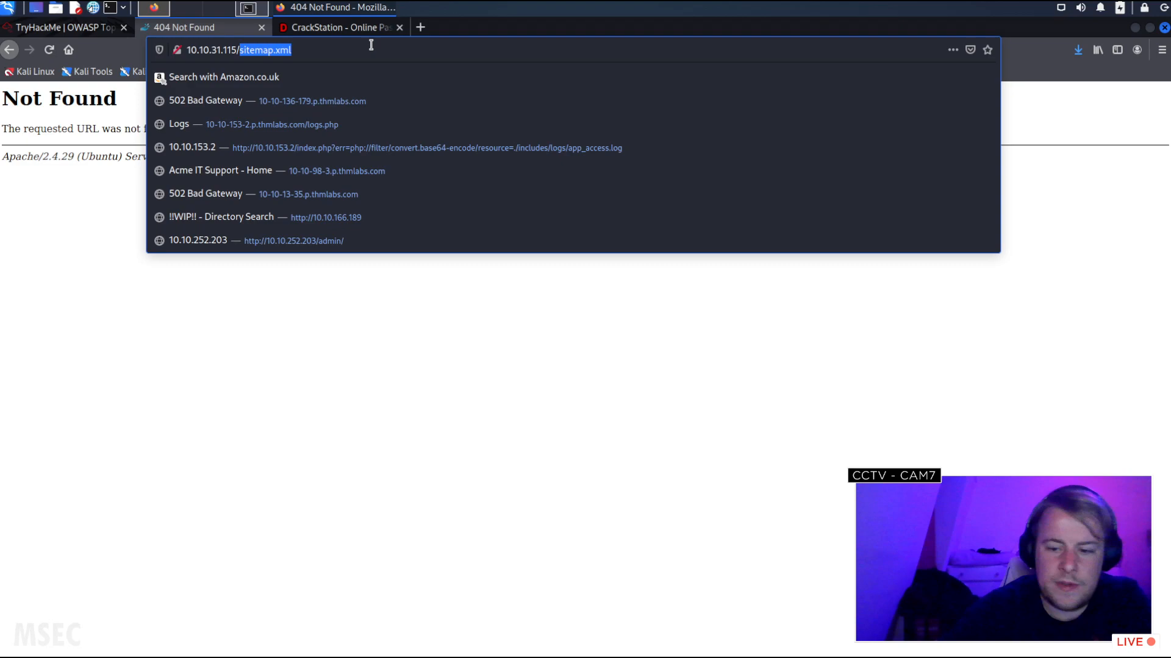
key("Enter")
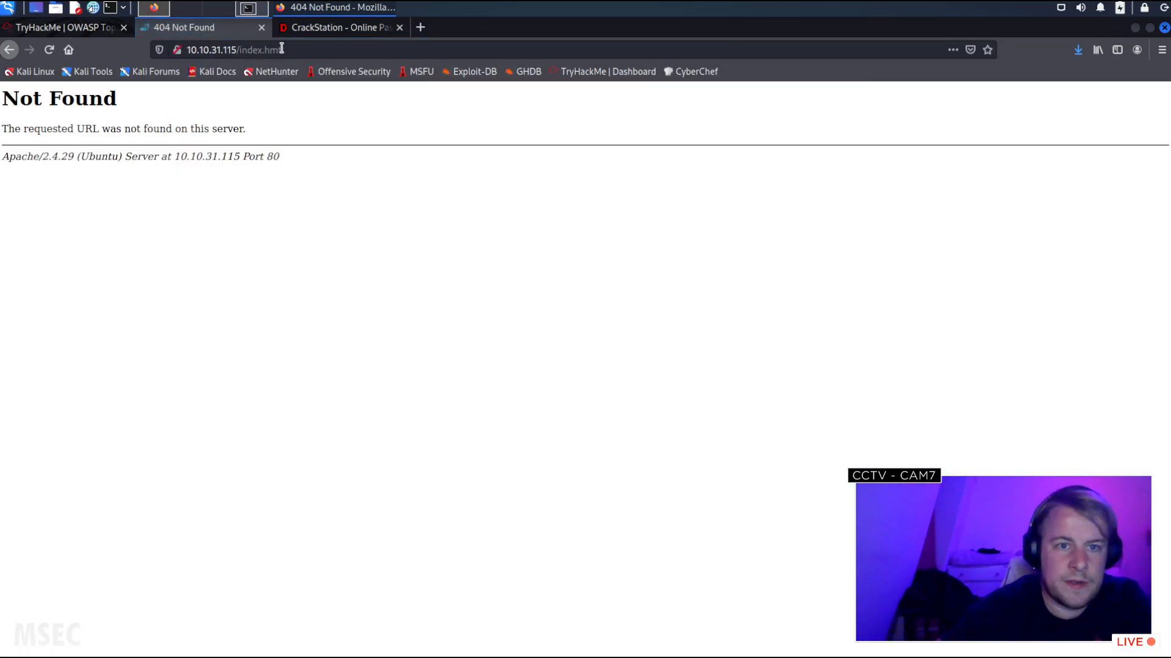
left_click(231, 49)
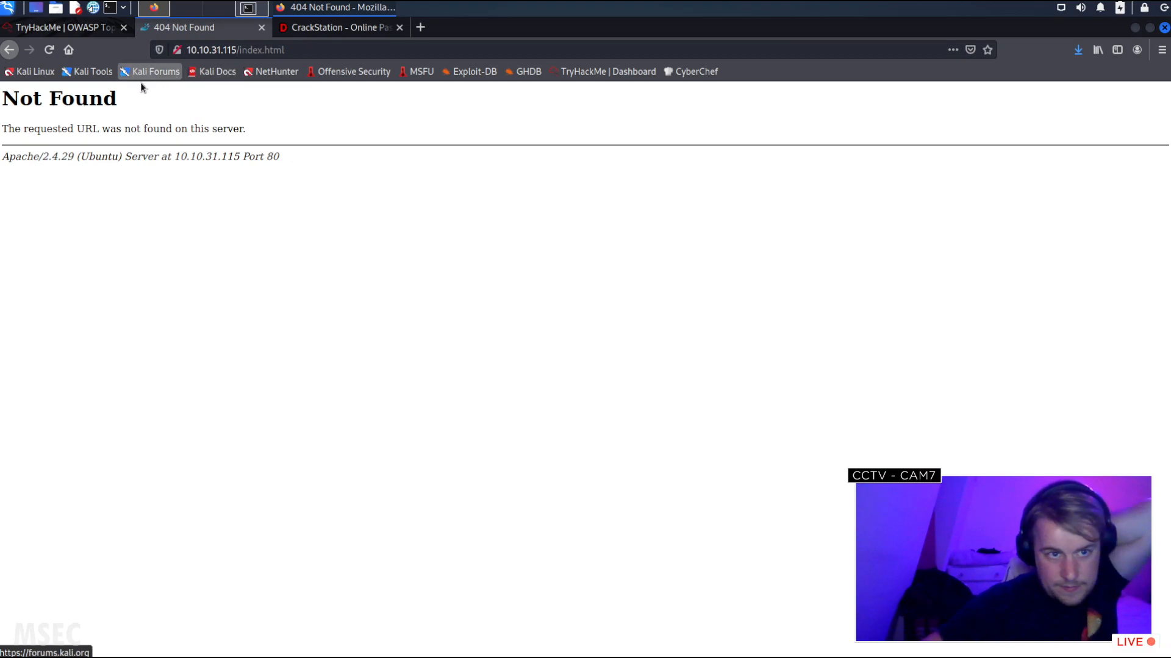
left_click(10, 49)
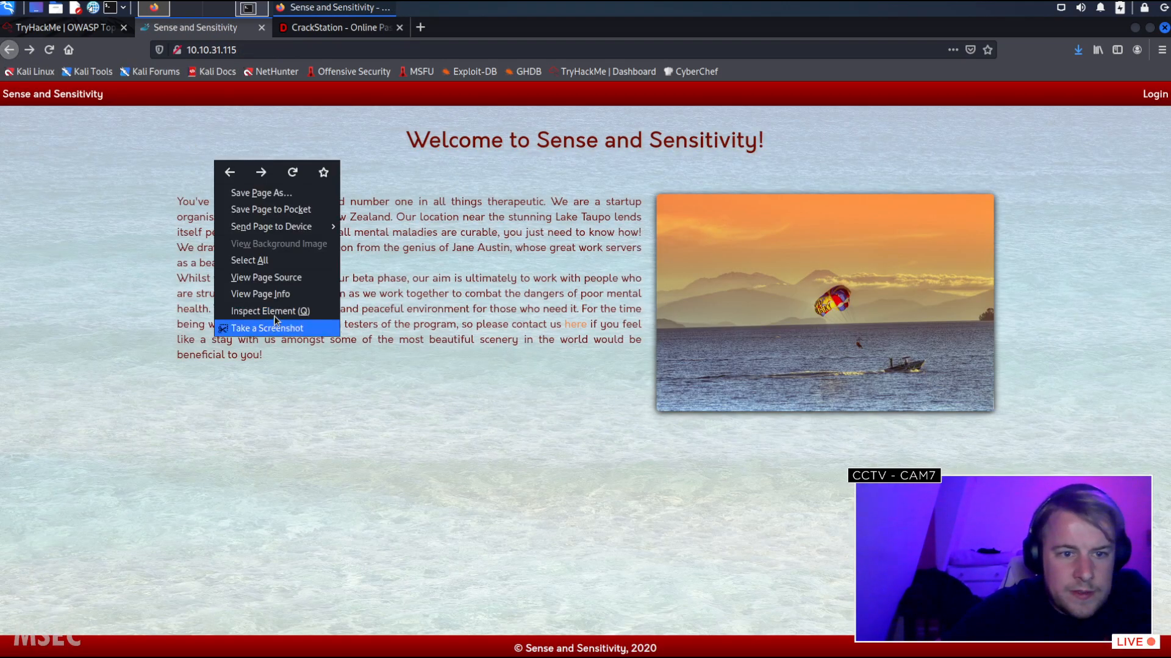
Step: View the welcome page source and follow the lake-taupo.jpg path to /assets/images/
left_click(266, 277)
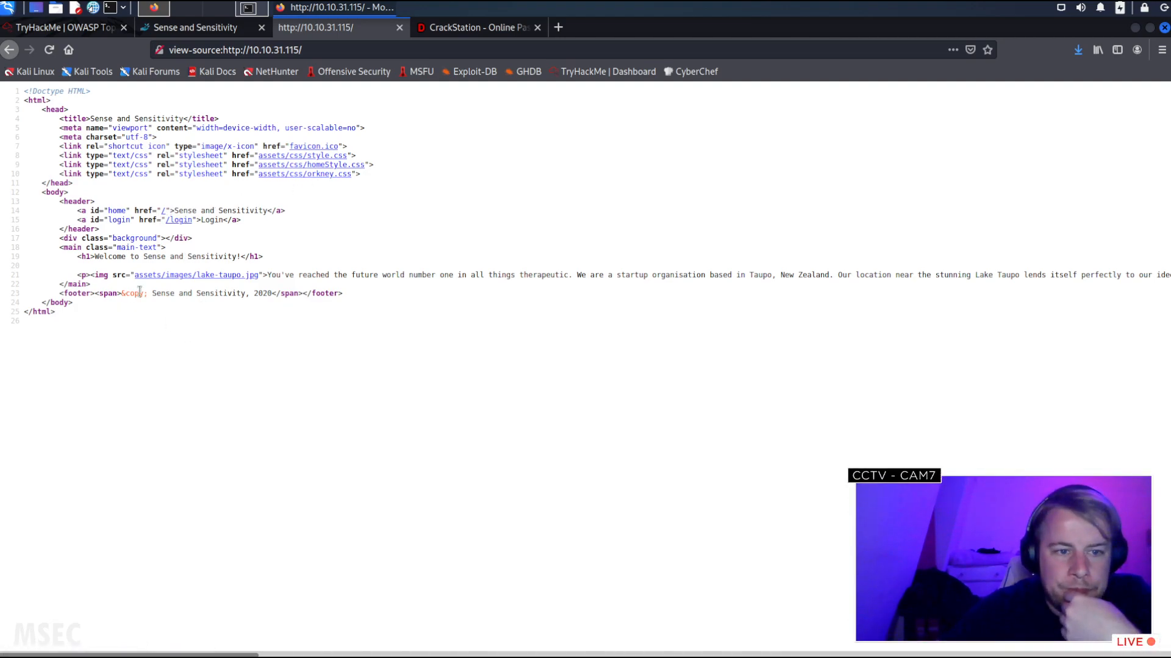
mouse_move(178, 280)
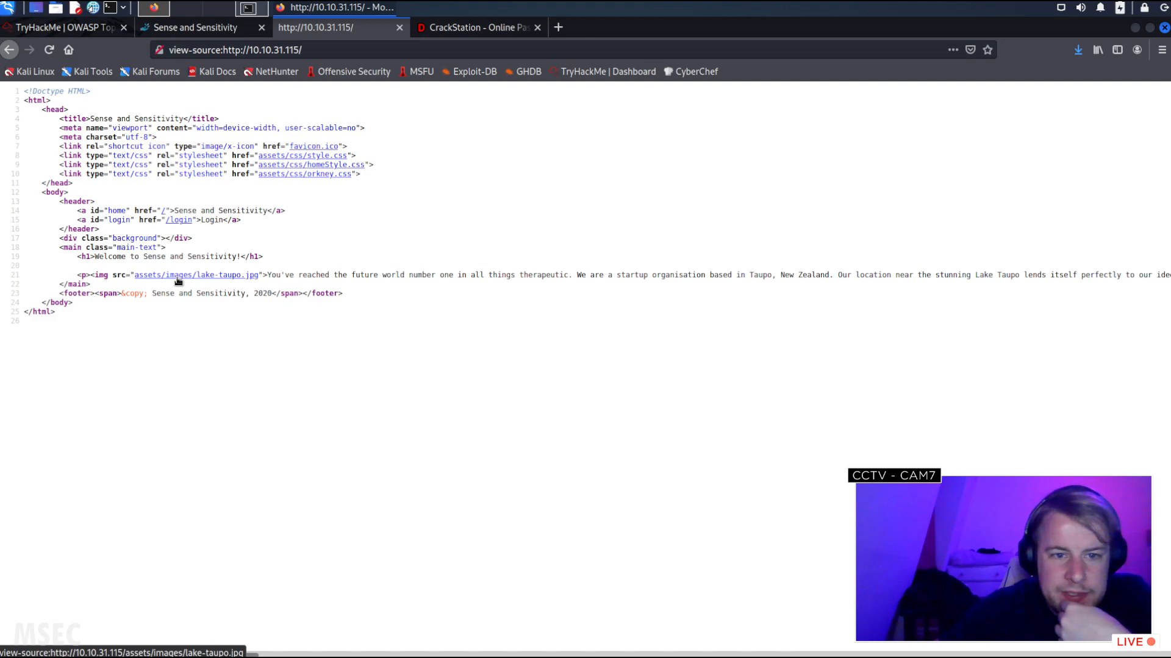
left_click(196, 275)
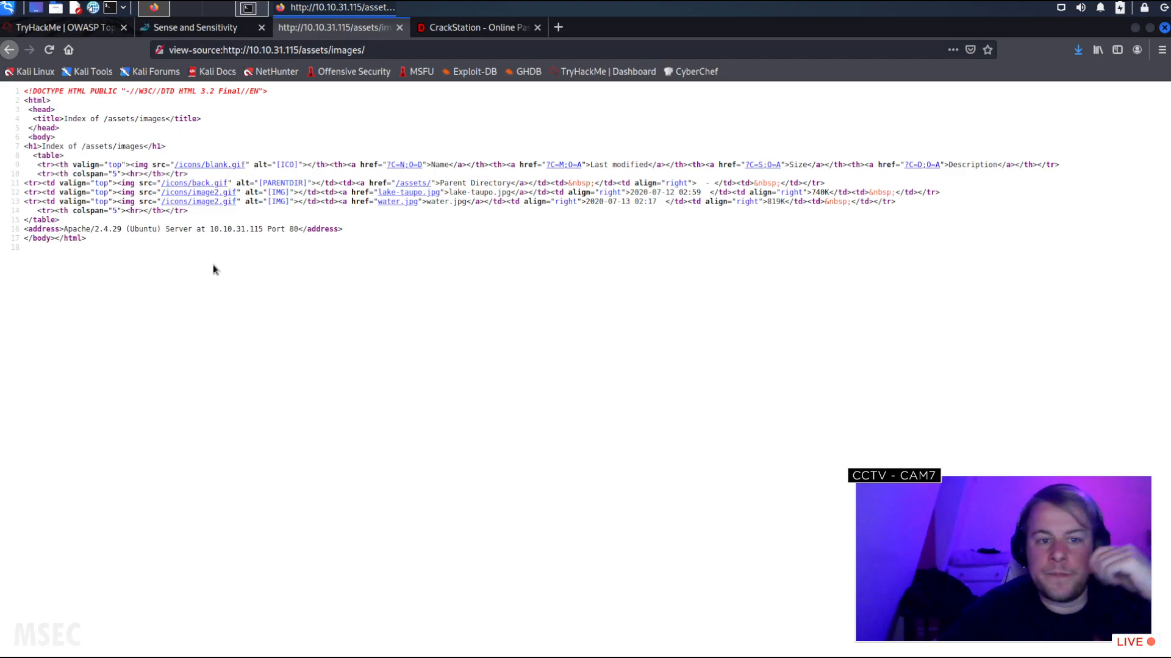
mouse_move(215, 169)
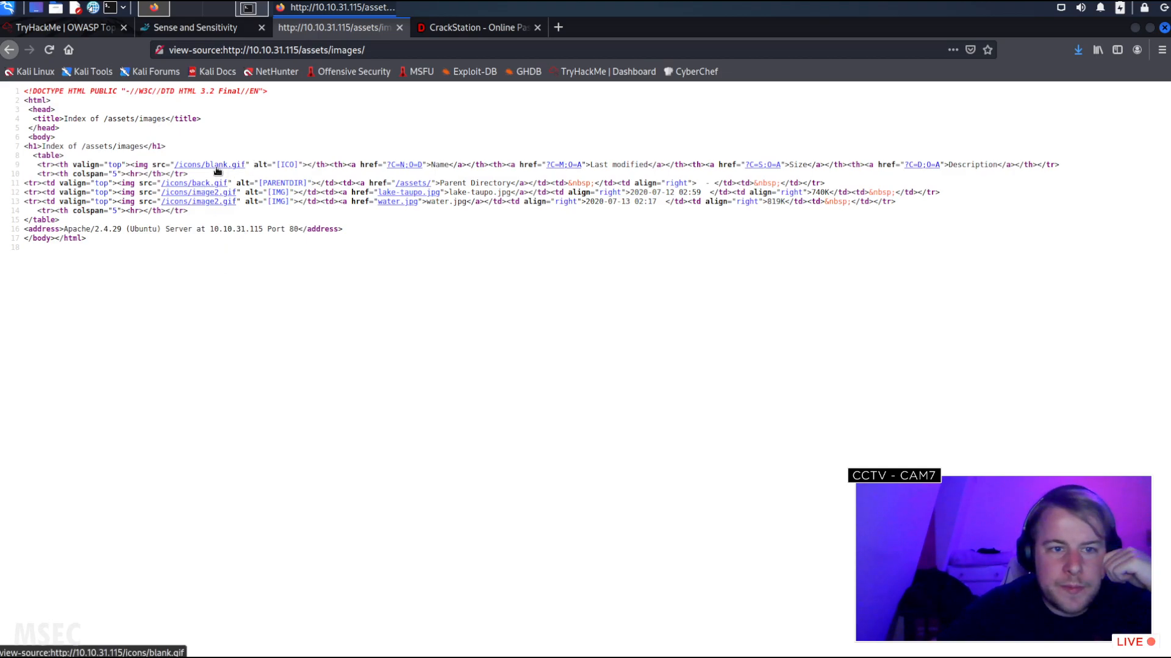
mouse_move(215, 203)
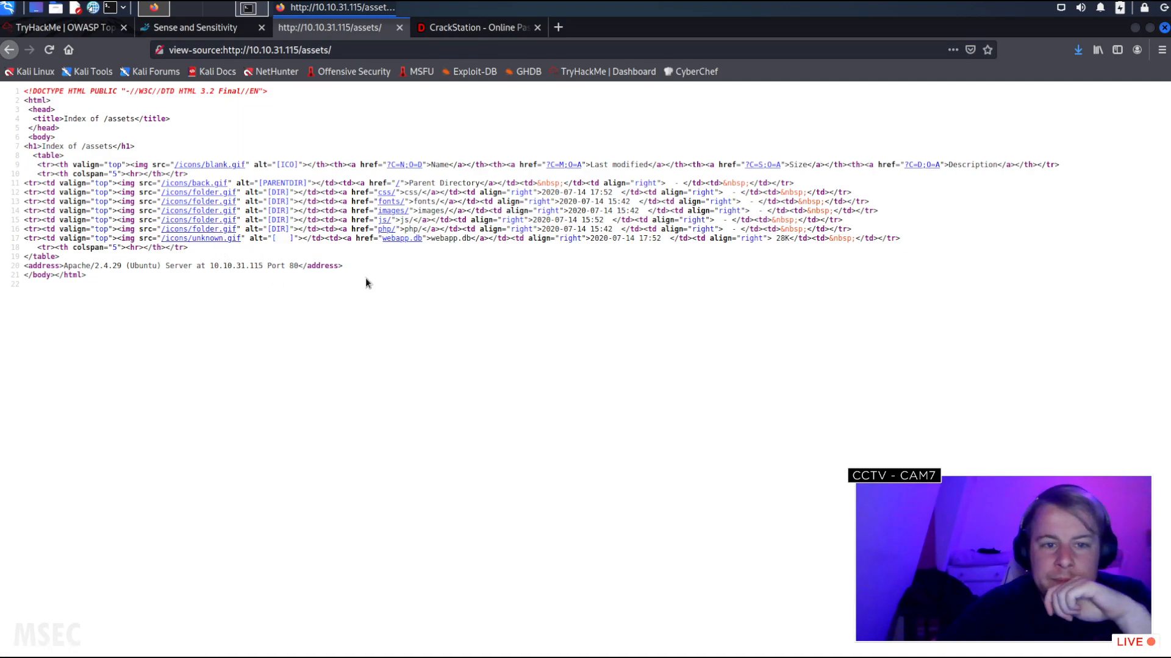
mouse_move(210, 232)
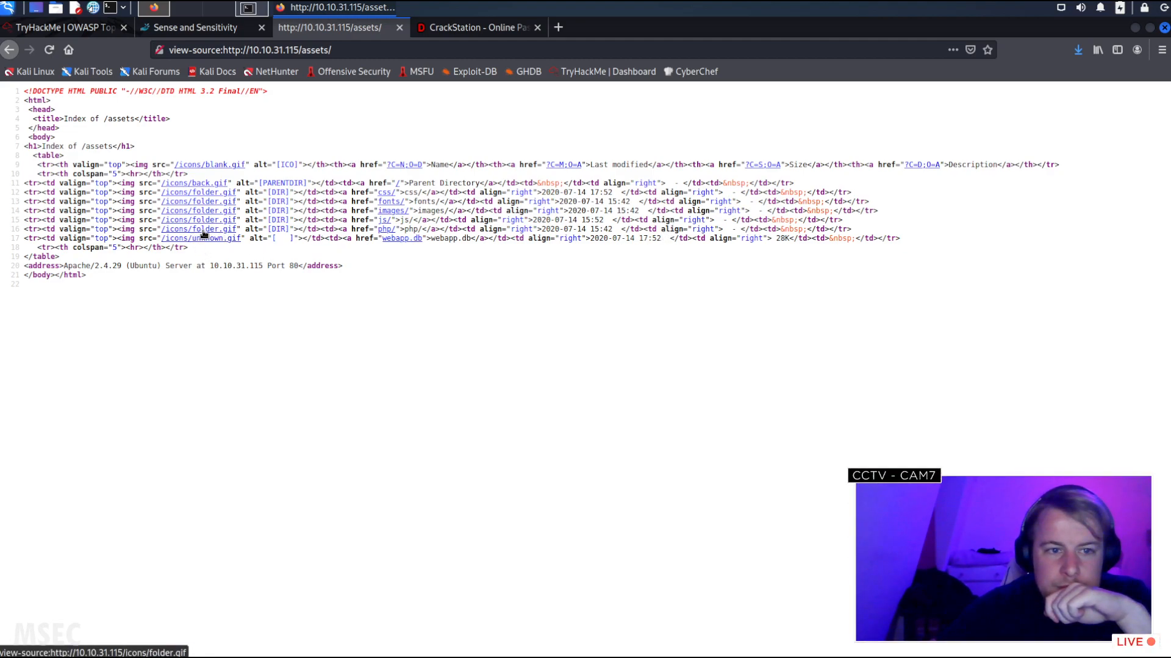
mouse_move(196, 174)
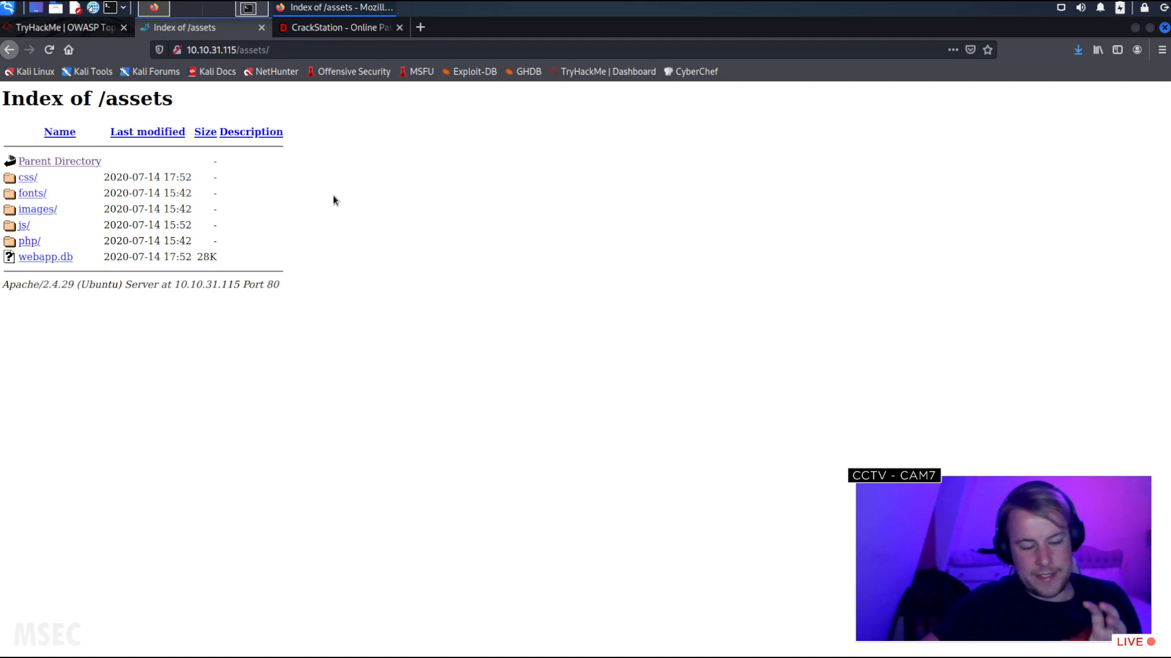
mouse_move(178, 333)
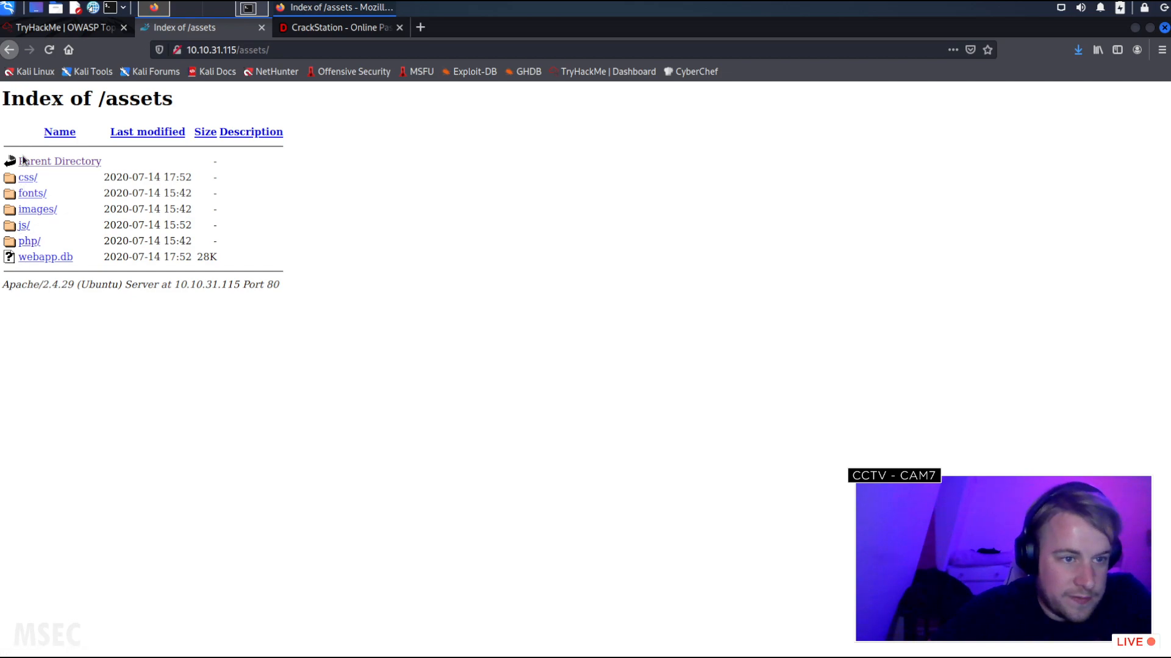
mouse_move(44, 257)
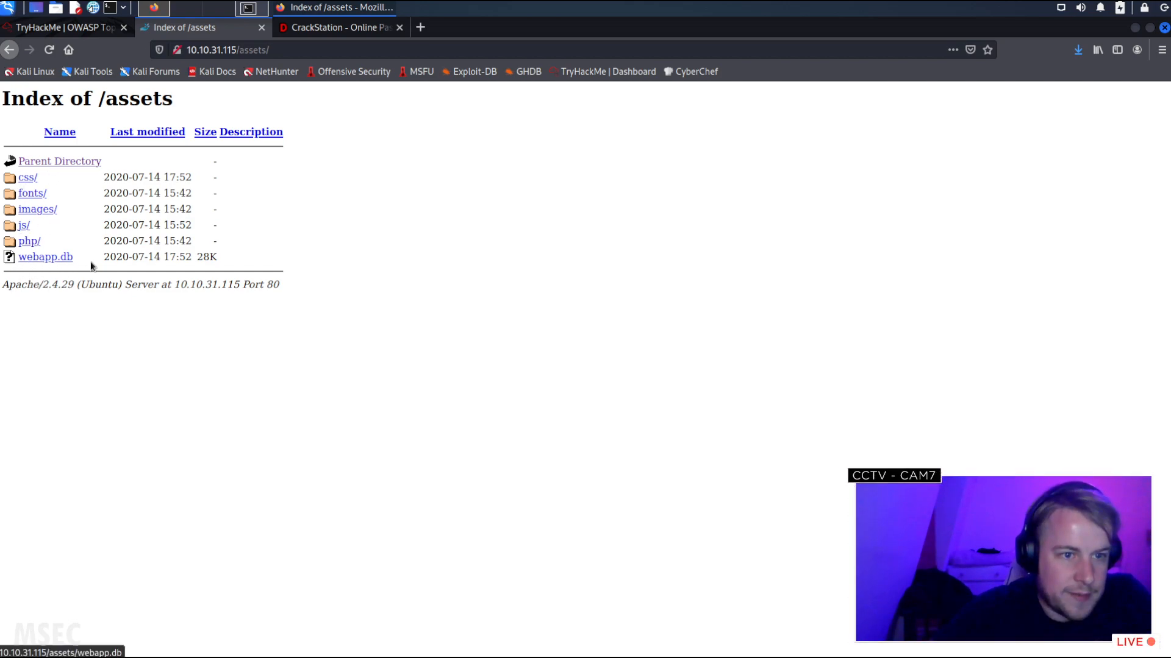
Step: Switch back to the TryHackMe Task 11 questions
left_click(63, 27)
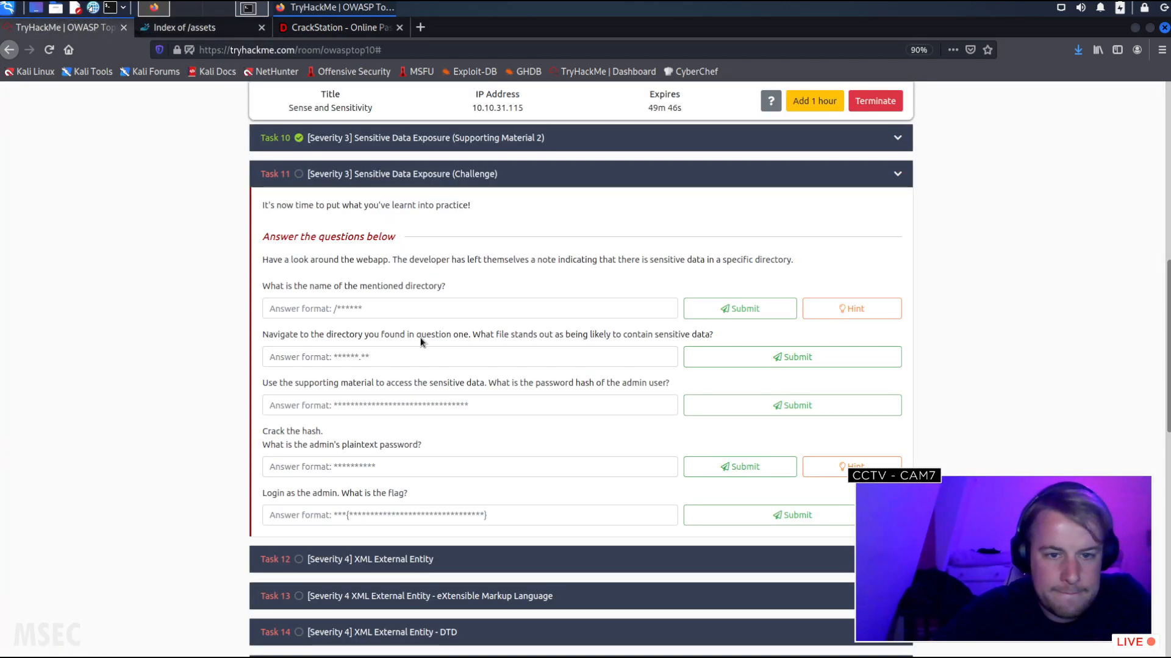
Step: Answer '/assets' as the directory name and submit it
left_click(469, 309)
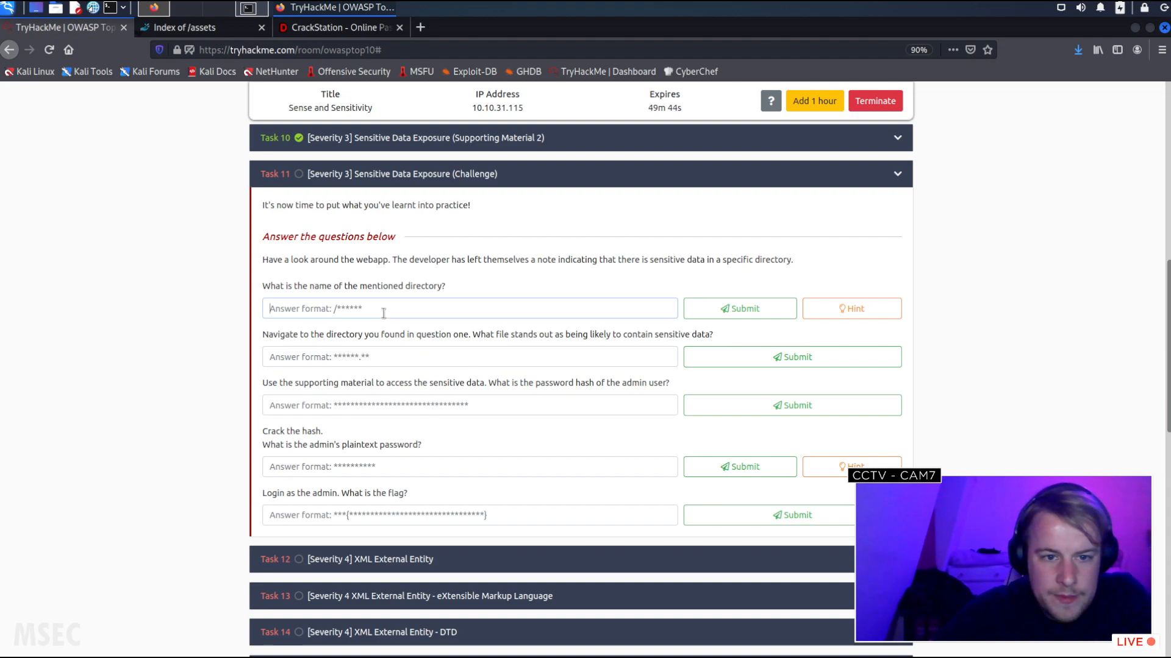
type("/asse")
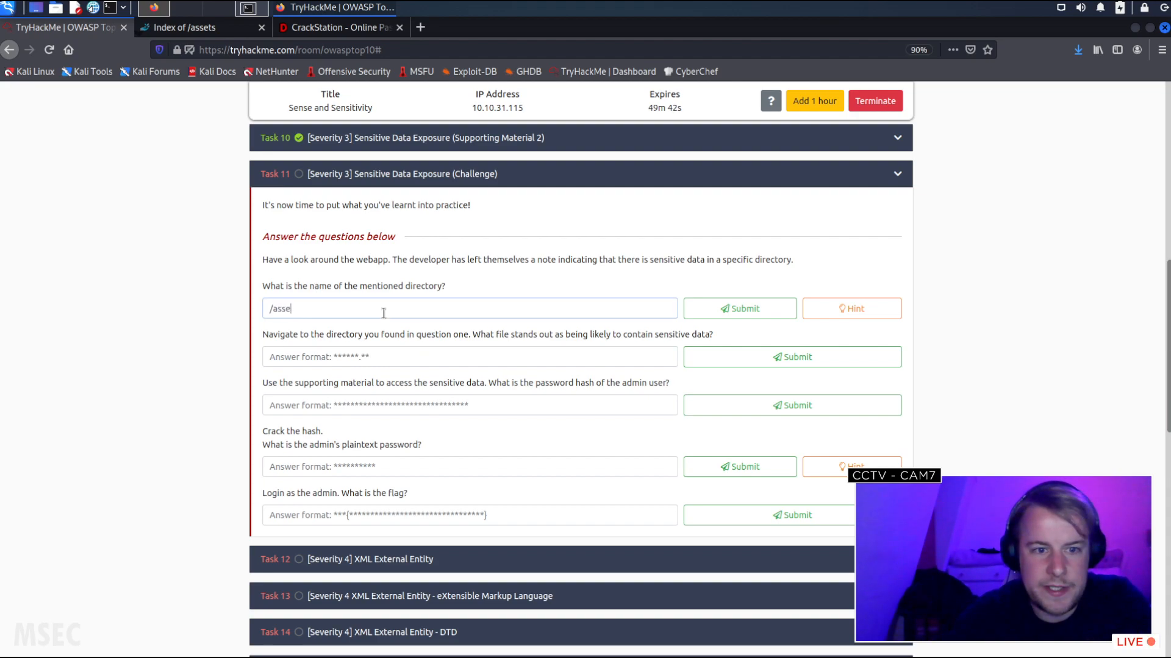
left_click(739, 309)
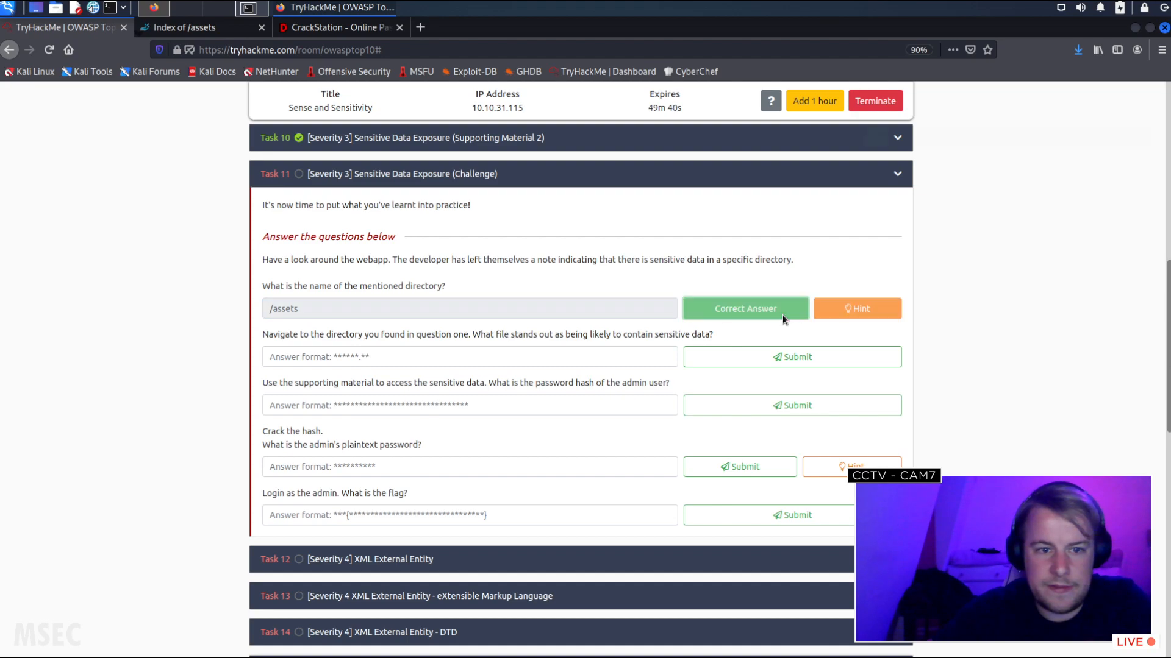
left_click(744, 309)
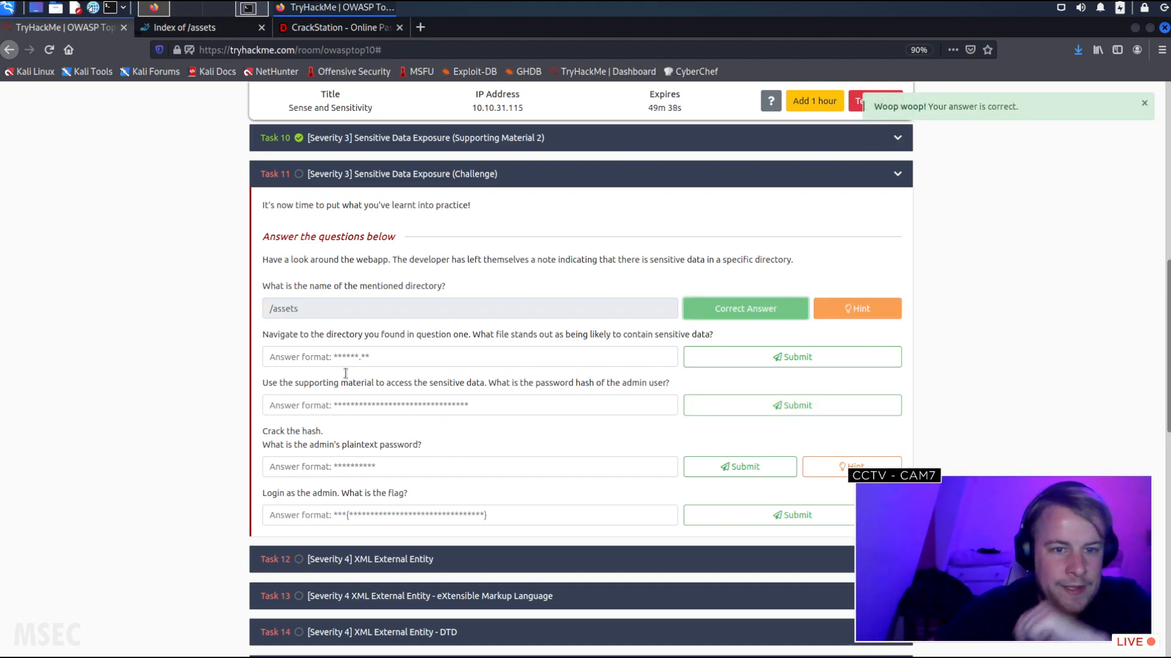
mouse_move(433, 345)
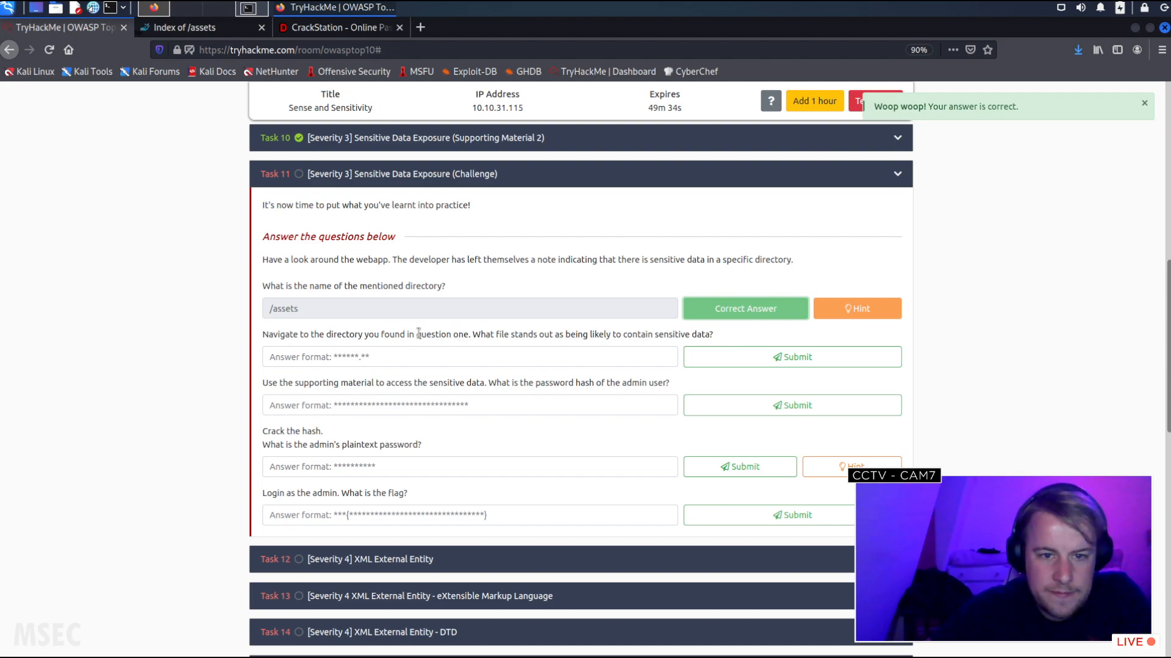
Step: Submit 'webapp.db' as the file containing sensitive data
left_click_drag(479, 334, 586, 333)
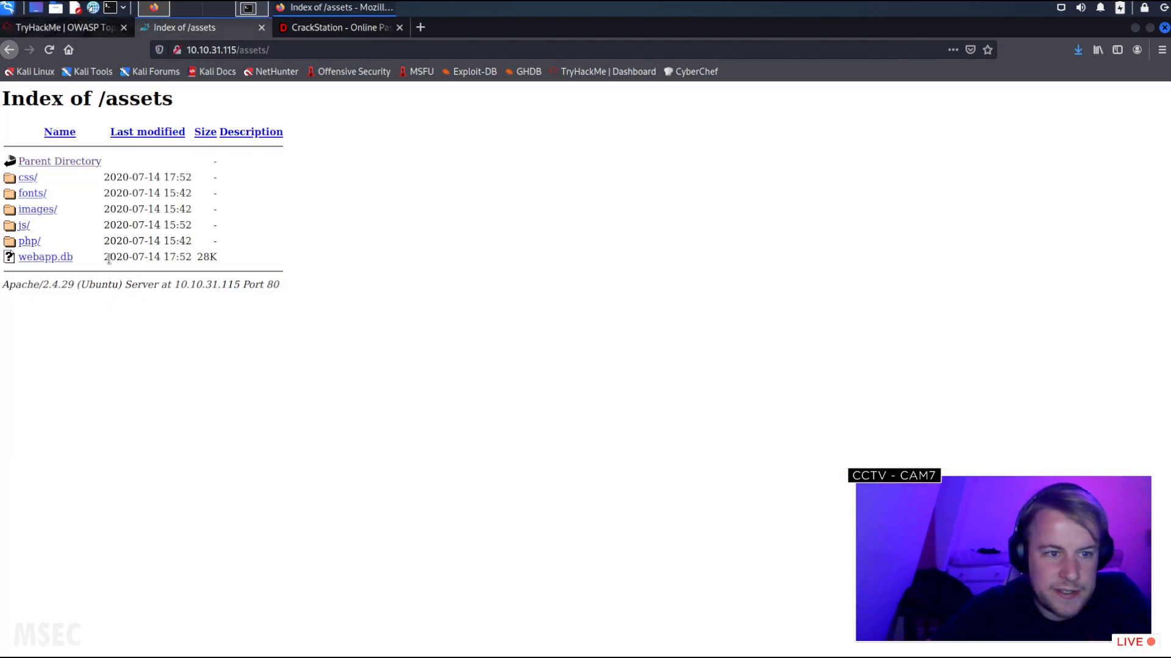
double_click(45, 257)
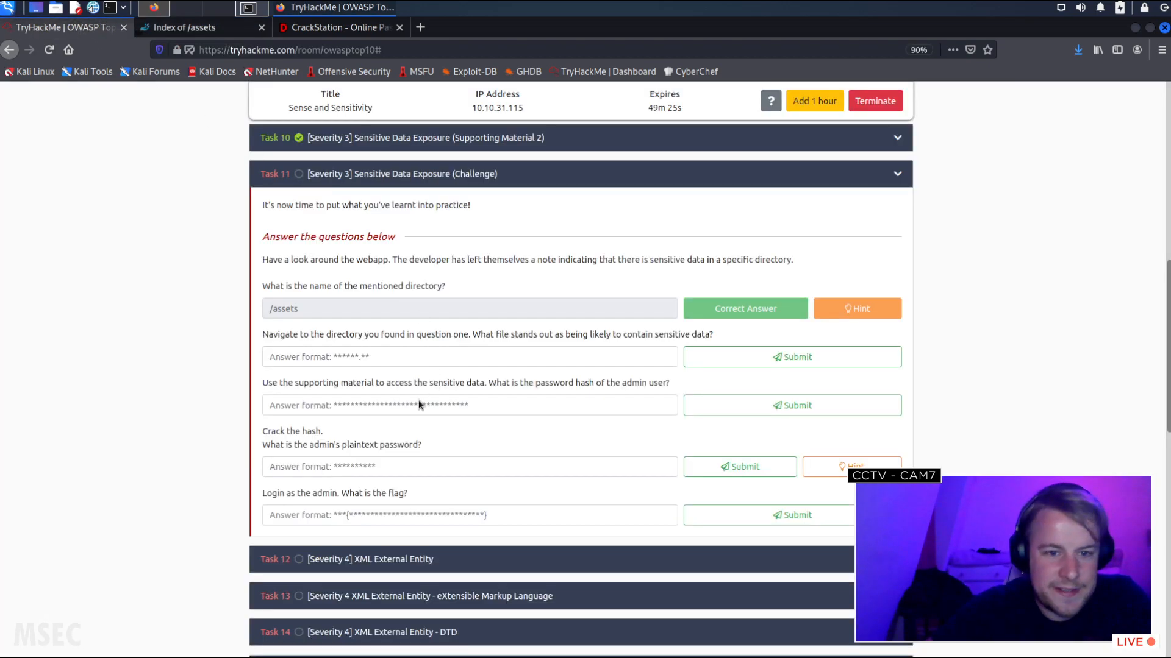
left_click(791, 357)
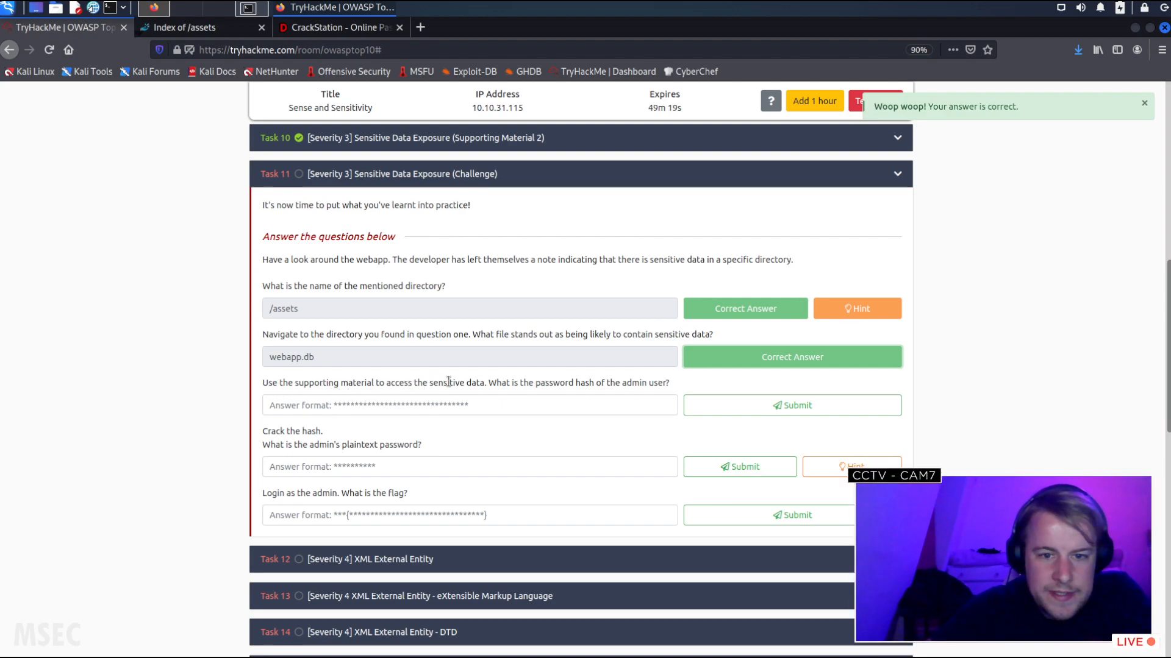
mouse_move(597, 387)
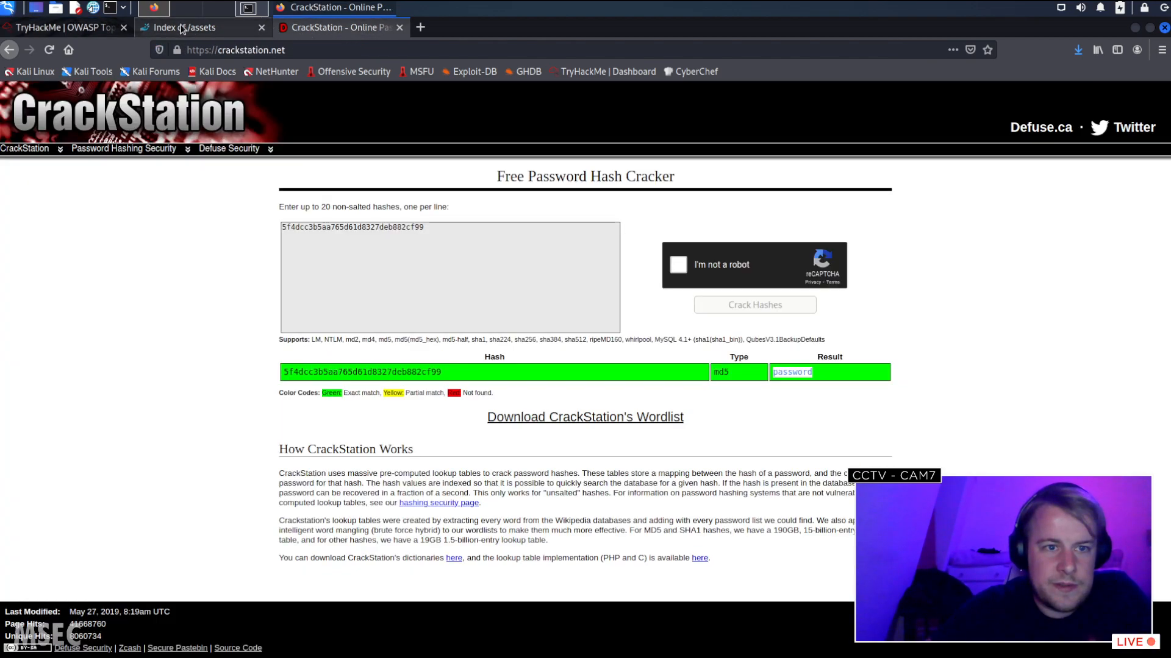
Step: Save webapp.db from the /assets listing and open its Downloads folder
left_click(183, 26)
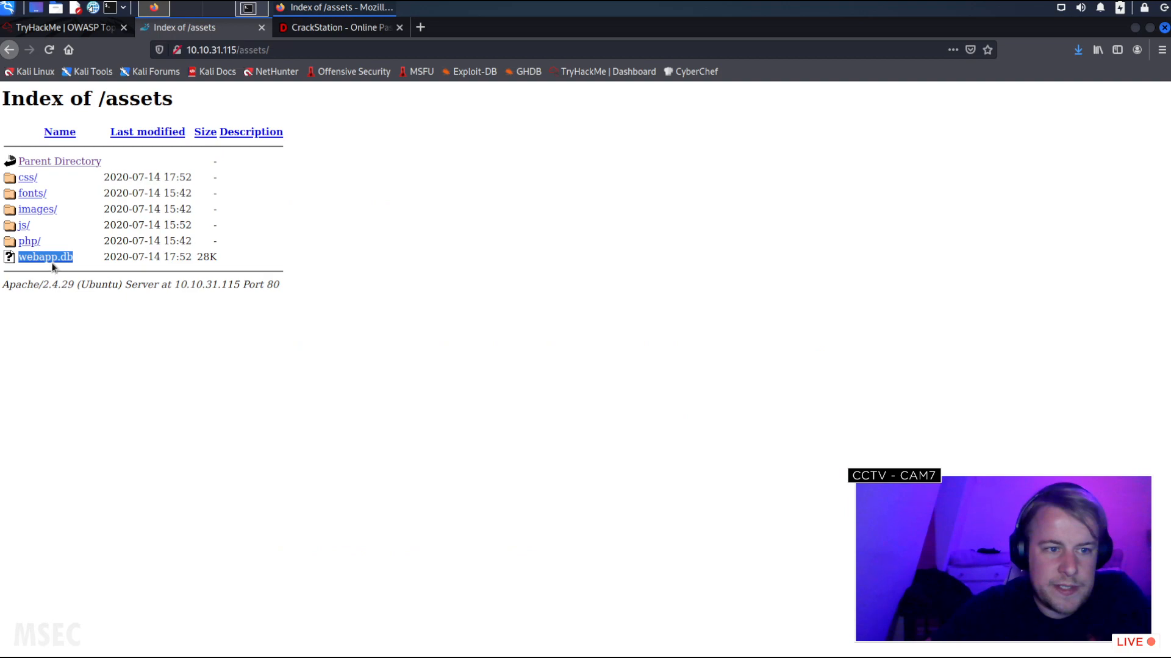
left_click(45, 257)
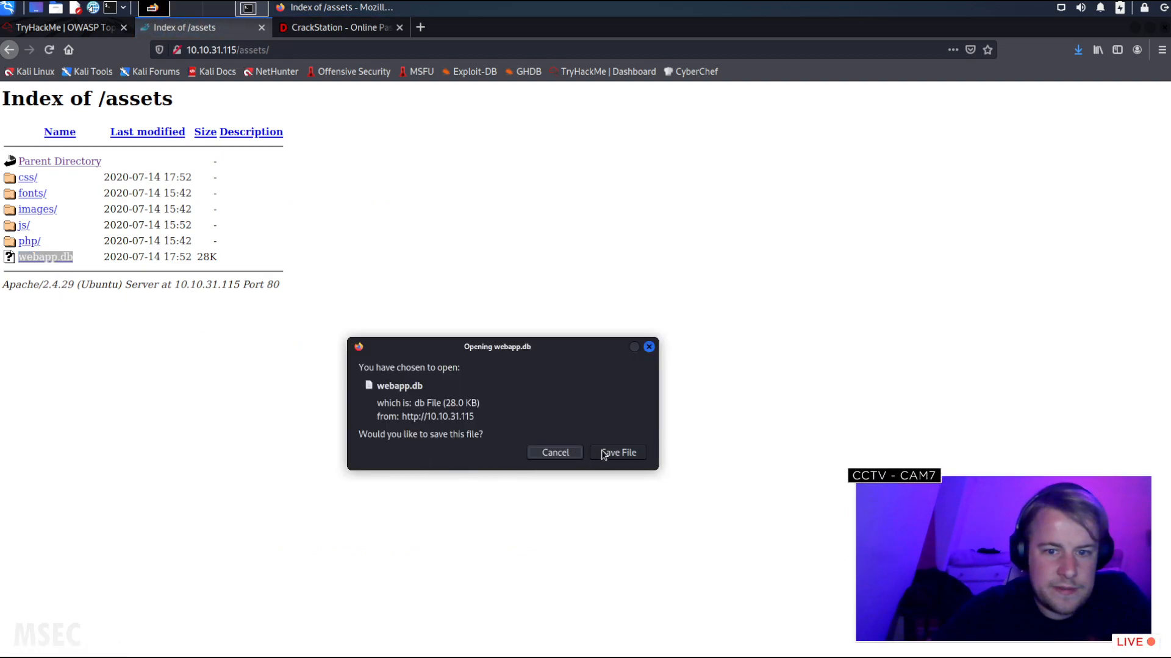
left_click(616, 453)
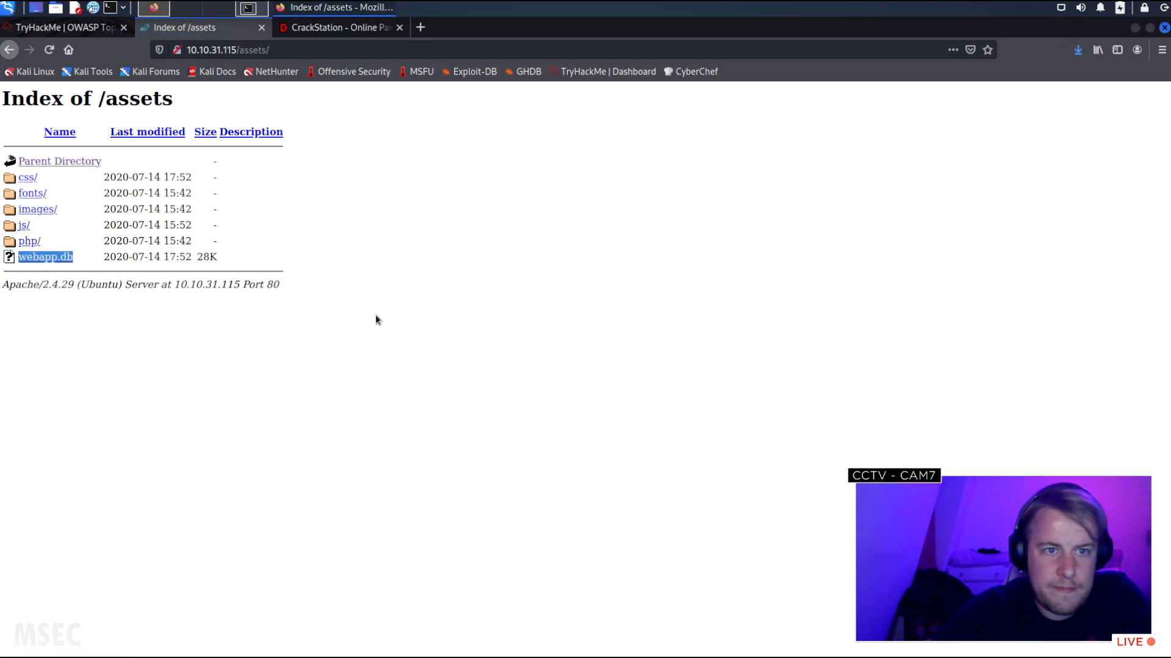
mouse_move(292, 193)
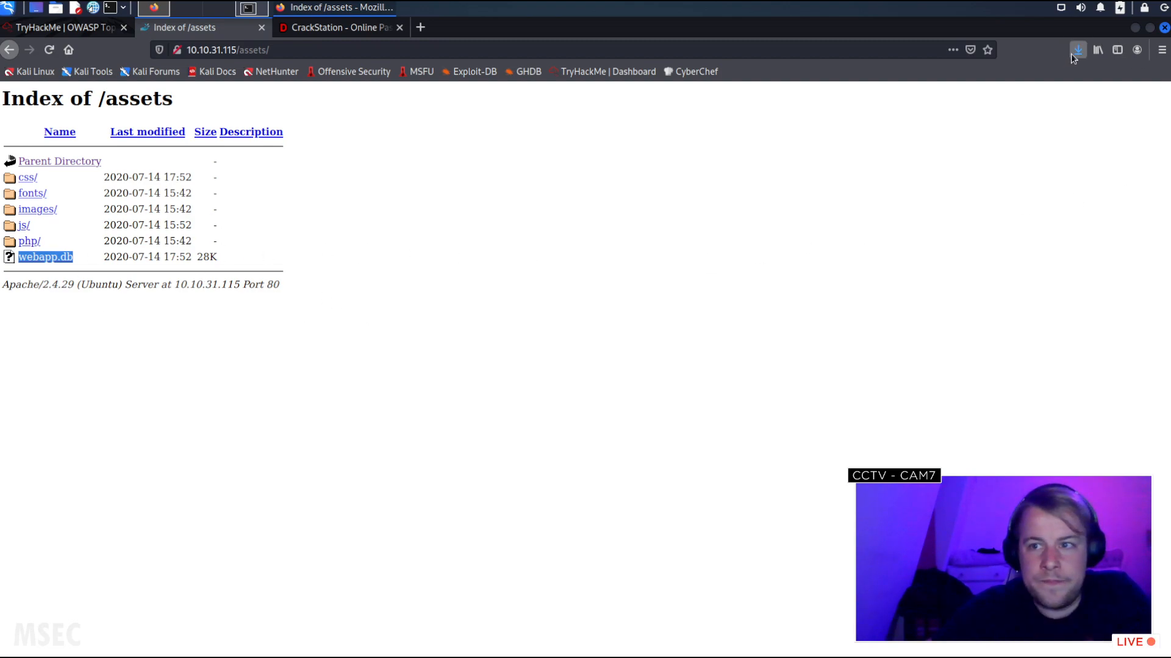
left_click(1077, 49)
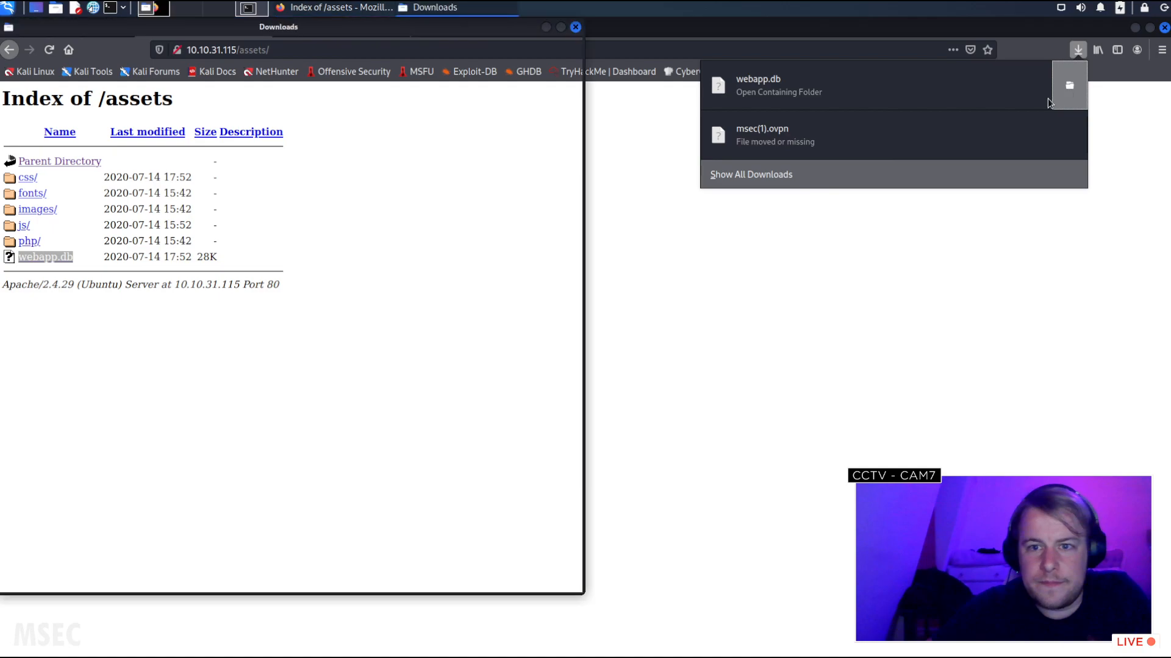
left_click(778, 92)
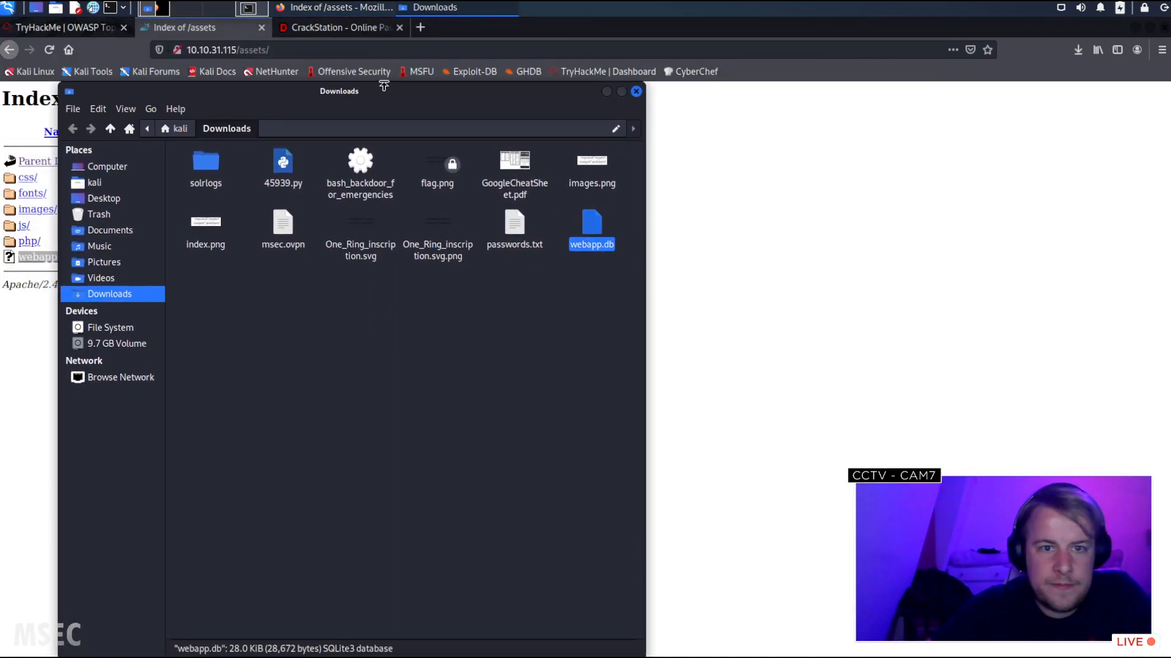
Step: Reposition the file manager and open a terminal in the Downloads folder containing webapp.db
left_click_drag(339, 90, 311, 150)
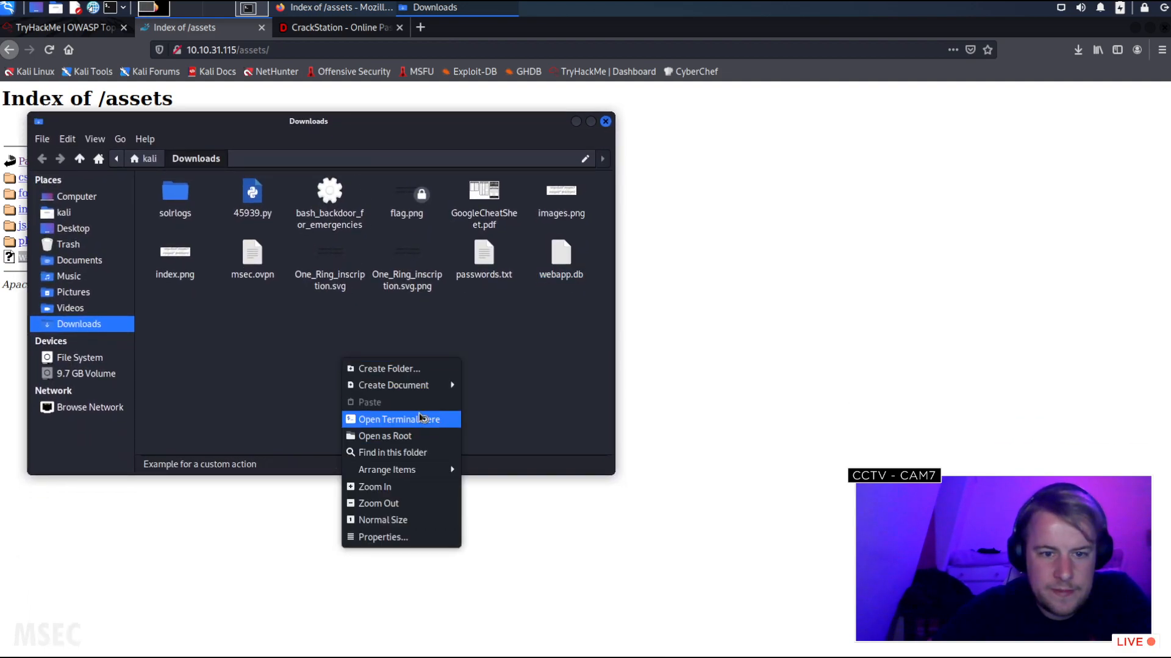
left_click(388, 419)
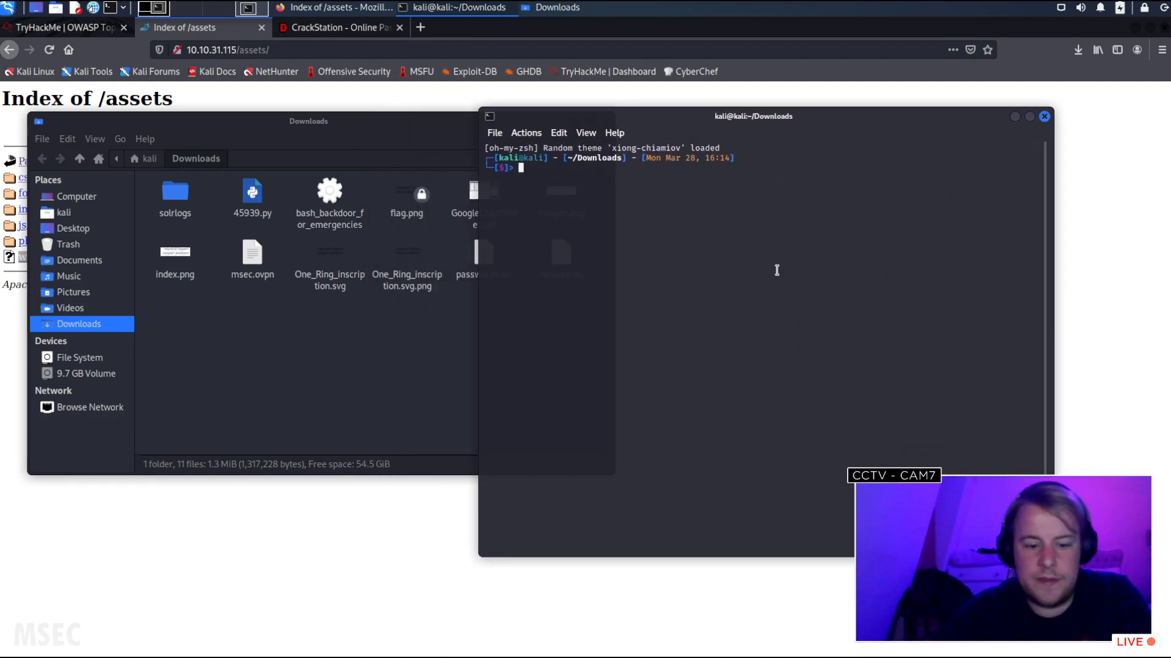
Step: Open webapp.db with sqlite3 and list its tables, showing sessions and users
type("sqlit")
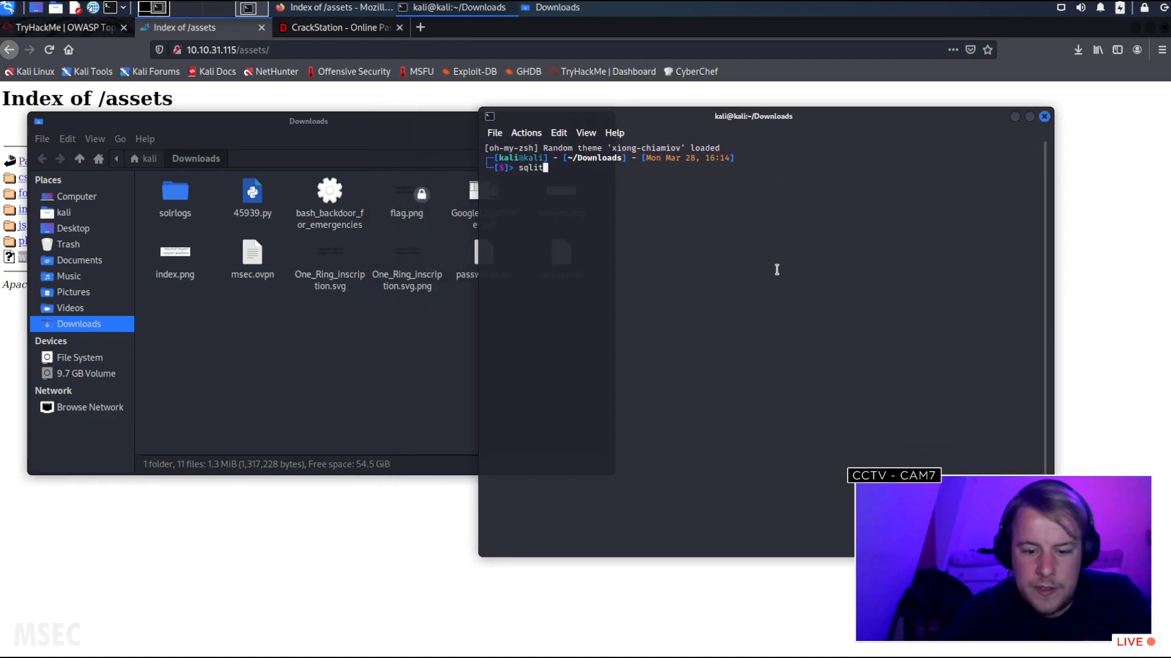
type("3")
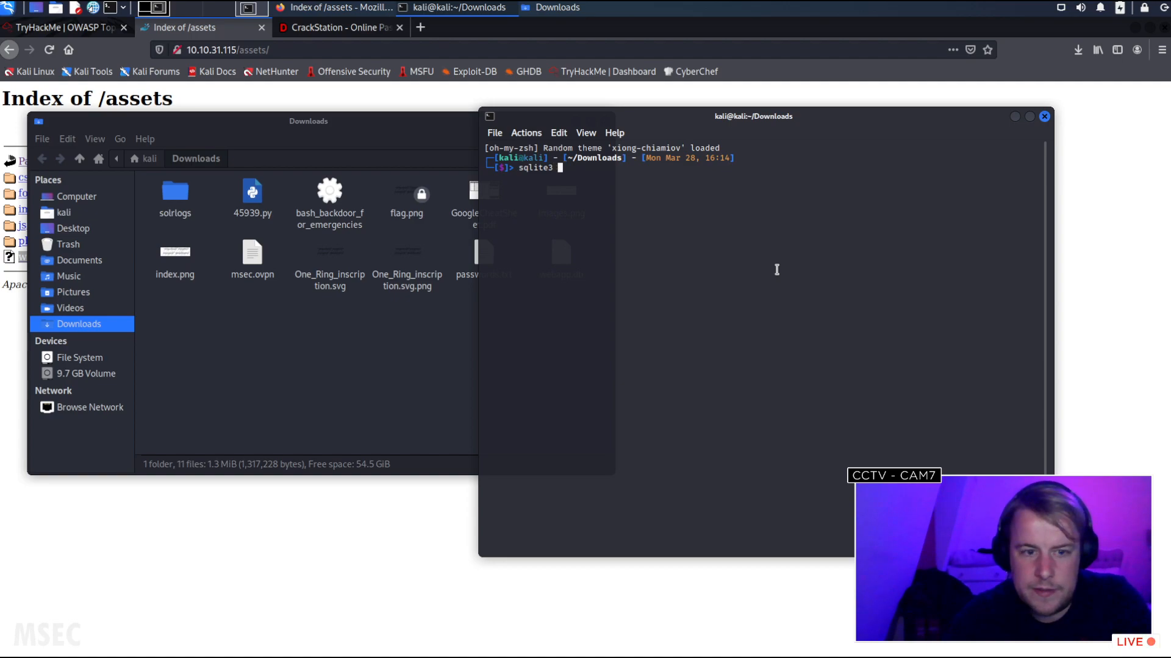
mouse_move(684, 120)
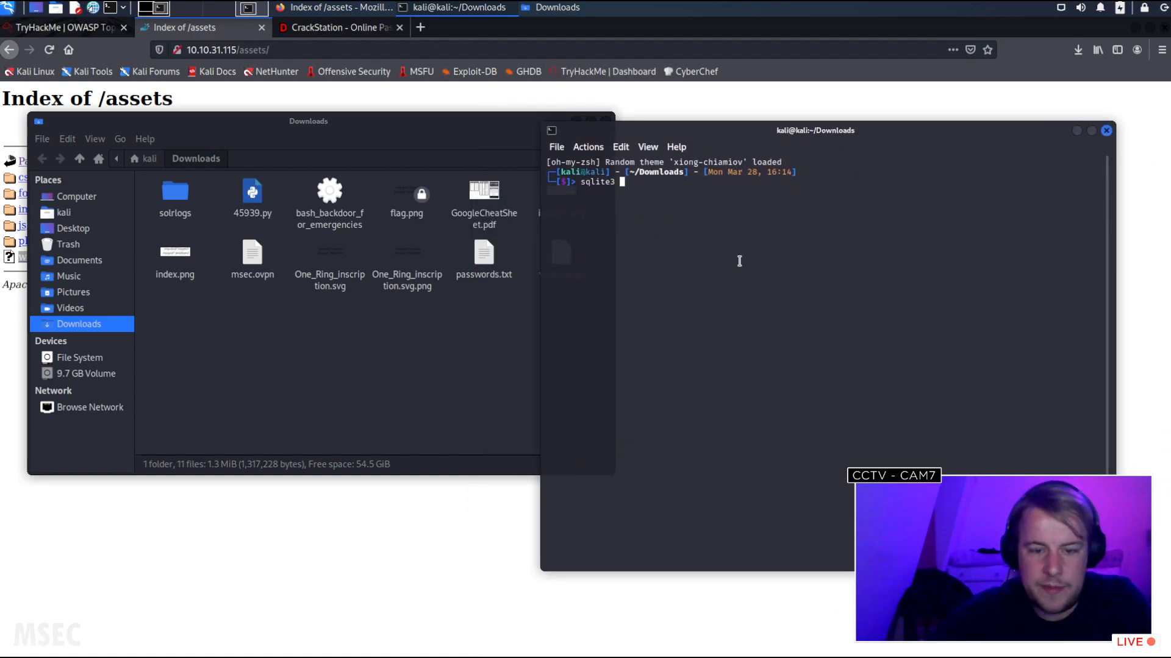
type("webappdb")
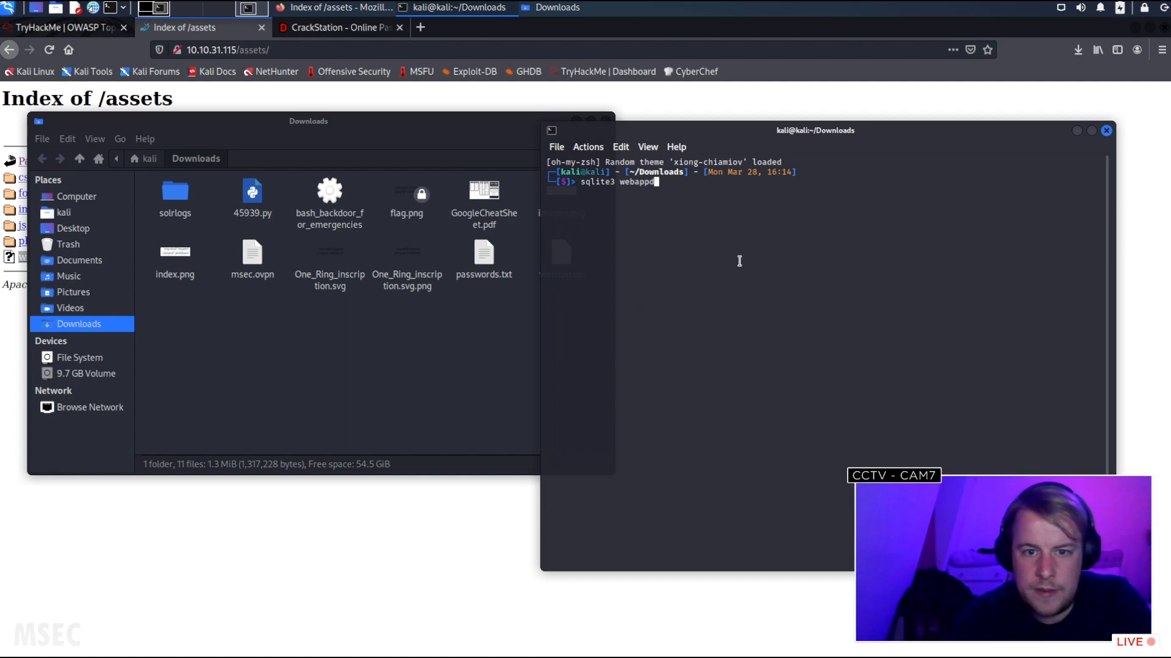
type(".db")
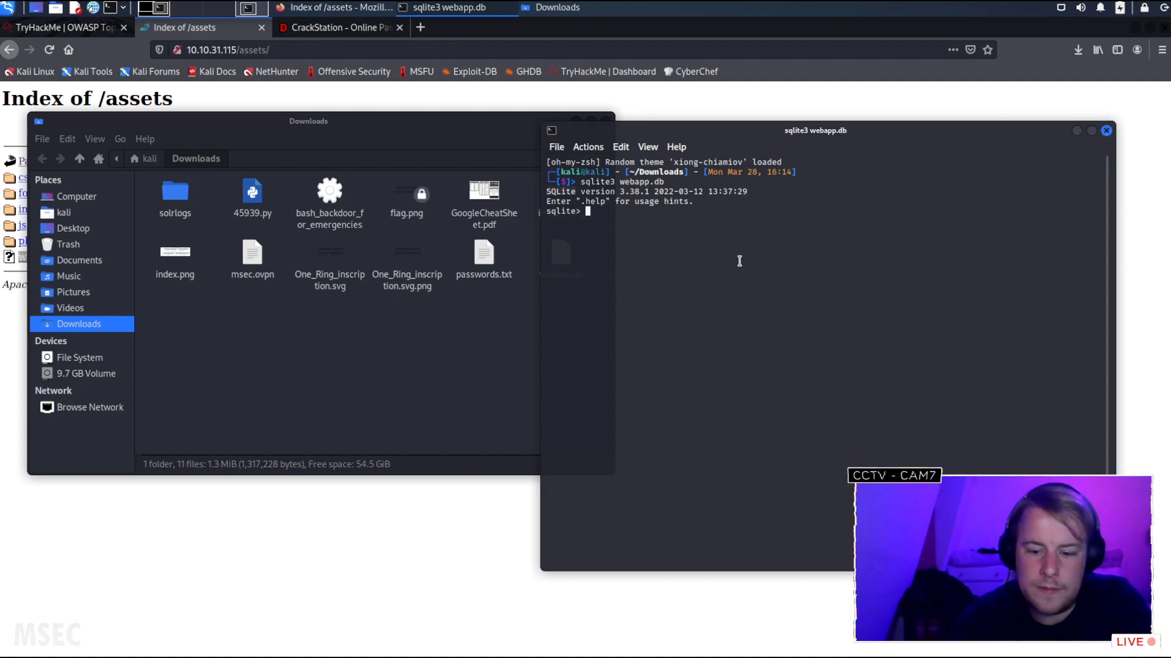
type(".tables")
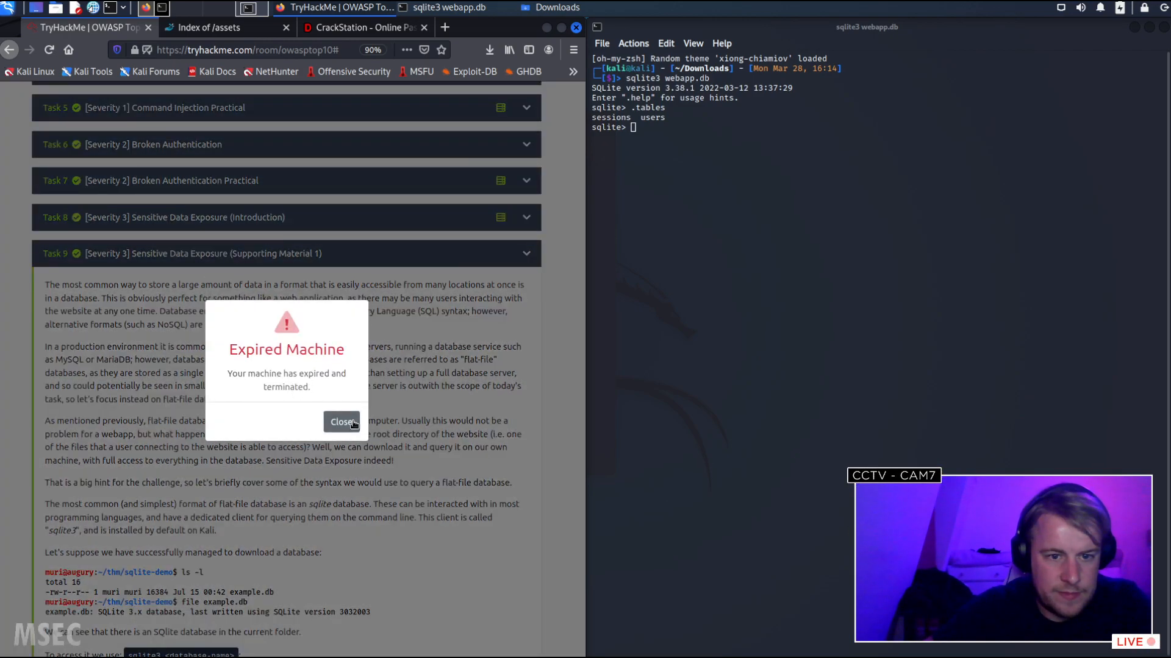
Step: Dismiss the expired-machine notice and inspect the sessions table's columns via PRAGMA table_info
left_click(342, 422)
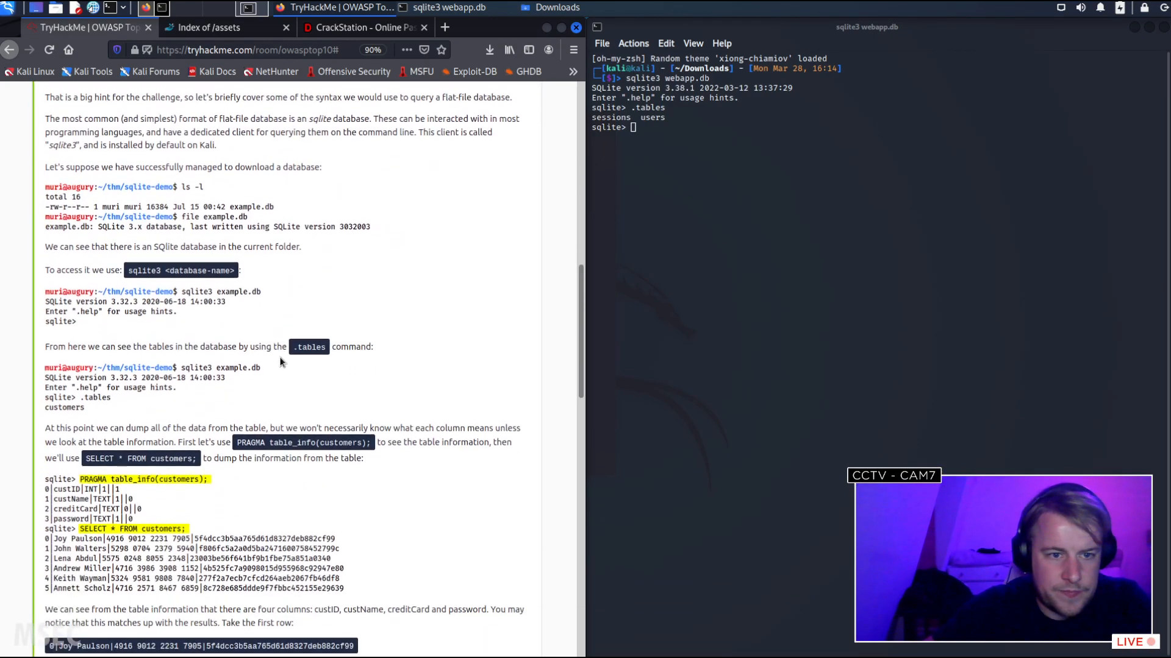
scroll("down", 3)
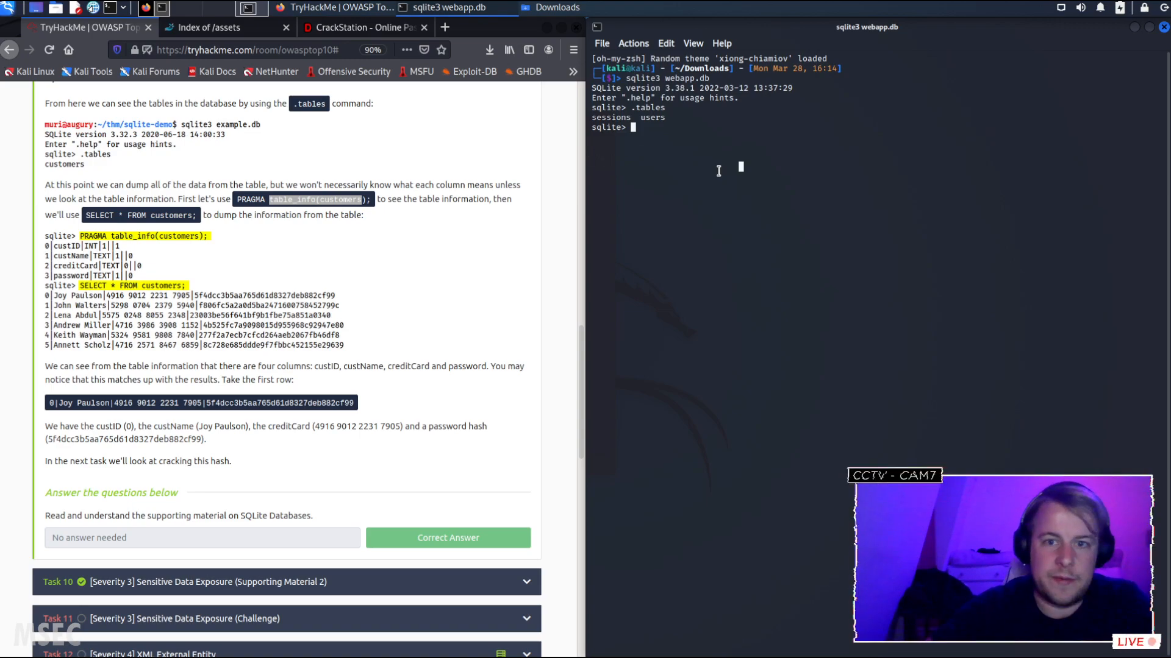
type("PRAM")
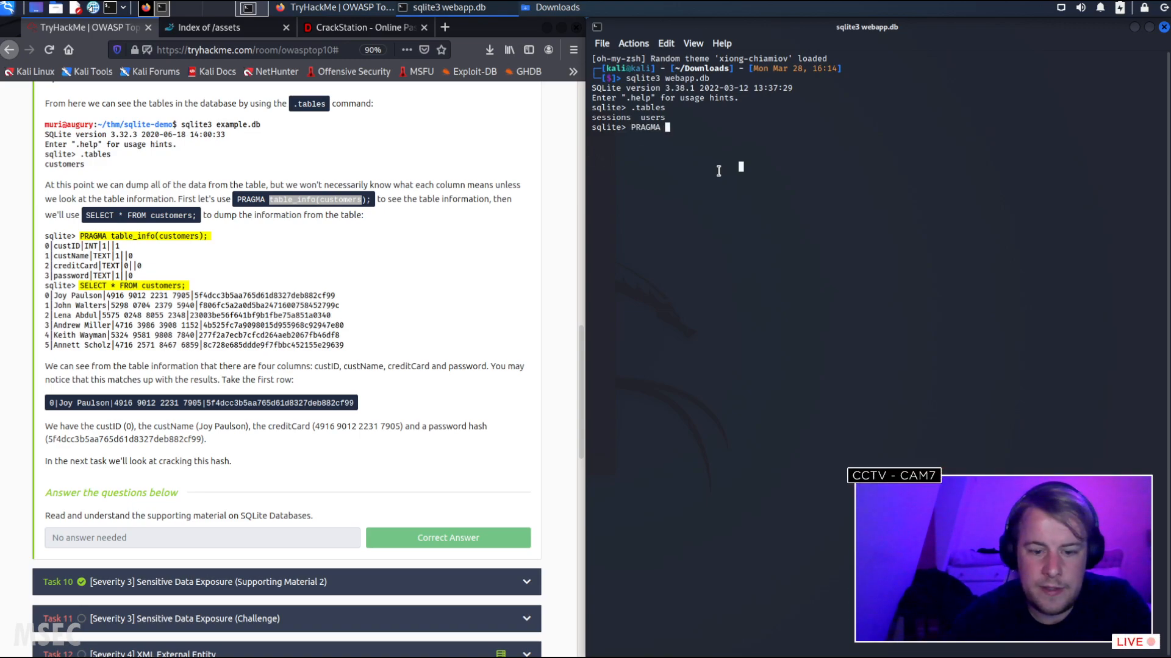
type("table_info(")
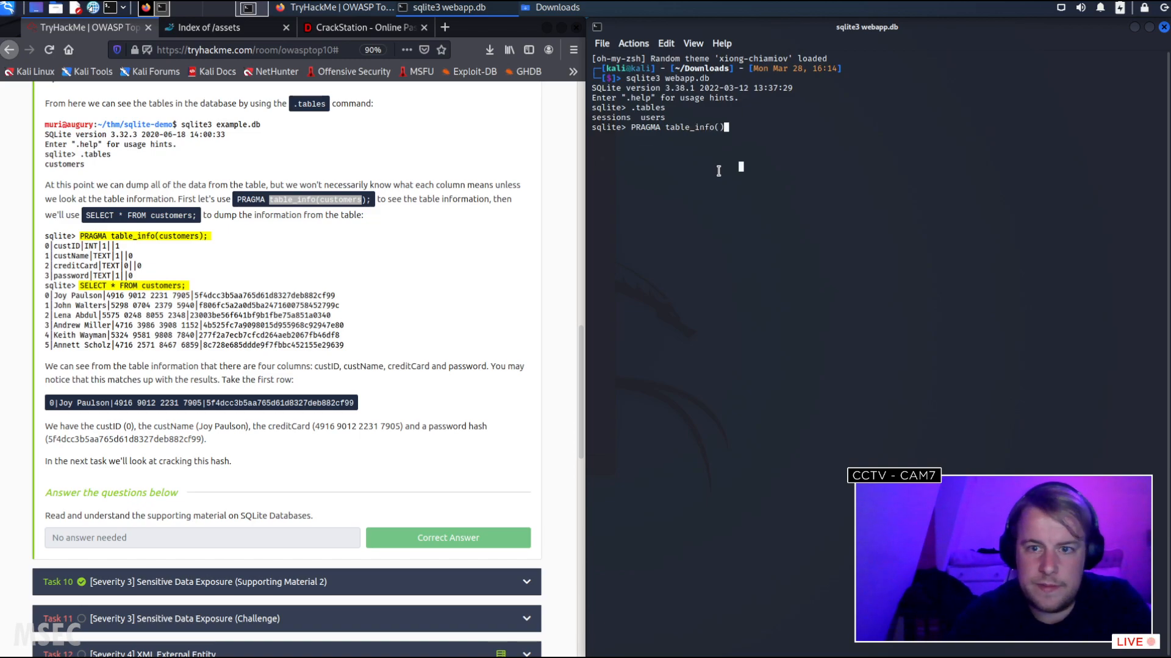
type("sessions")
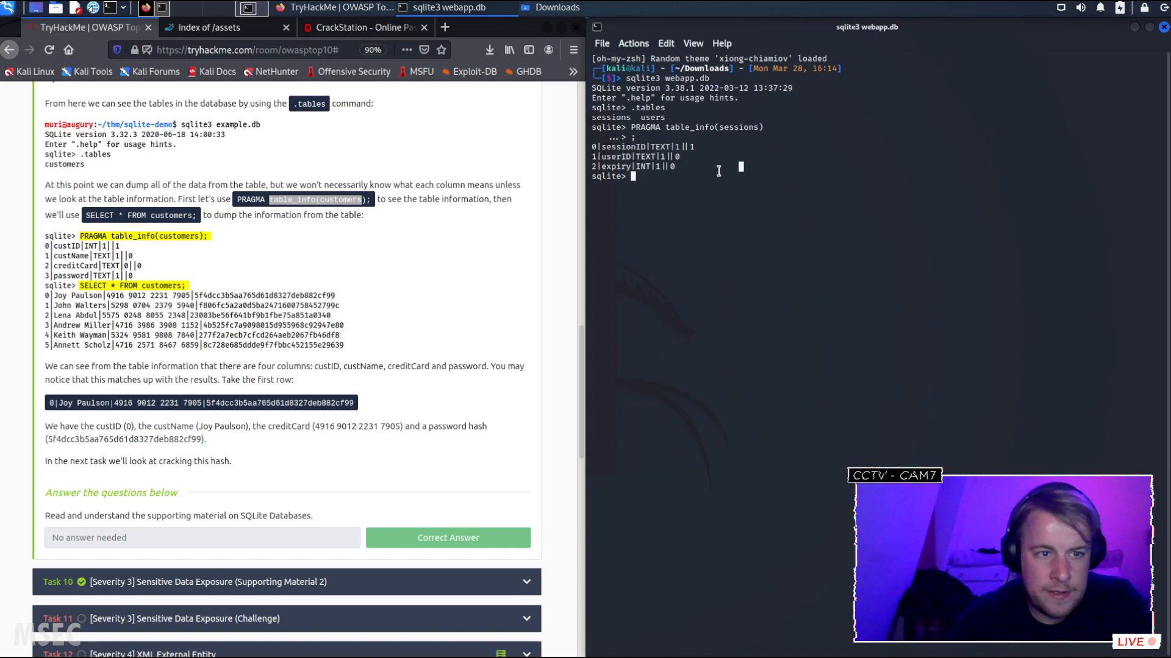
Step: Query all rows from the sessions table, which returns nothing
type("SELECT *")
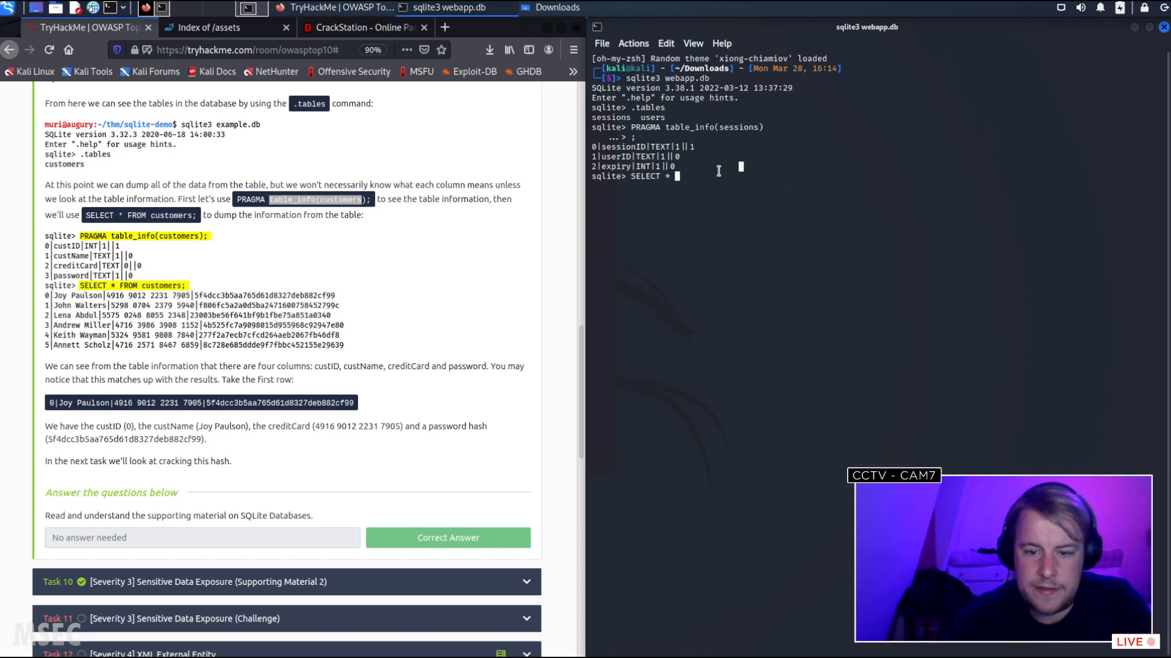
type("FROM")
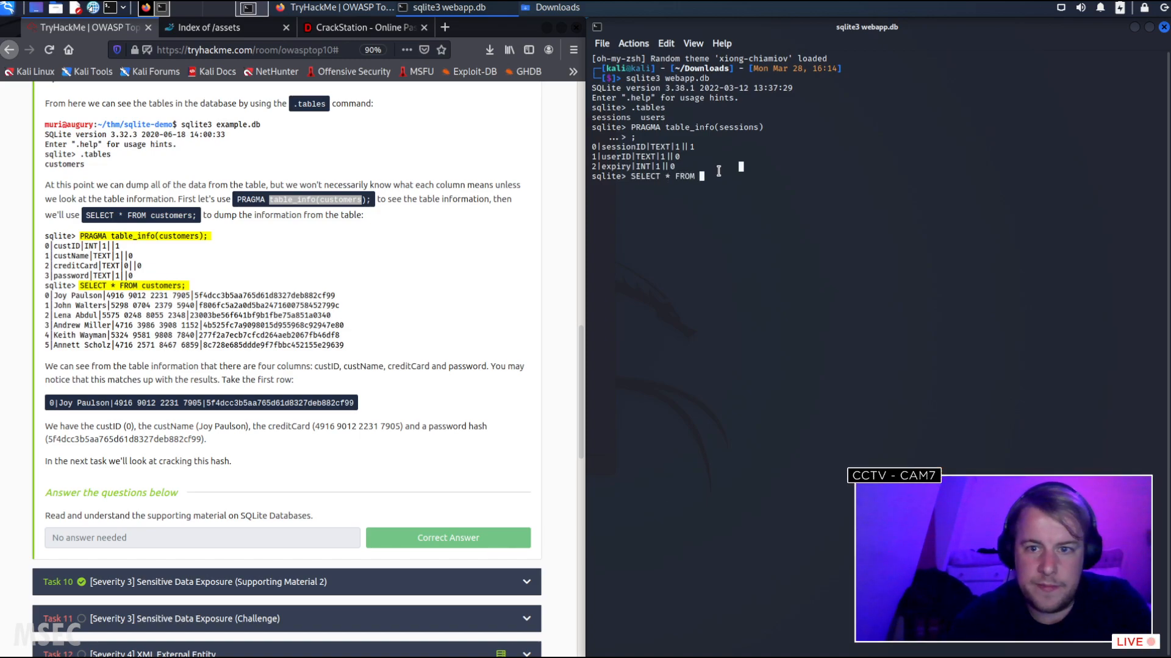
type("sessions;")
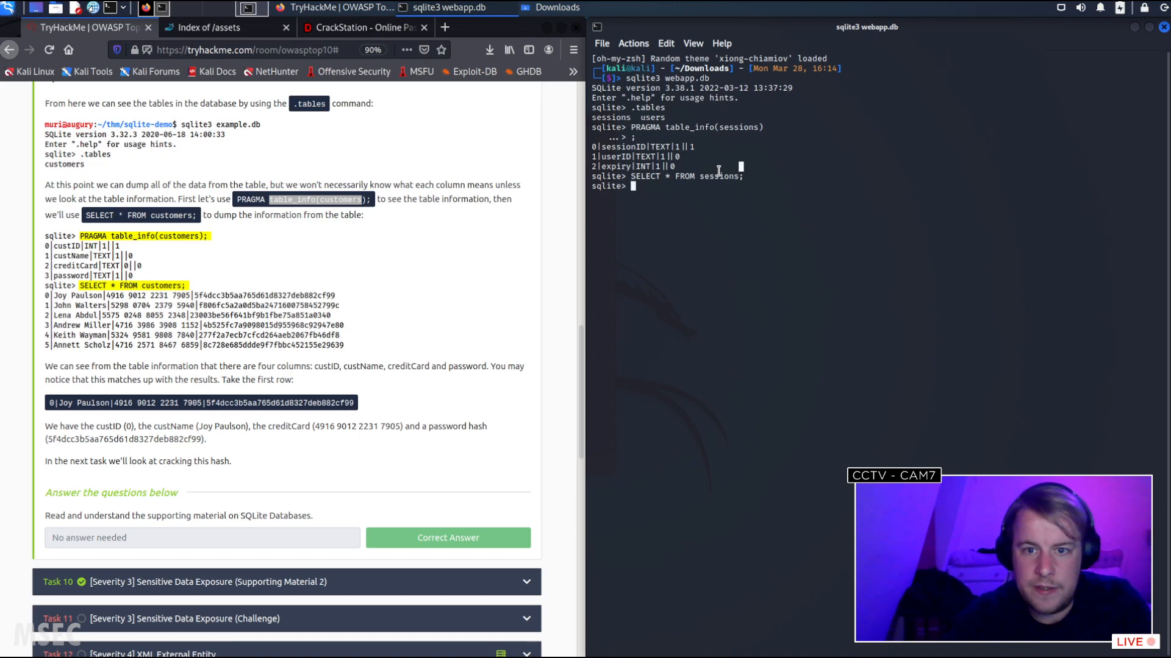
type("SELECT * FROM sessions")
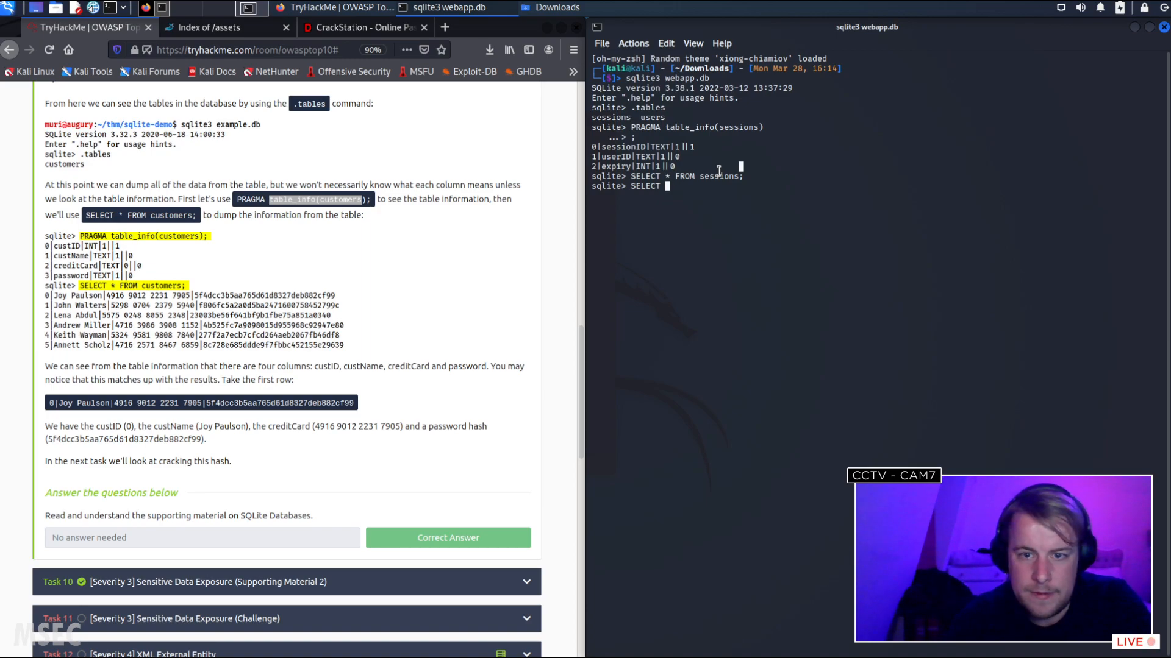
type("FROM sessions;")
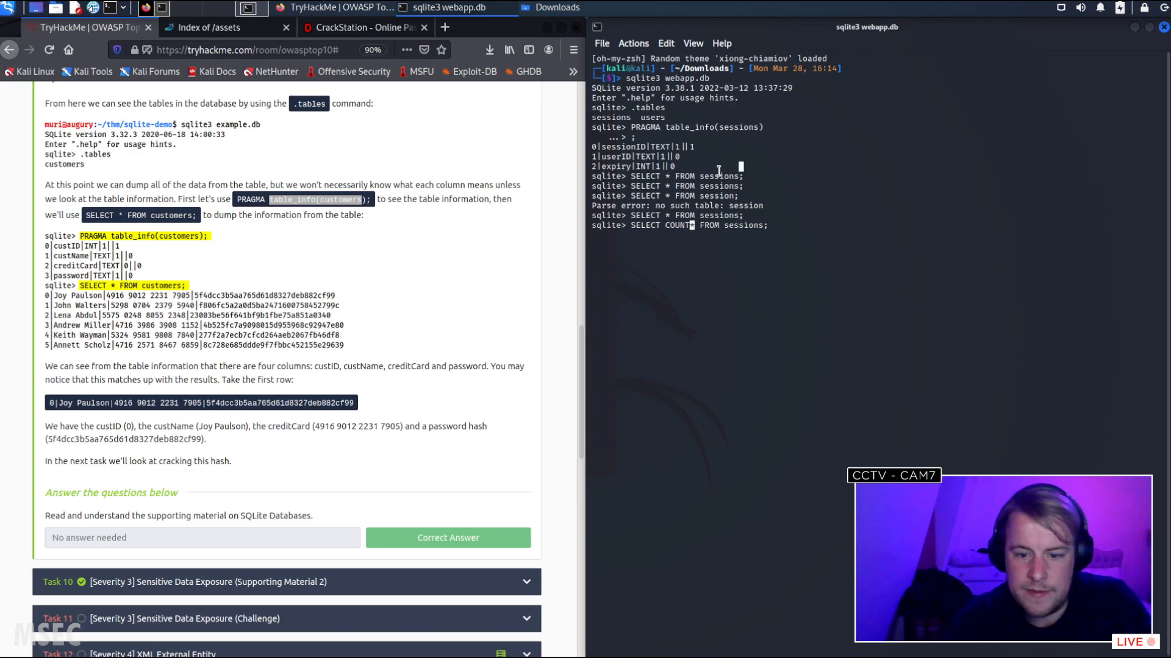
key("Return")
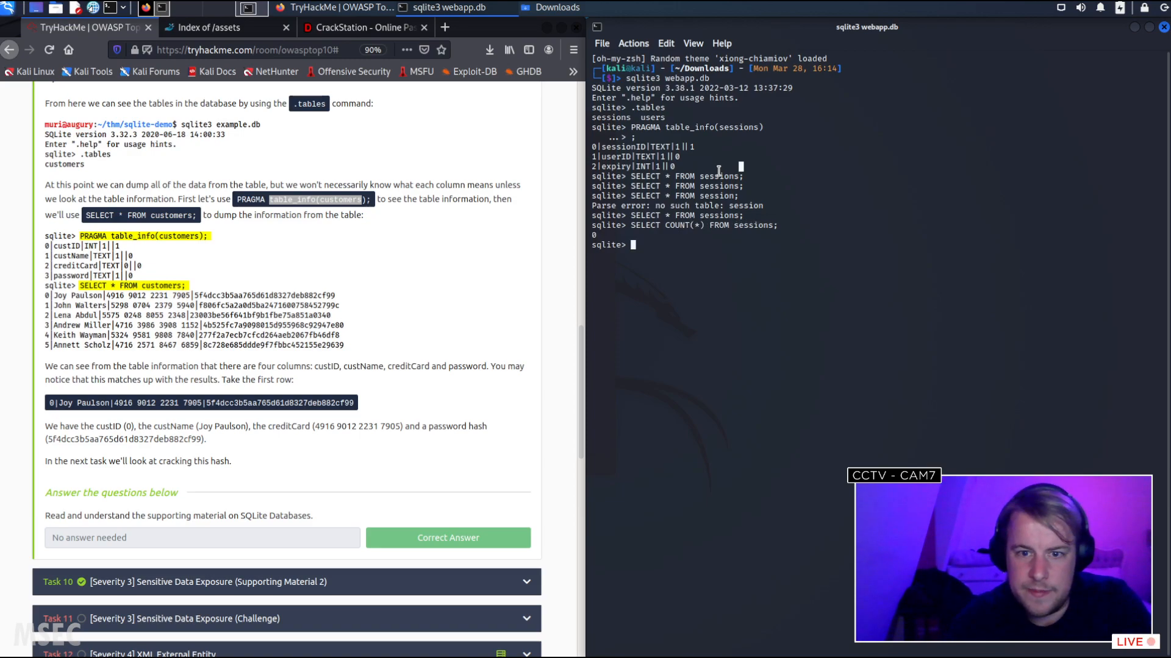
Step: Confirm sessions has zero rows, then list users columns: userID, username, password, admin
type("SELECT COUNT(*) FROM sessions;")
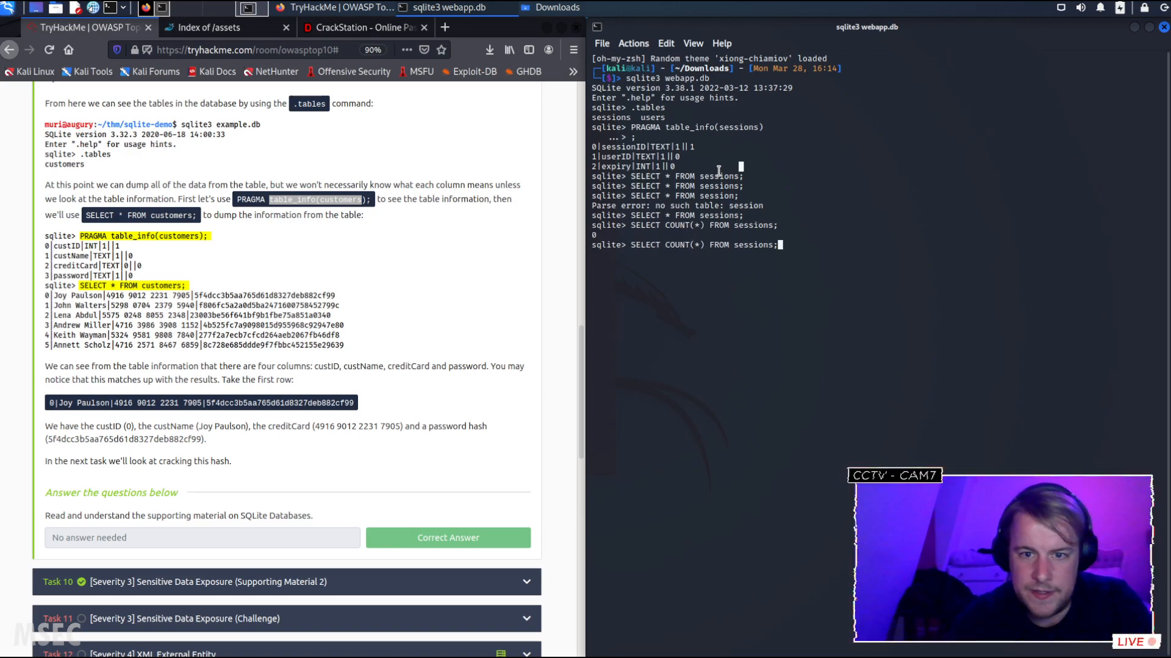
type("SELECT * FROM session;")
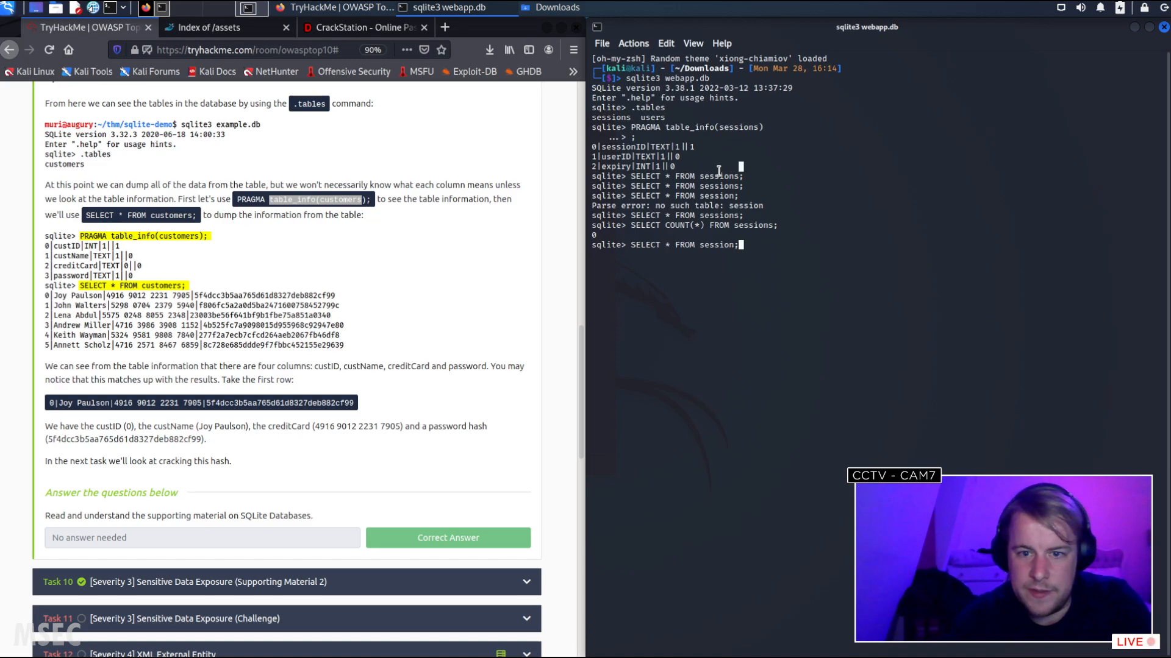
type("PRAGMA table_info(sessions)")
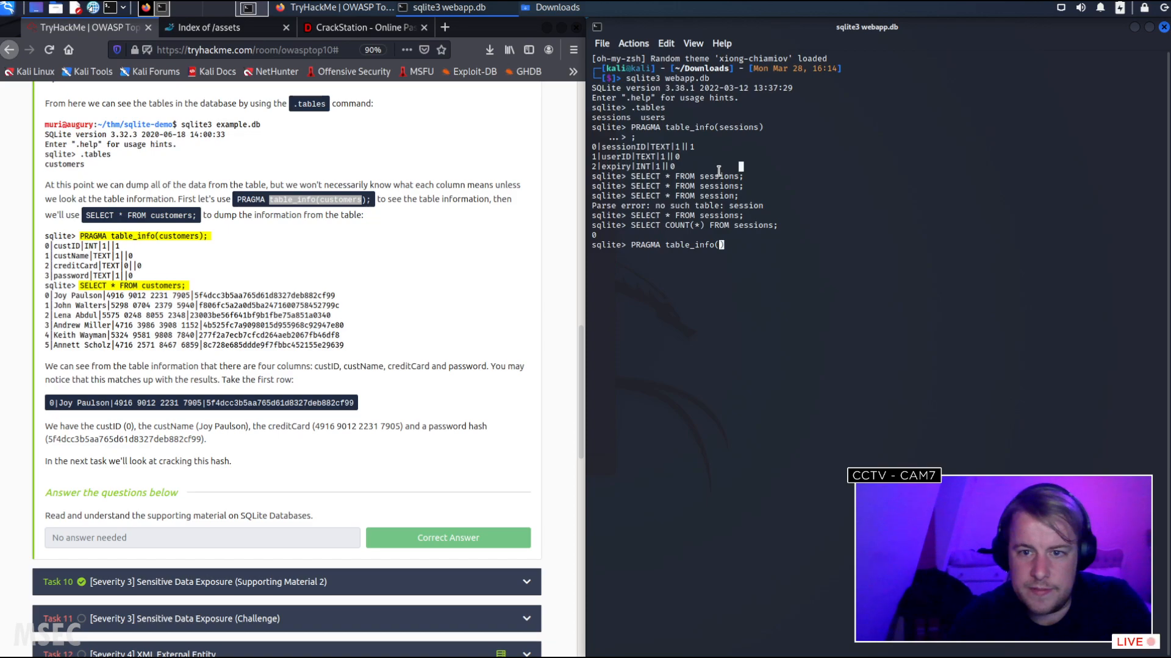
type("users")
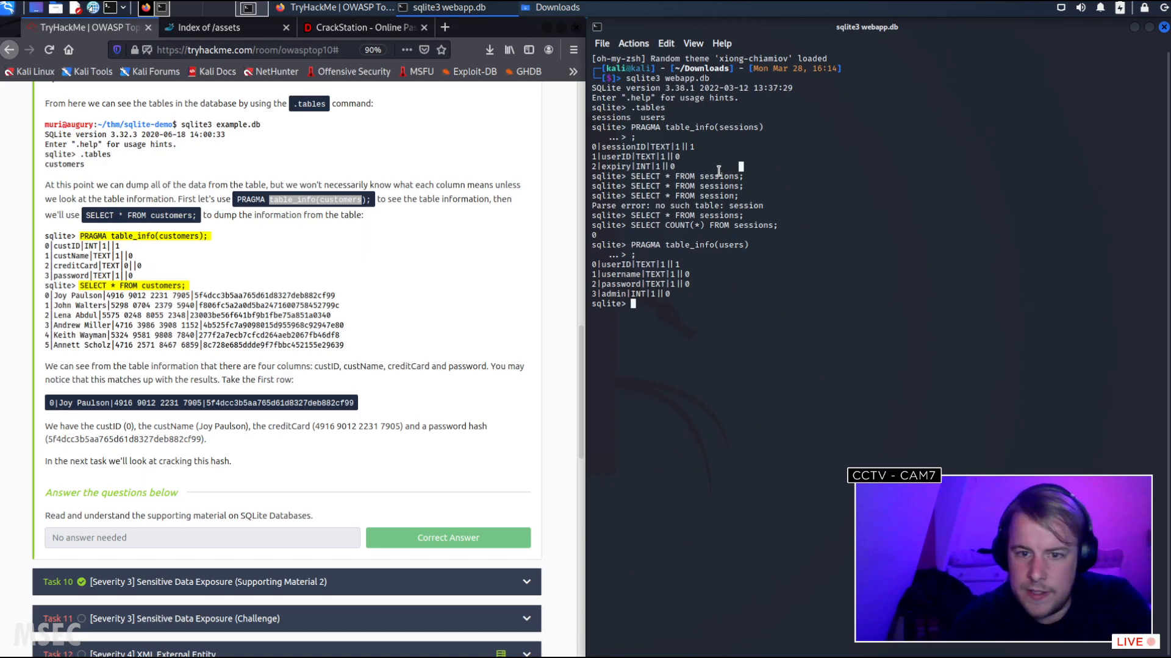
Step: Dump the users table (admin, Bob, Alice) and copy the admin's password hash
type("SELECT * FROM users;")
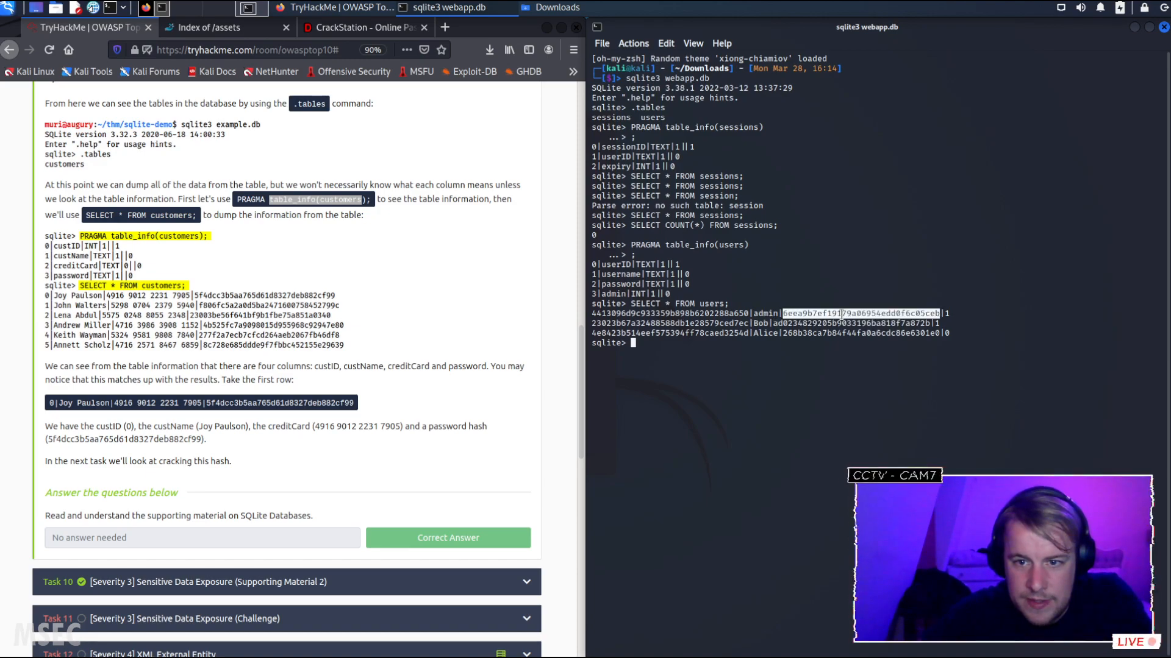
key("ctrl+c")
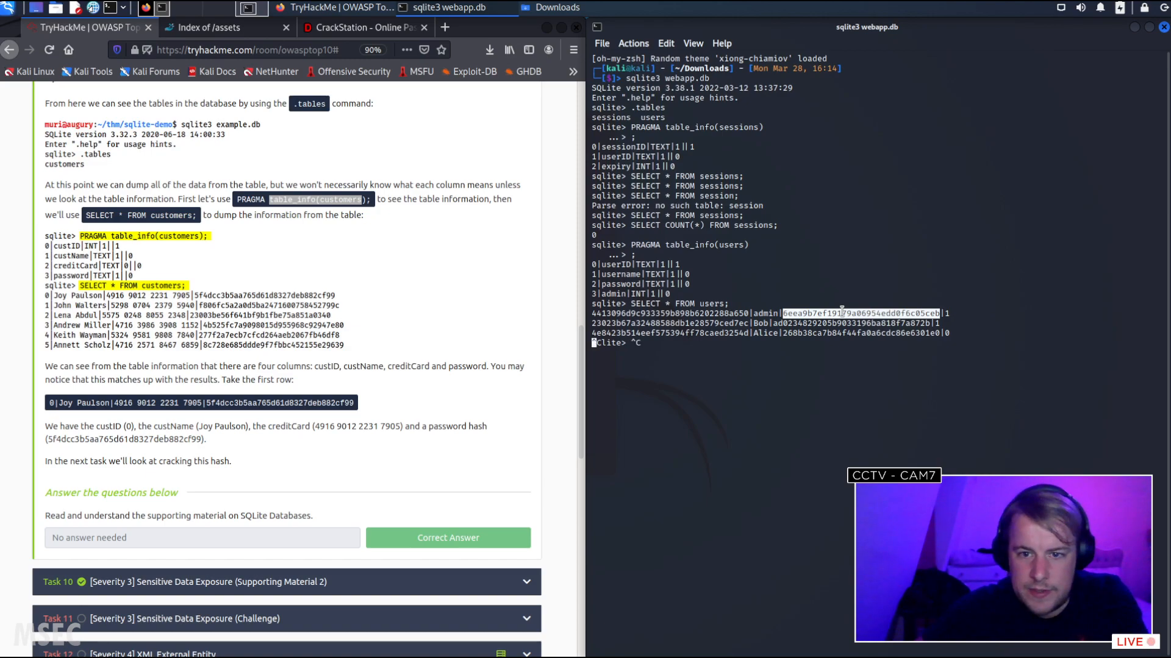
right_click(841, 313)
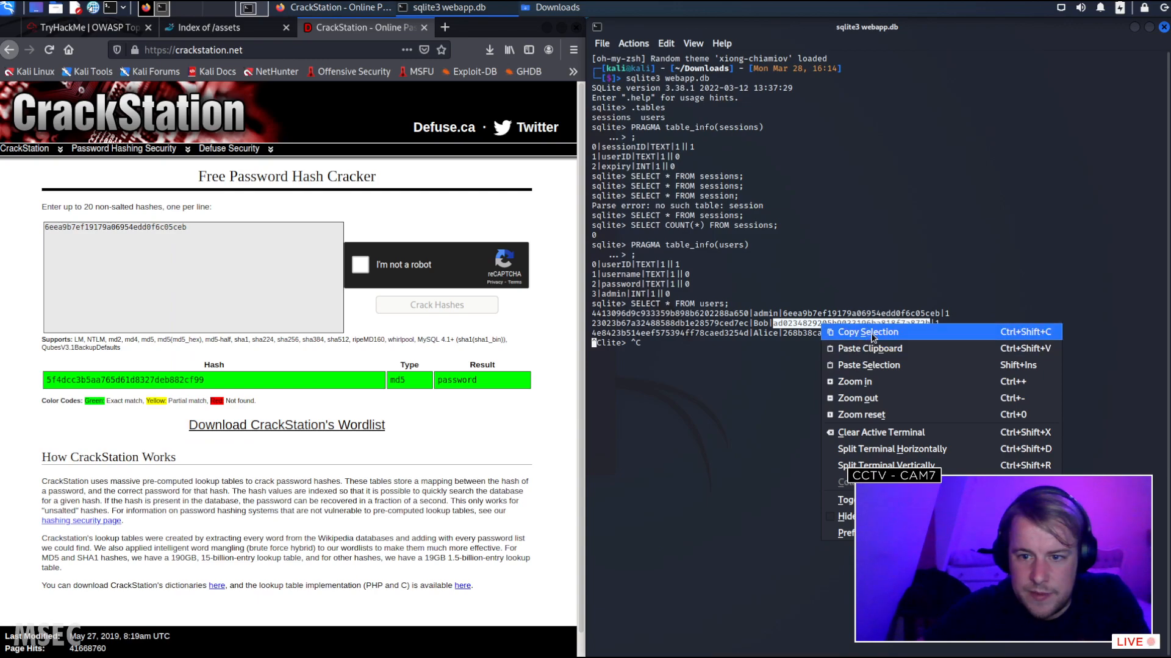
Step: Add Bob's and Alice's hashes below admin's, pass the reCAPTCHA, and crack all three
left_click(867, 331)
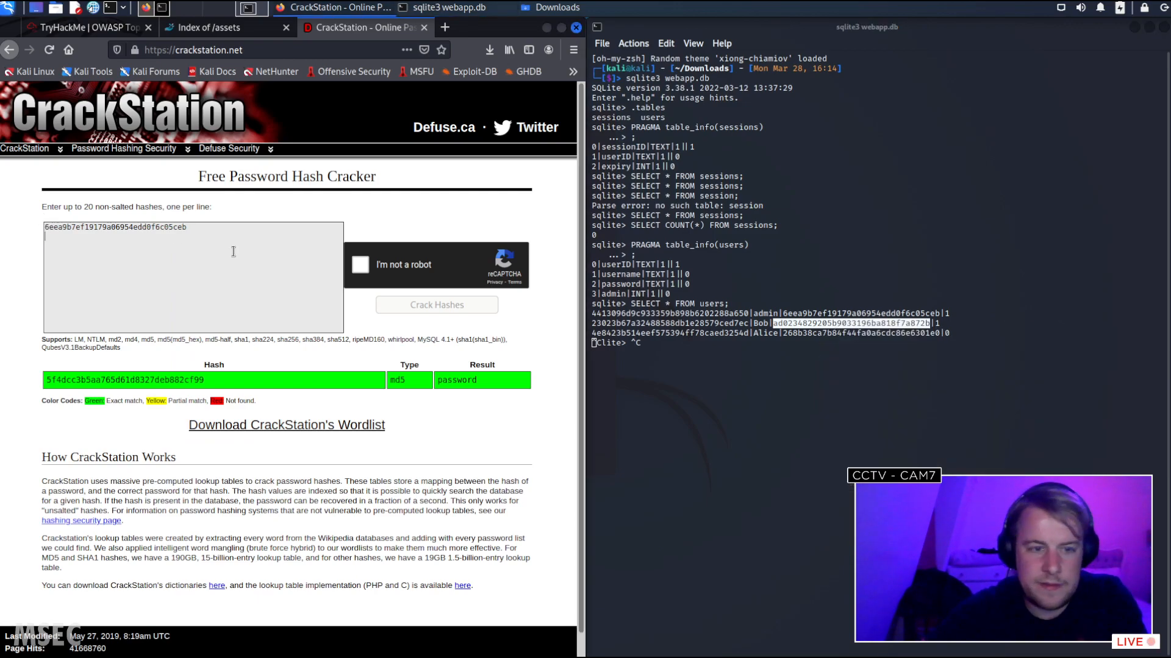
right_click(818, 332)
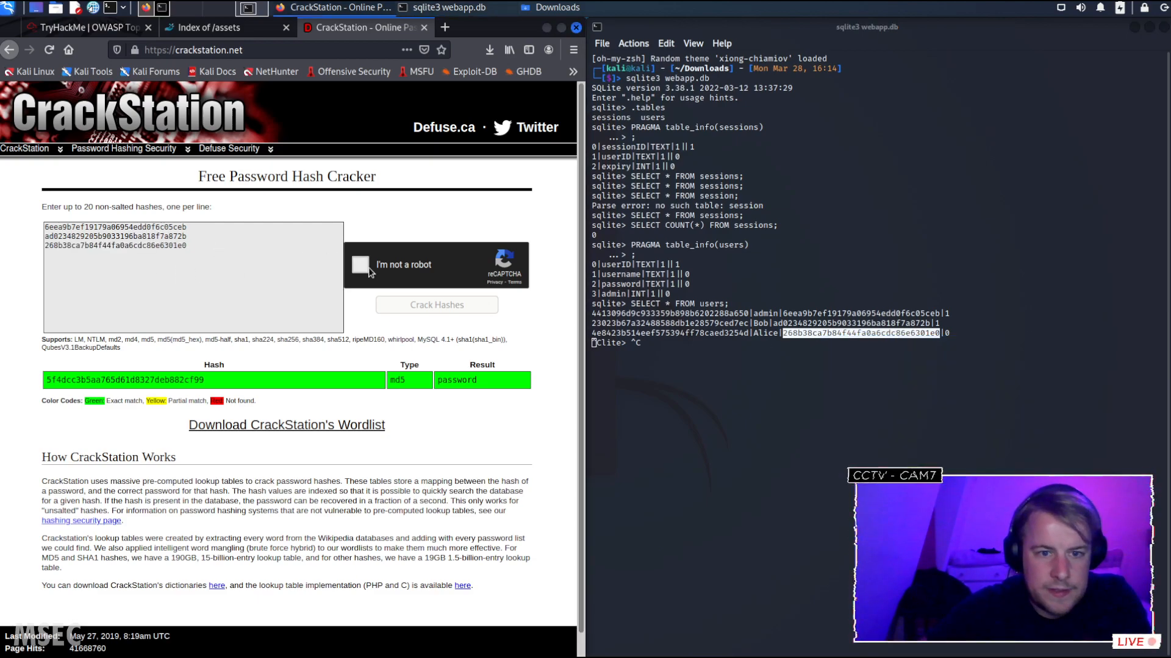
left_click(360, 264)
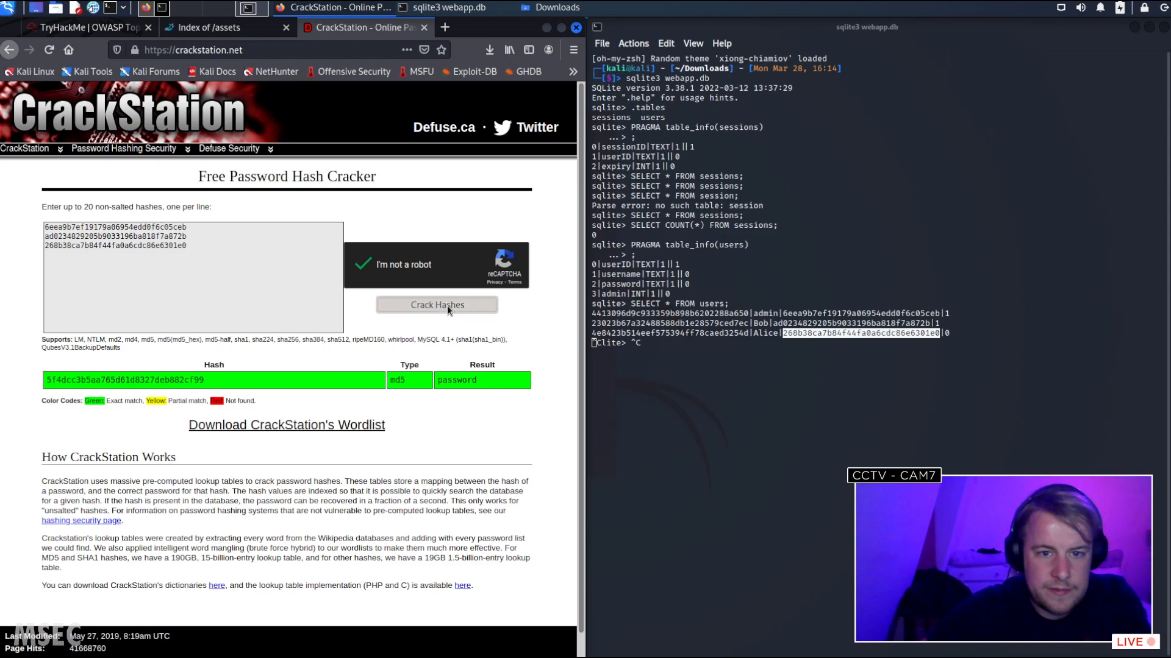
left_click(436, 305)
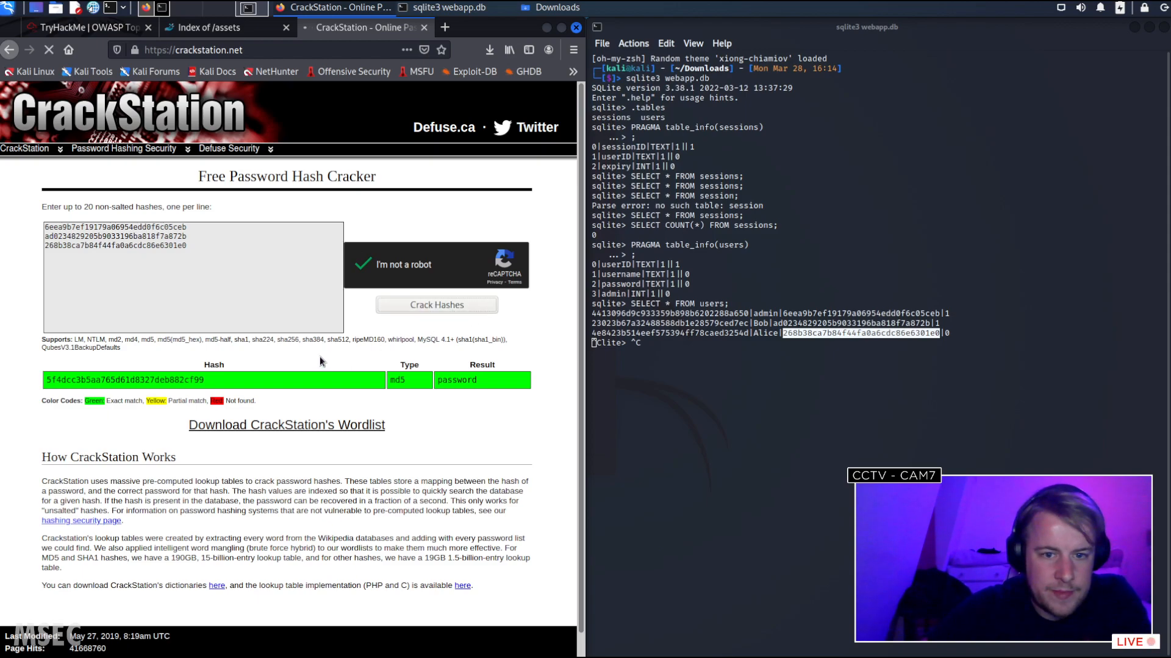
mouse_move(300, 325)
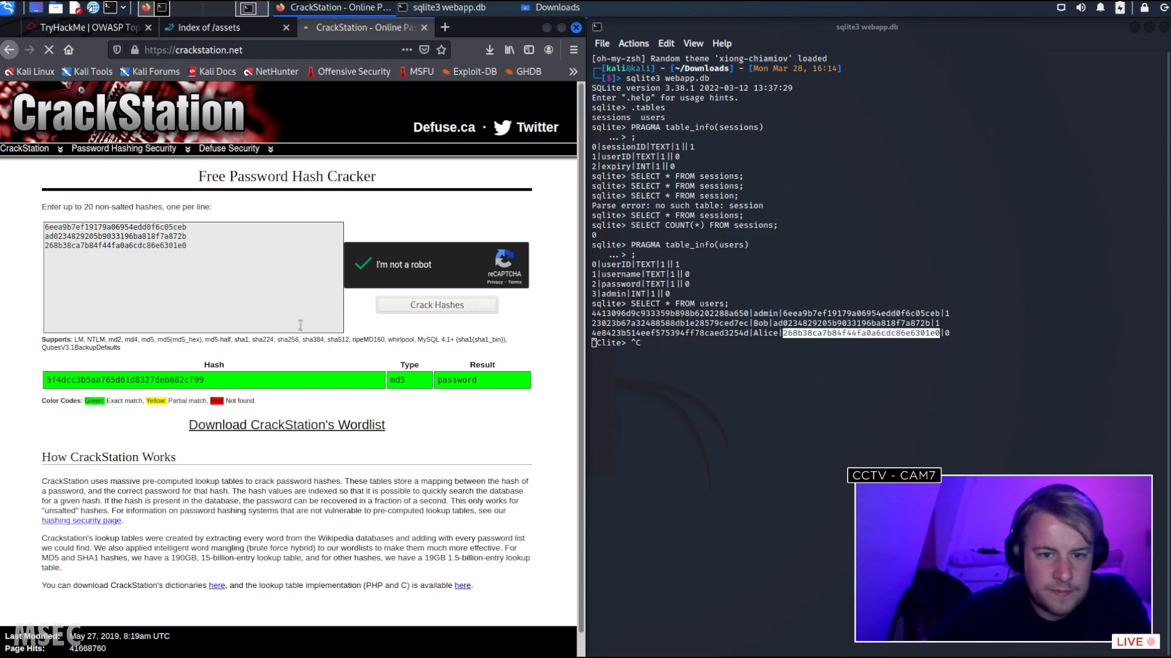
left_click(436, 305)
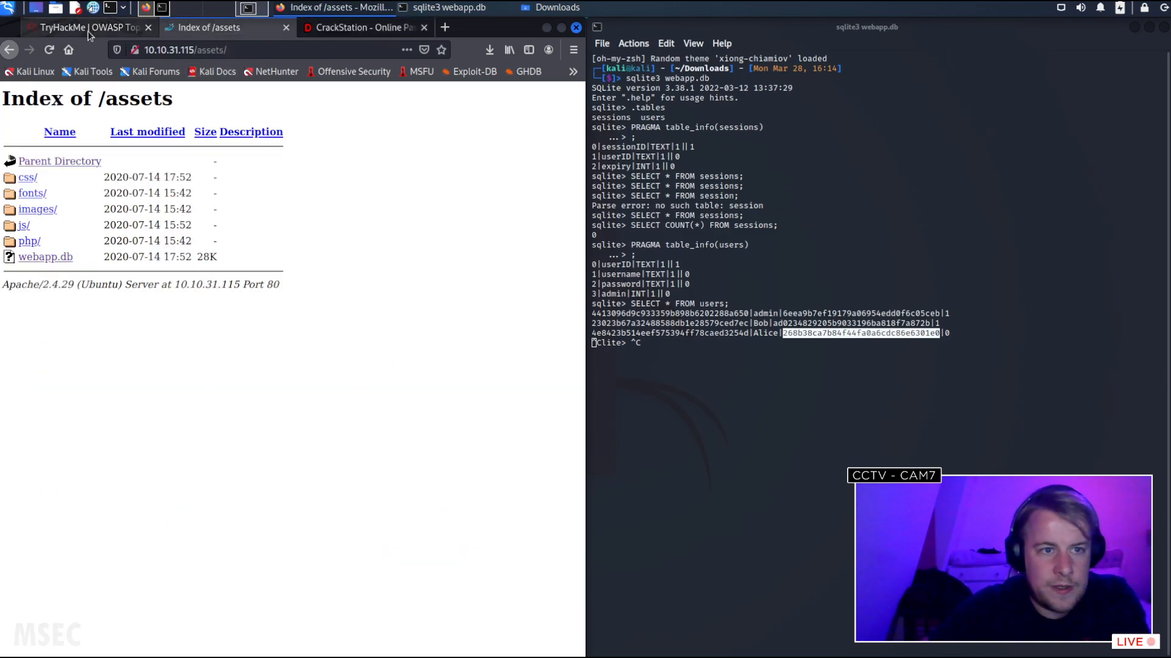
Step: Paste the admin's password hash into Task 11's first answer field and submit it
left_click(82, 28)
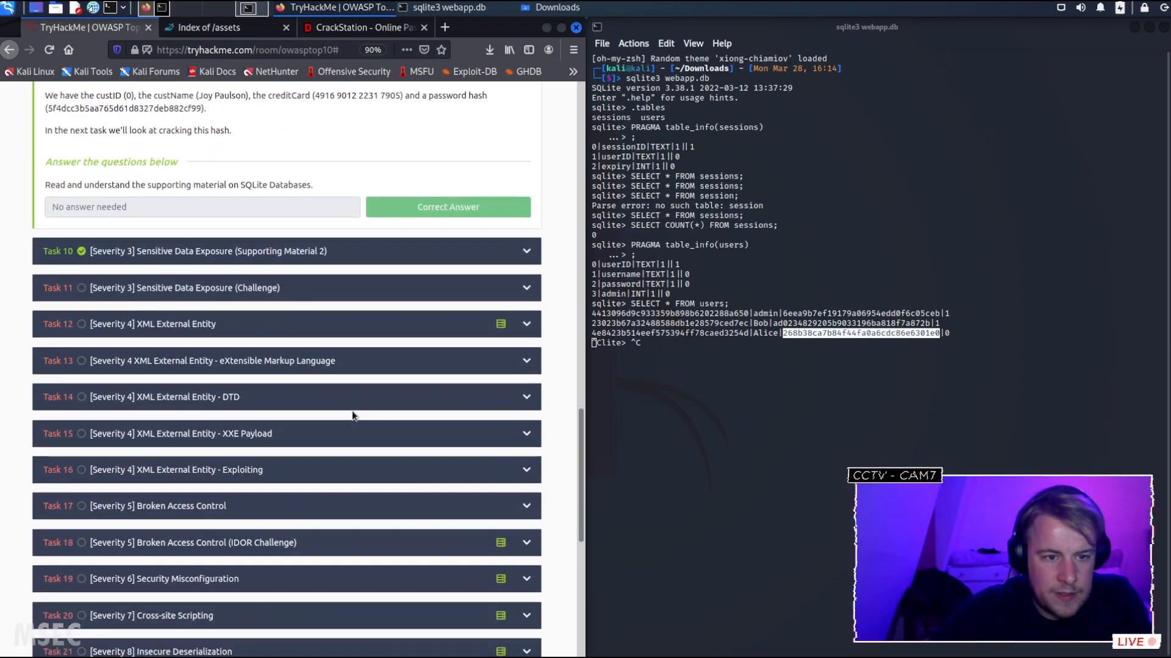
scroll("down", 3)
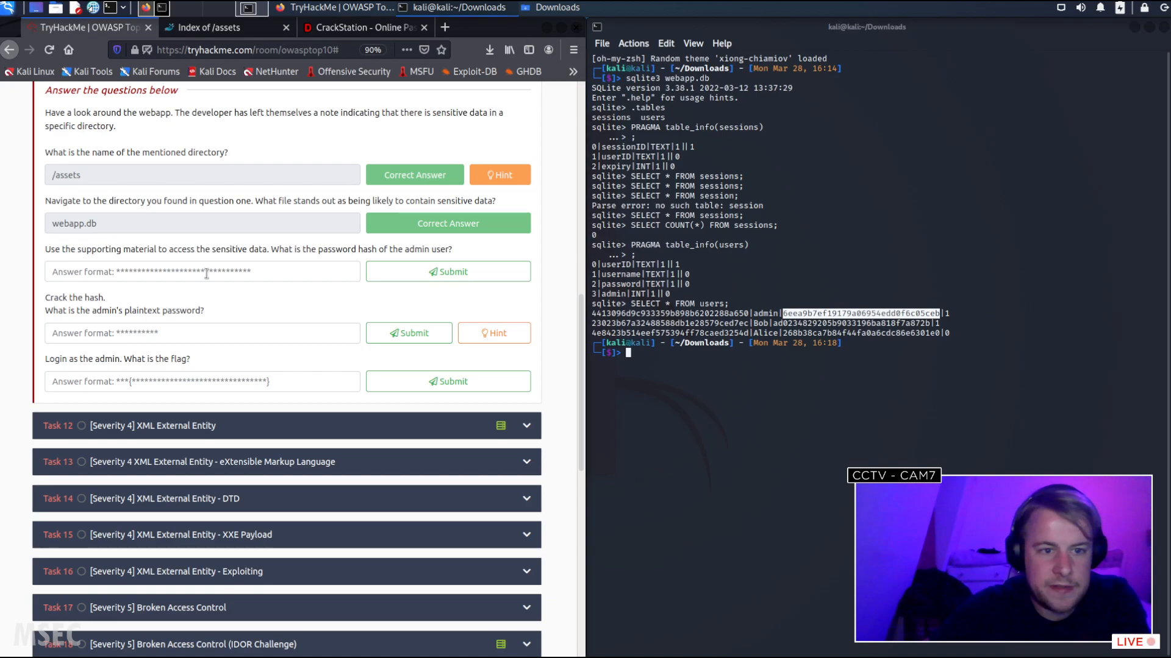
left_click(449, 270)
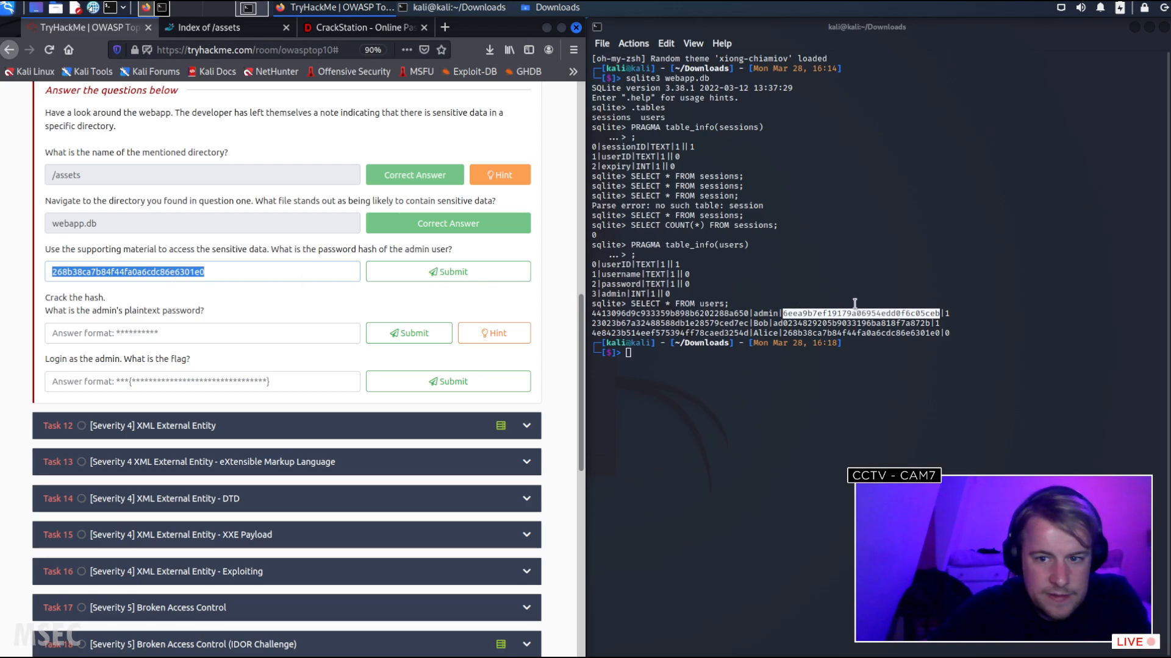
right_click(854, 313)
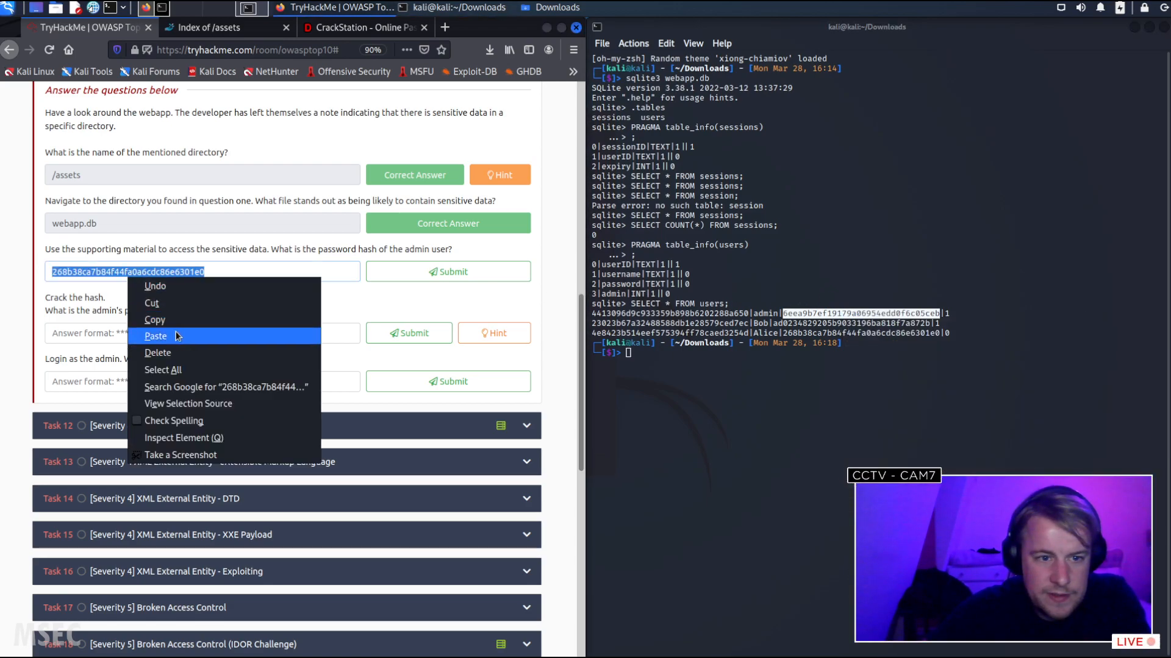
left_click(448, 271)
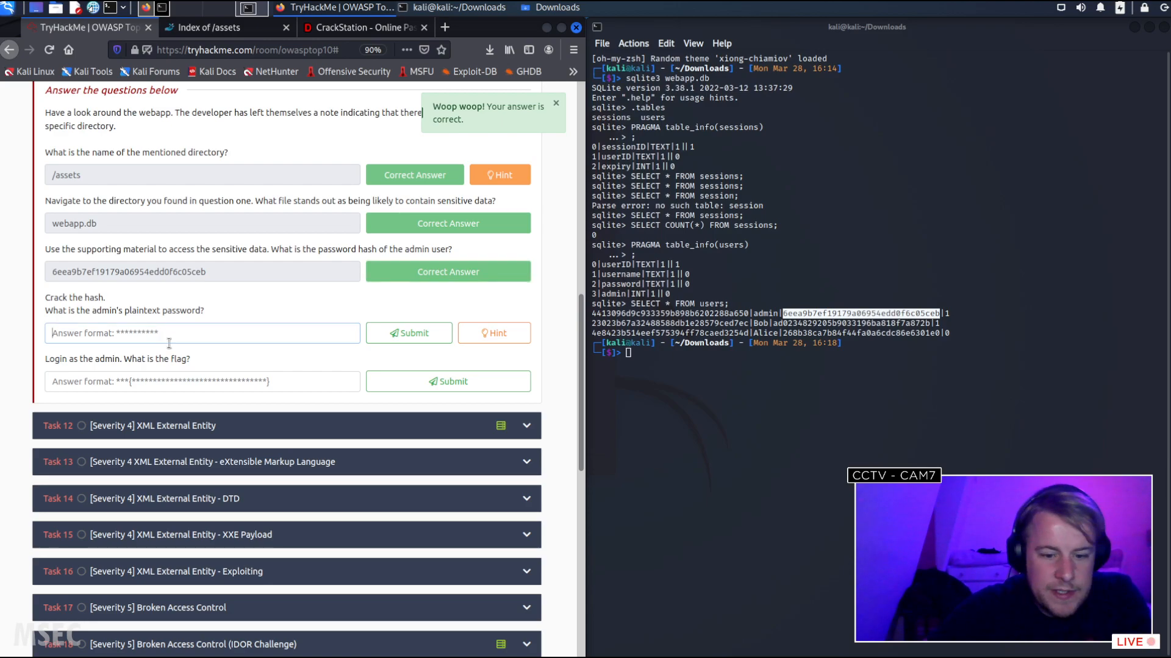
type("qwertyuiop")
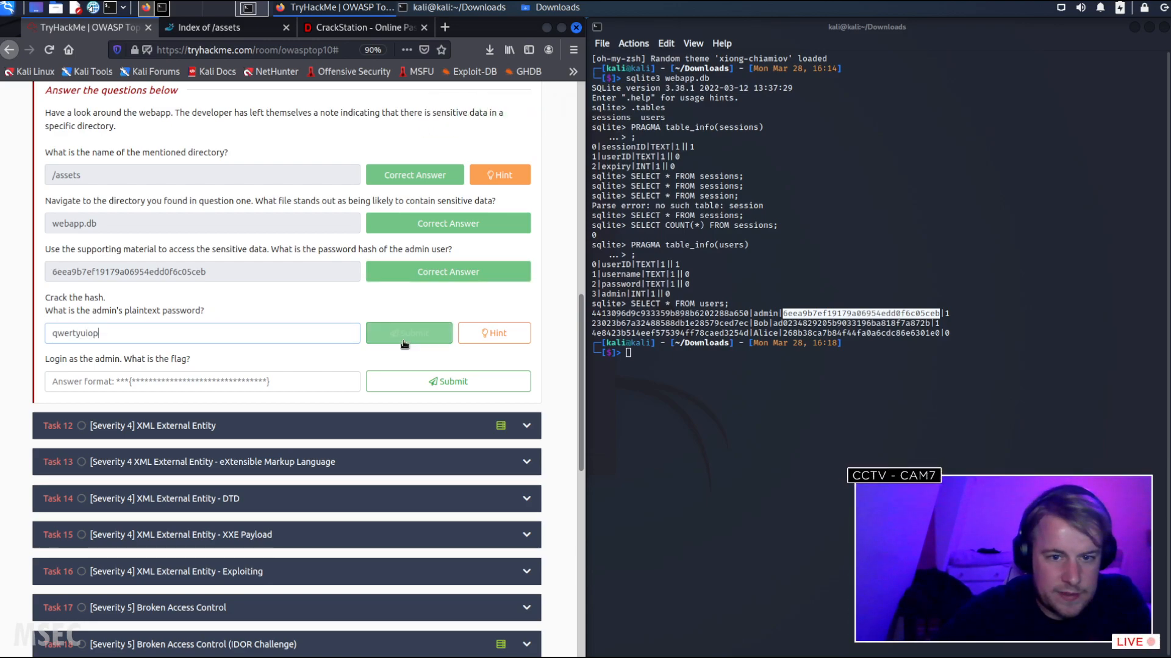
left_click(408, 333)
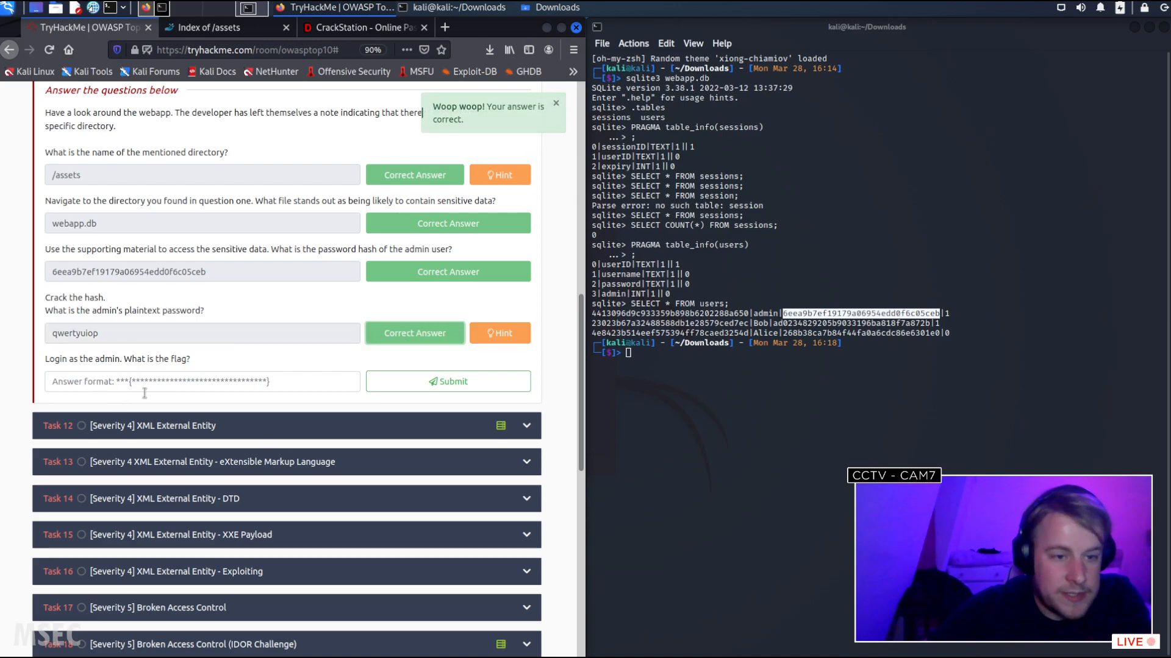
left_click(216, 28)
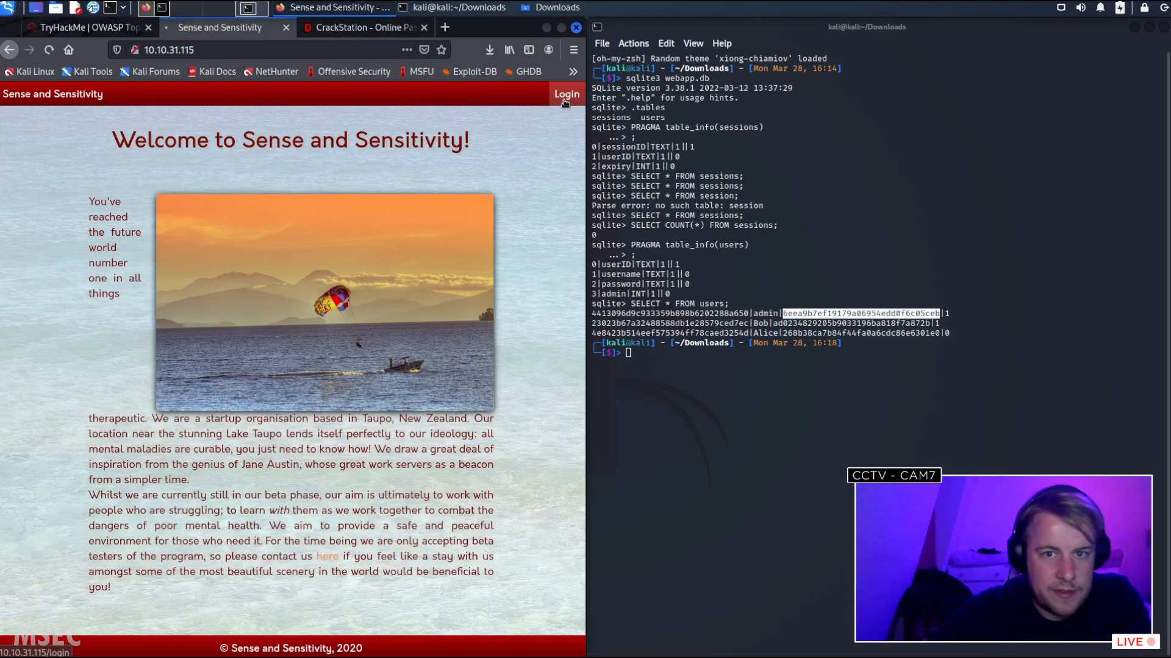
Step: Log into Sense and Sensitivity as admin and copy the THM flag from the console
left_click(566, 93)
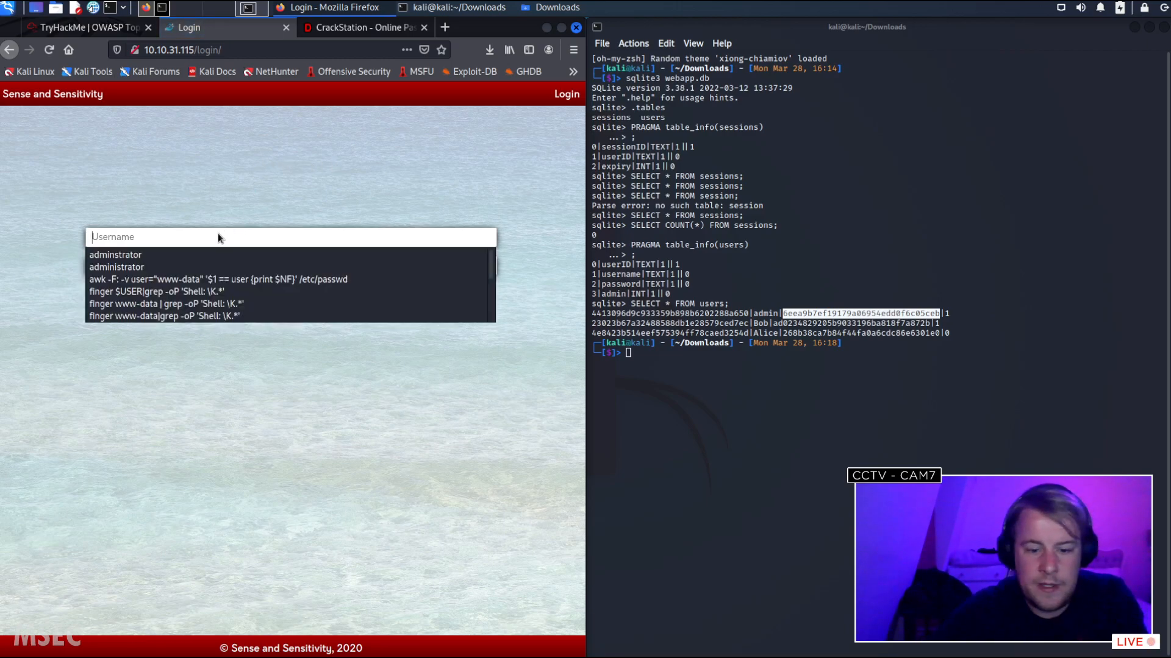
type("admin")
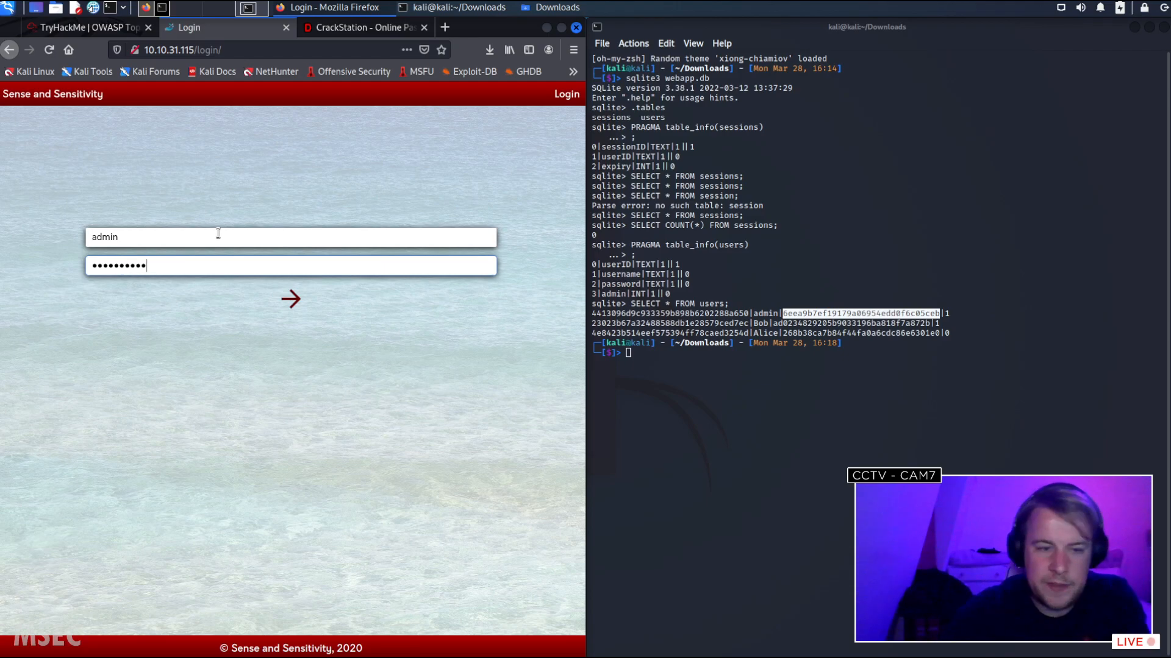
left_click(290, 299)
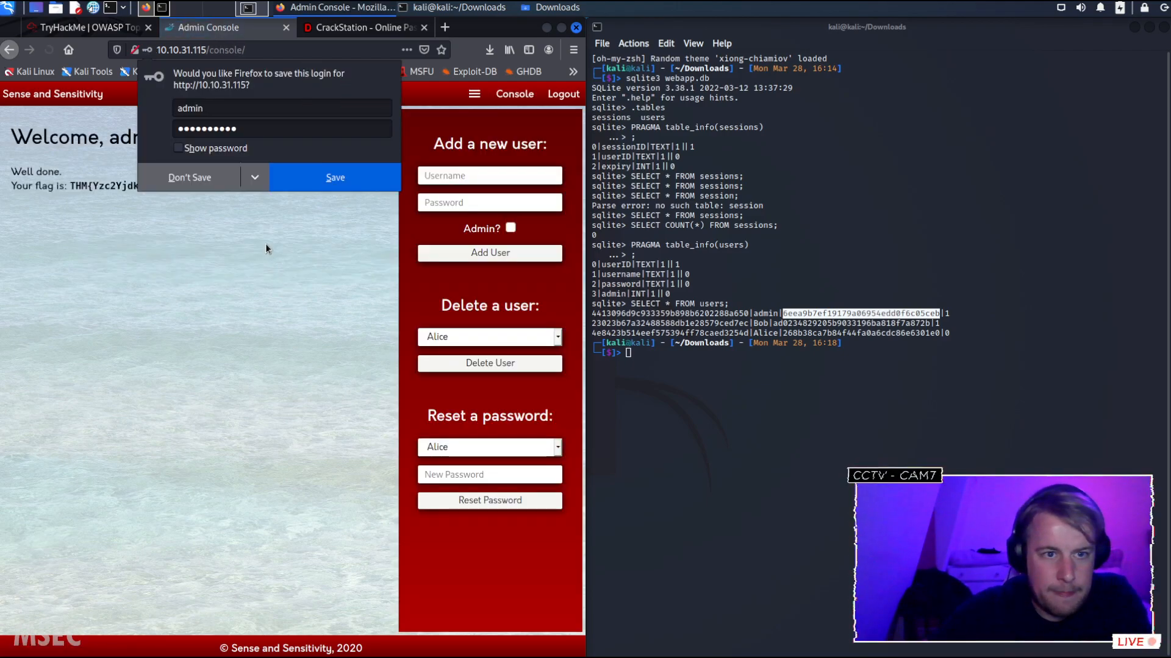
left_click(189, 178)
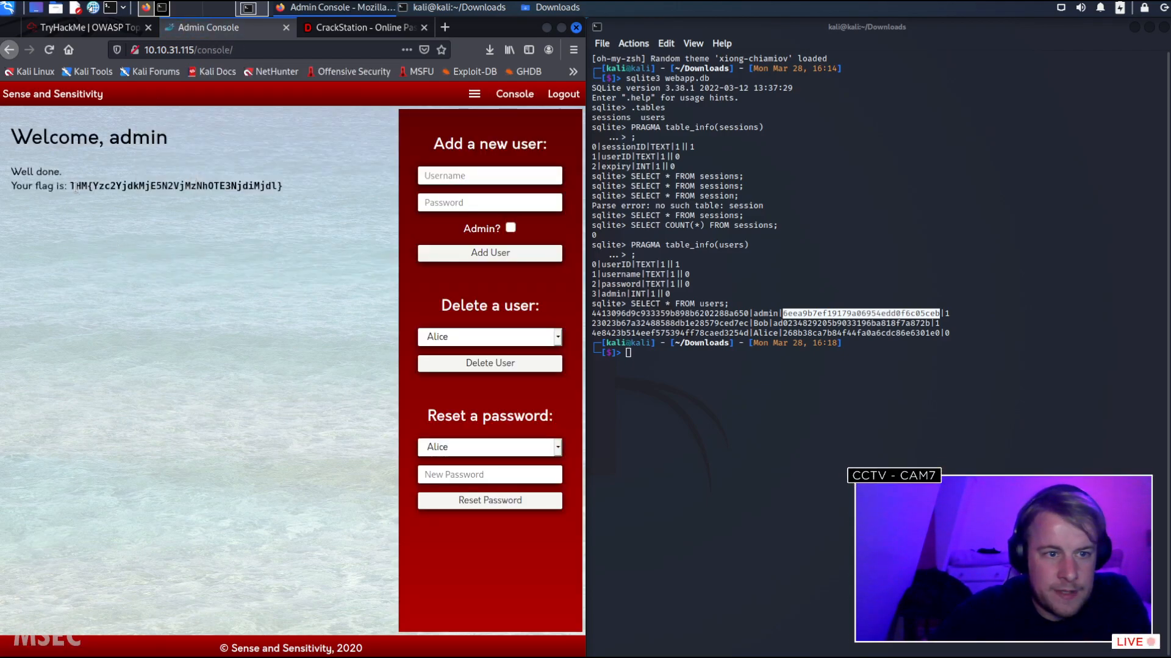
right_click(176, 186)
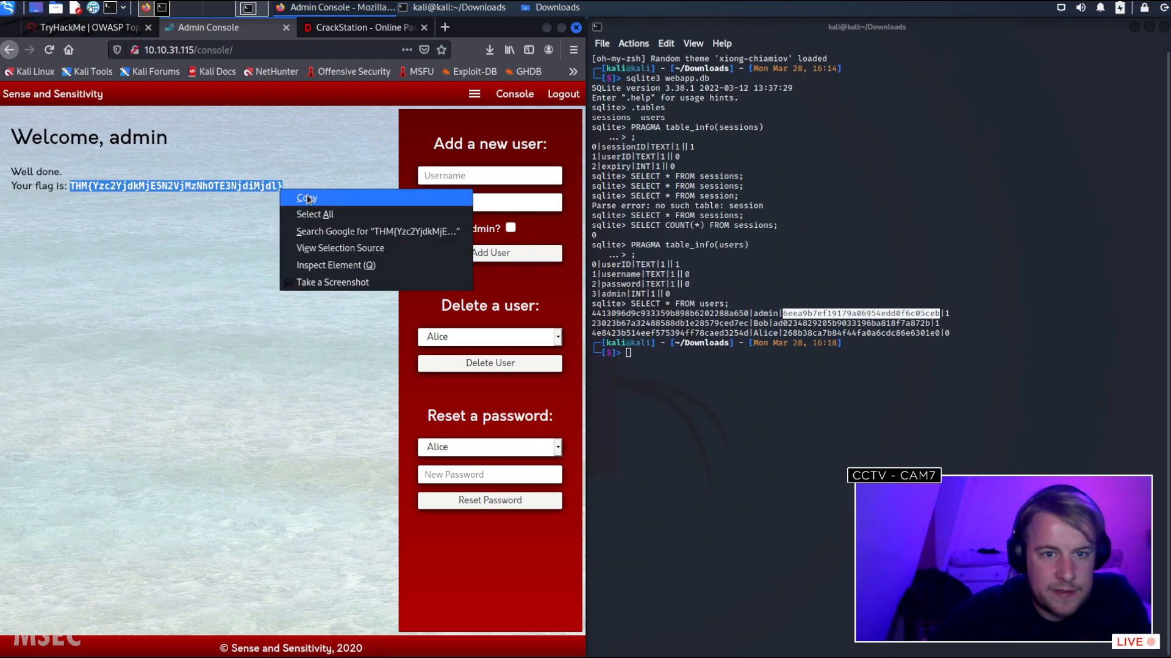
left_click(363, 27)
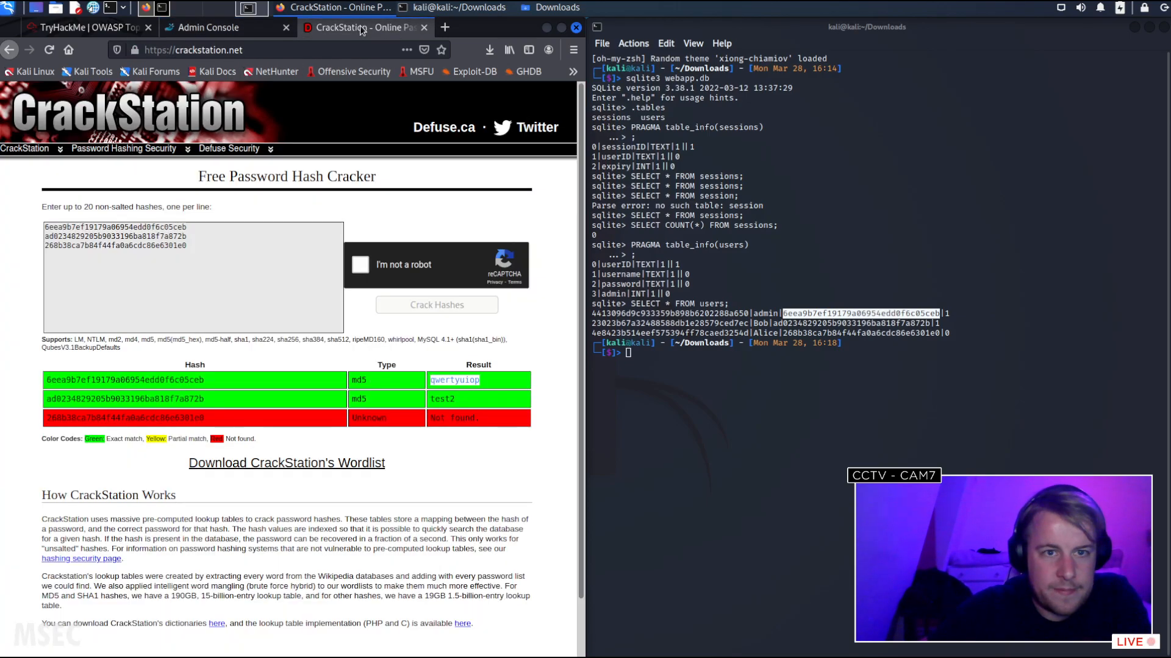
Step: Submit the THM flag as Task 11's final answer, review CrackStation, and close the terminal
left_click(84, 27)
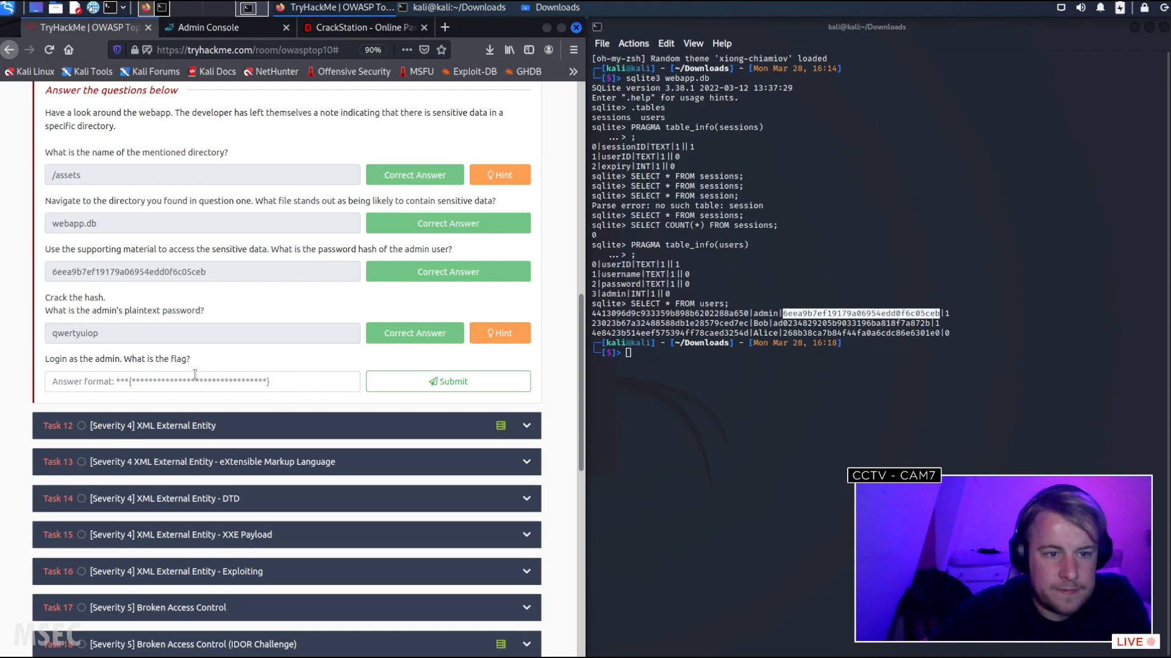
left_click(201, 382)
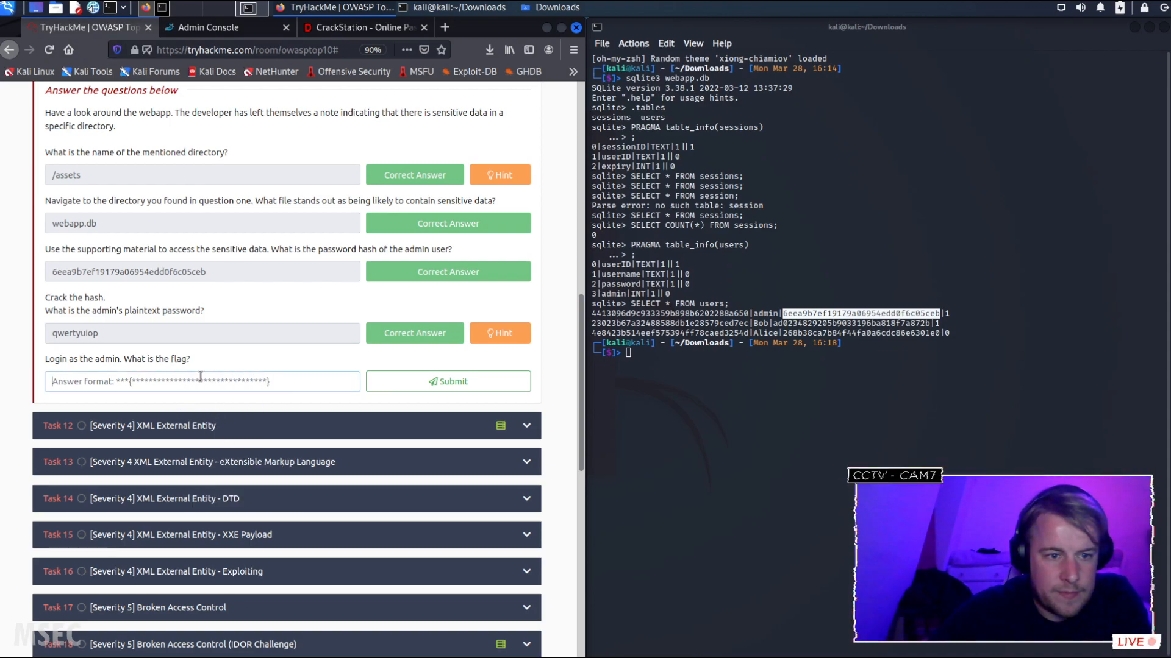
left_click(447, 381)
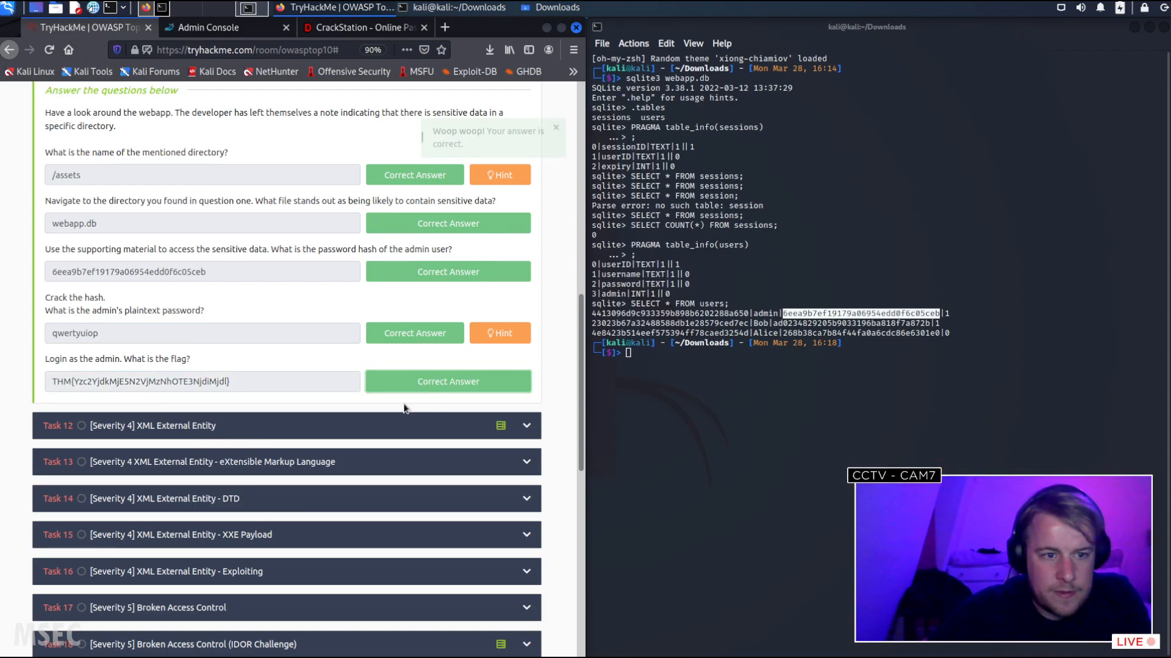
scroll("up", 3)
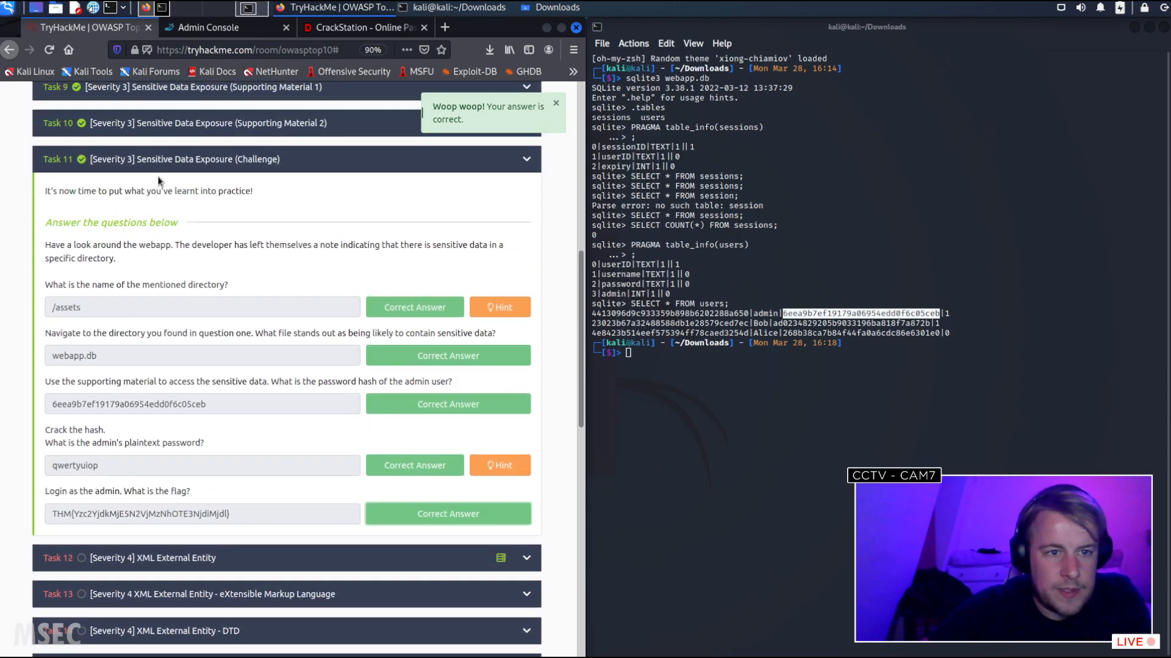
left_click(363, 27)
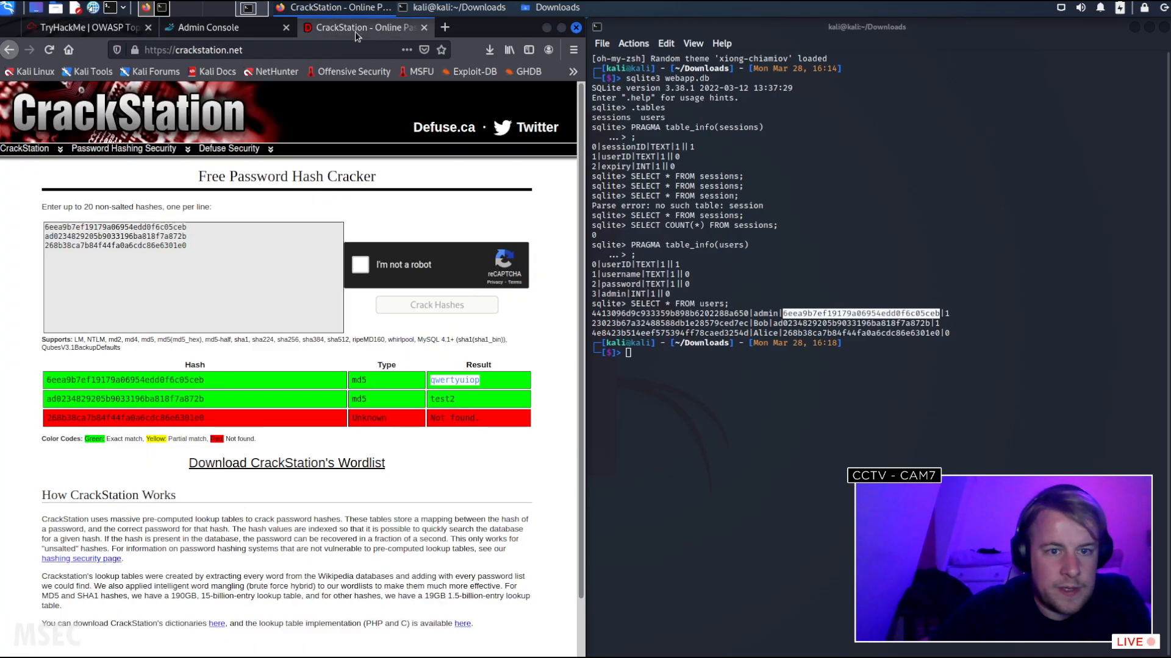
left_click(216, 28)
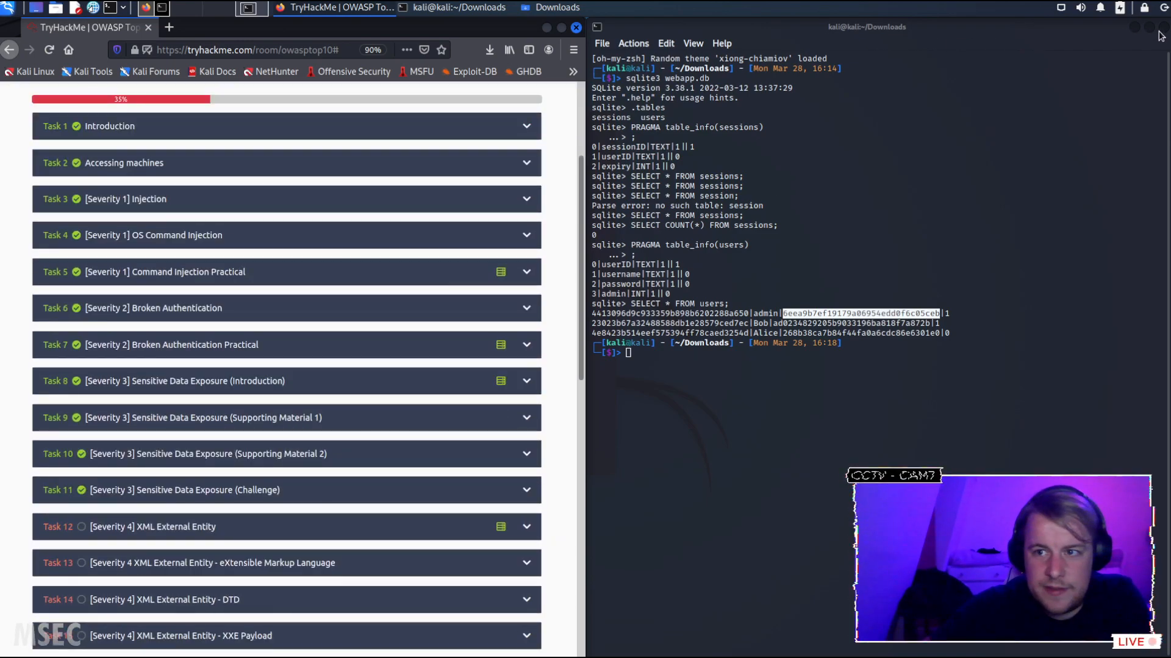
left_click(1159, 27)
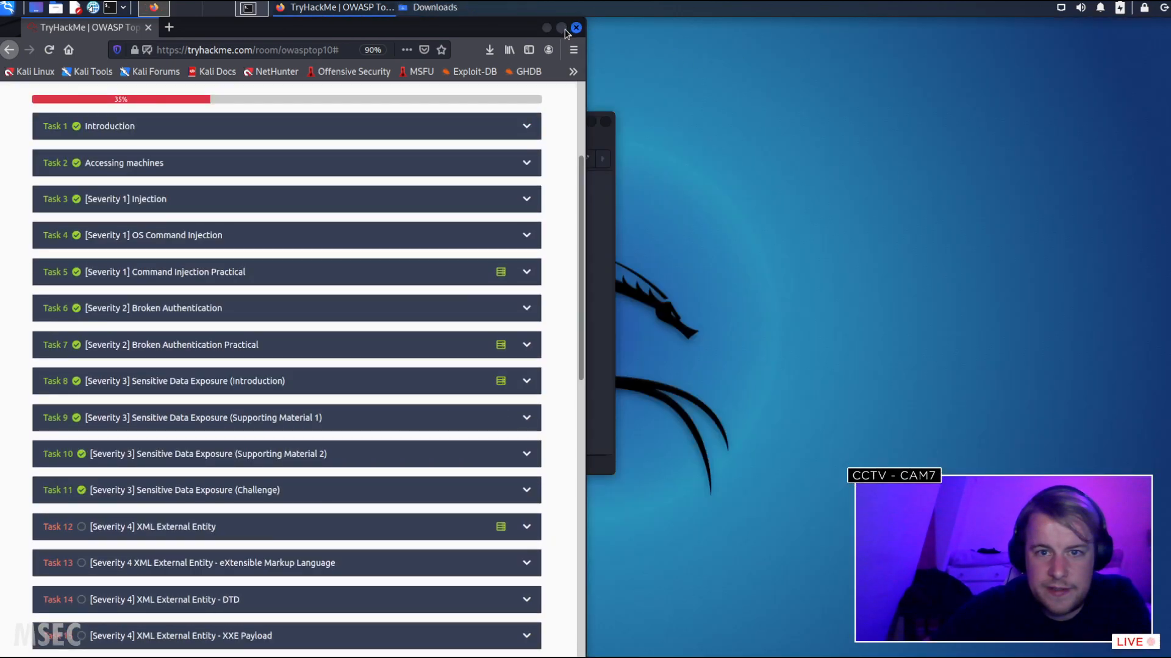